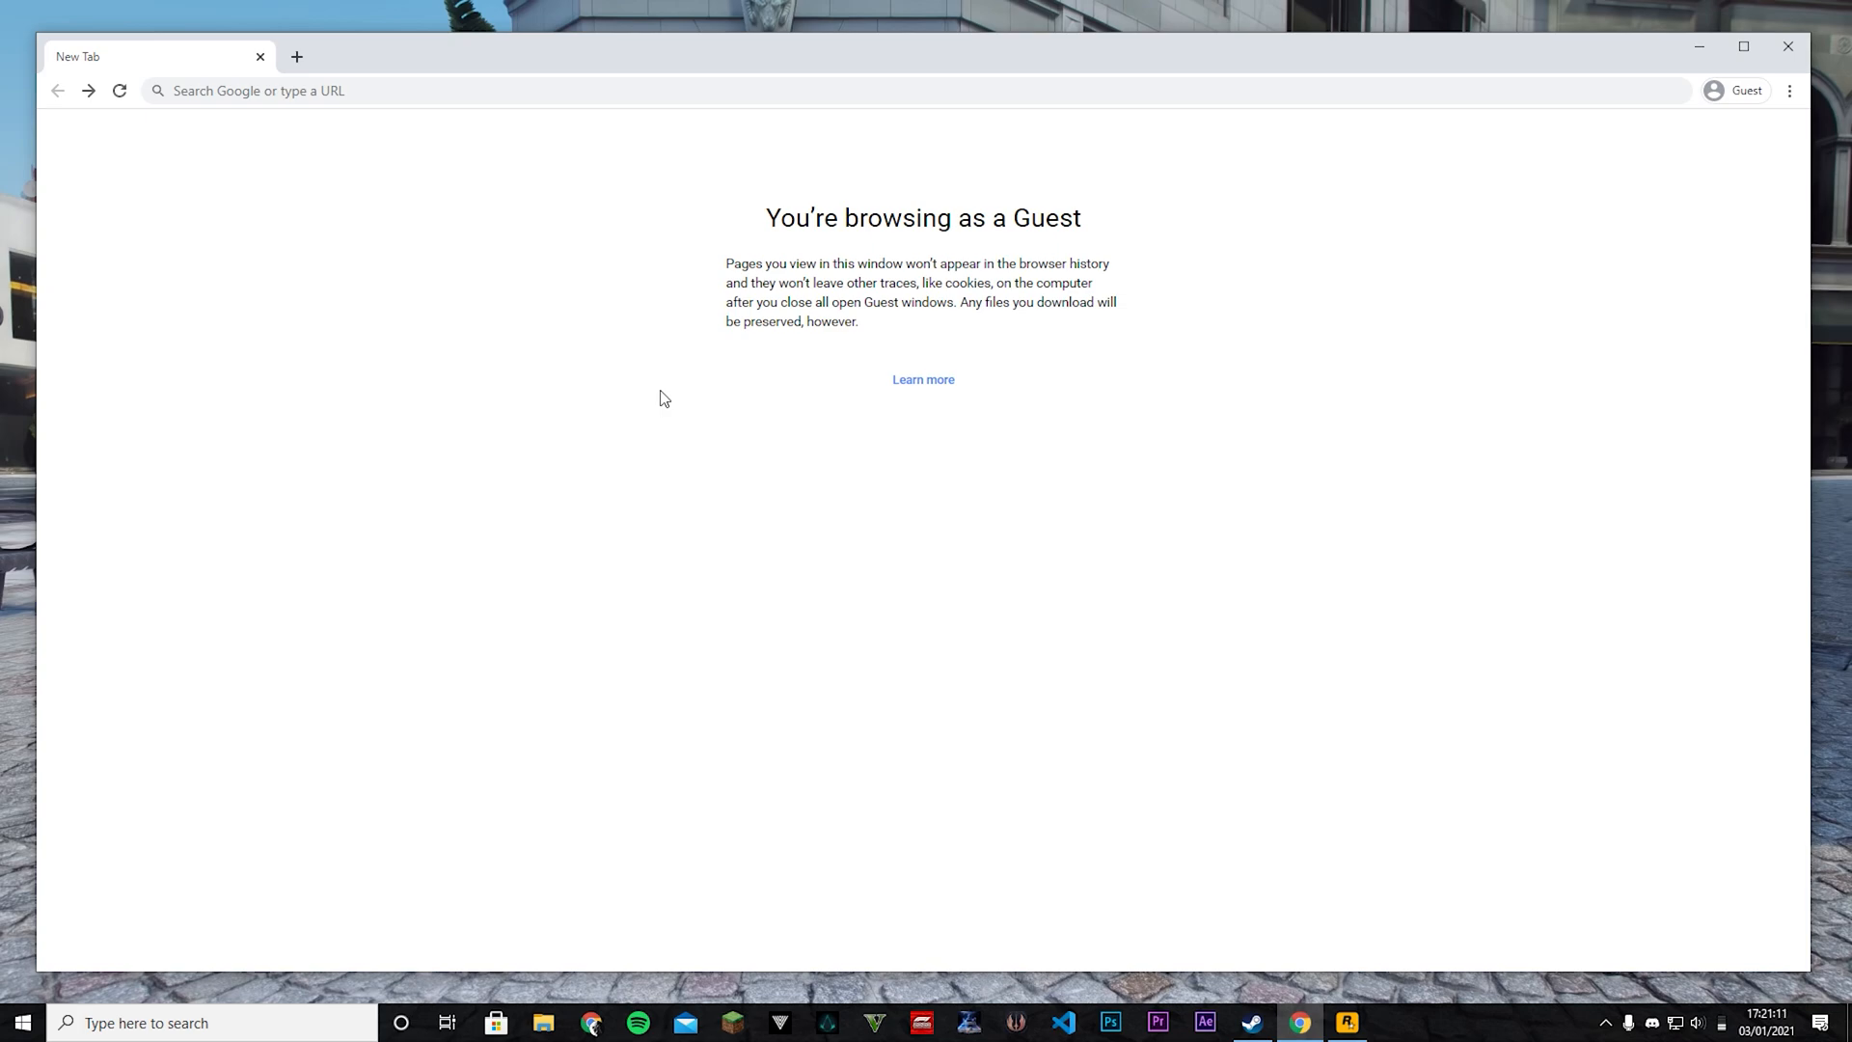
{"action": "mouse_move", "coordinate": [350, 32]}
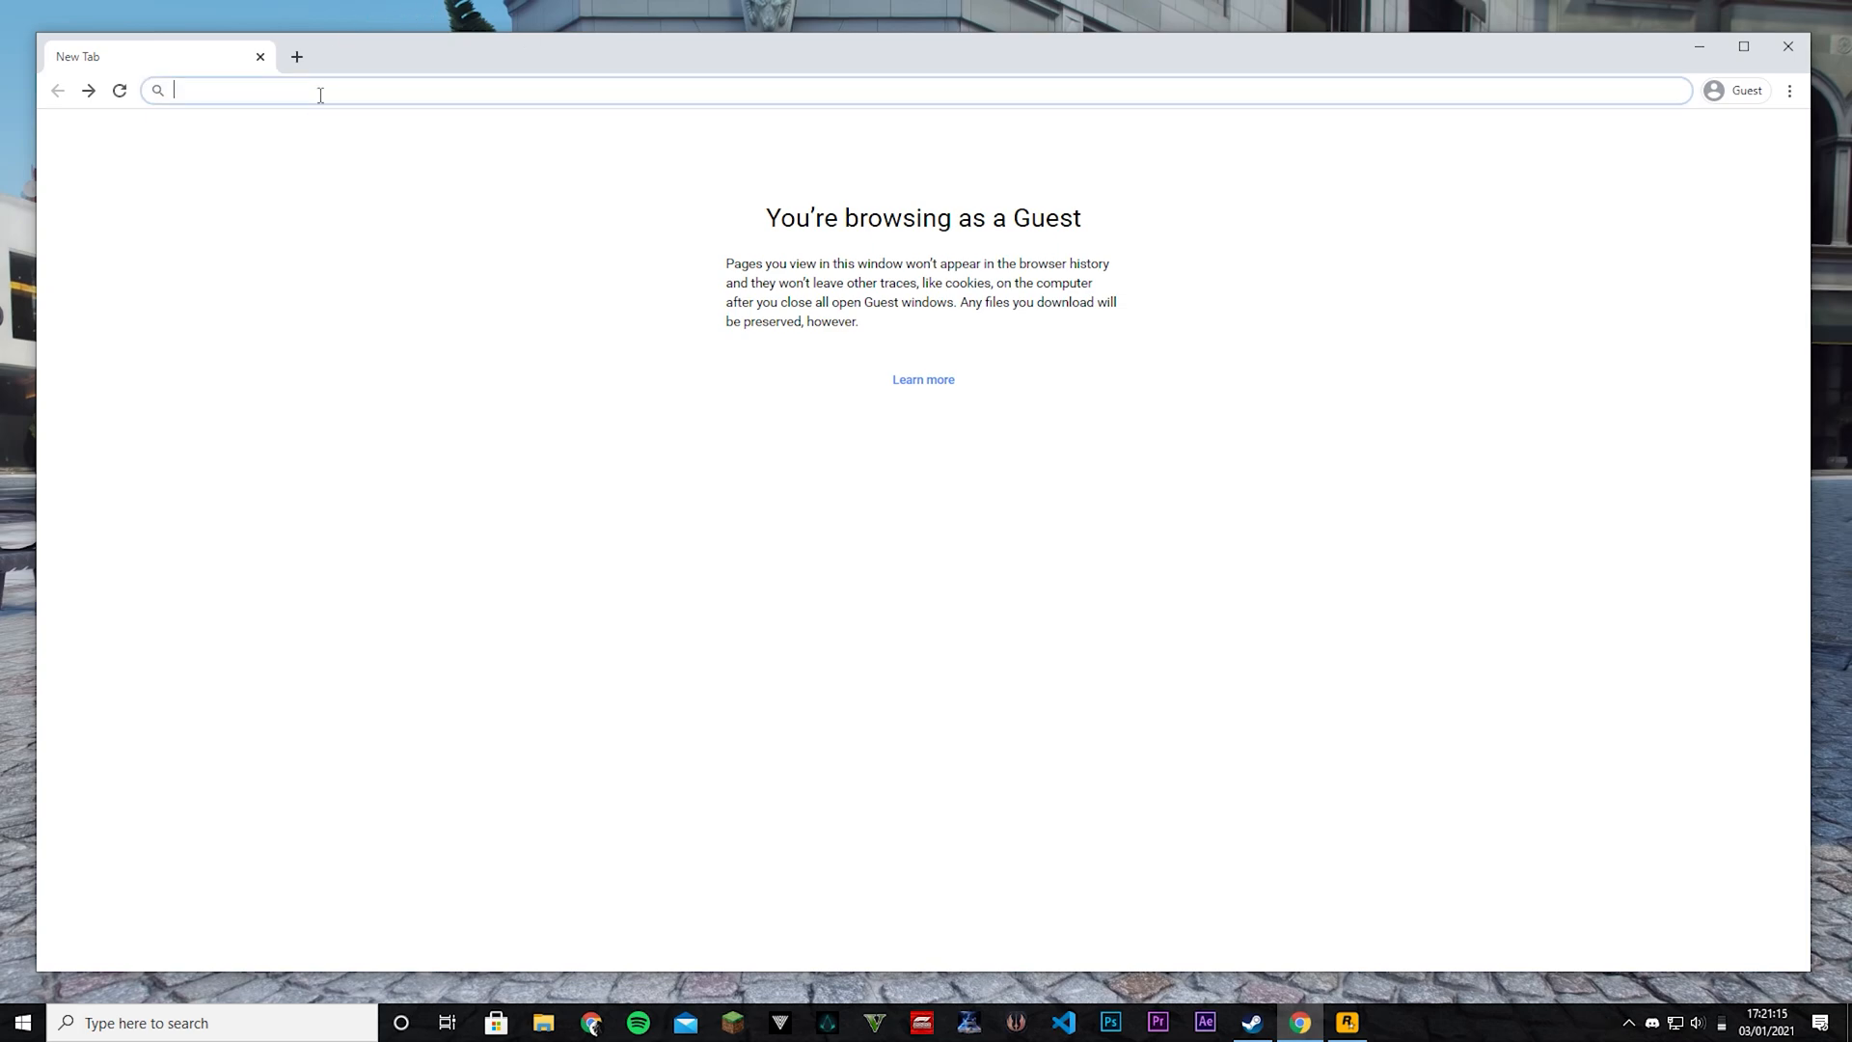
Search Google for "openiuv" to find the official OpenIV website.
{"action": "type", "text": "openiuv"}
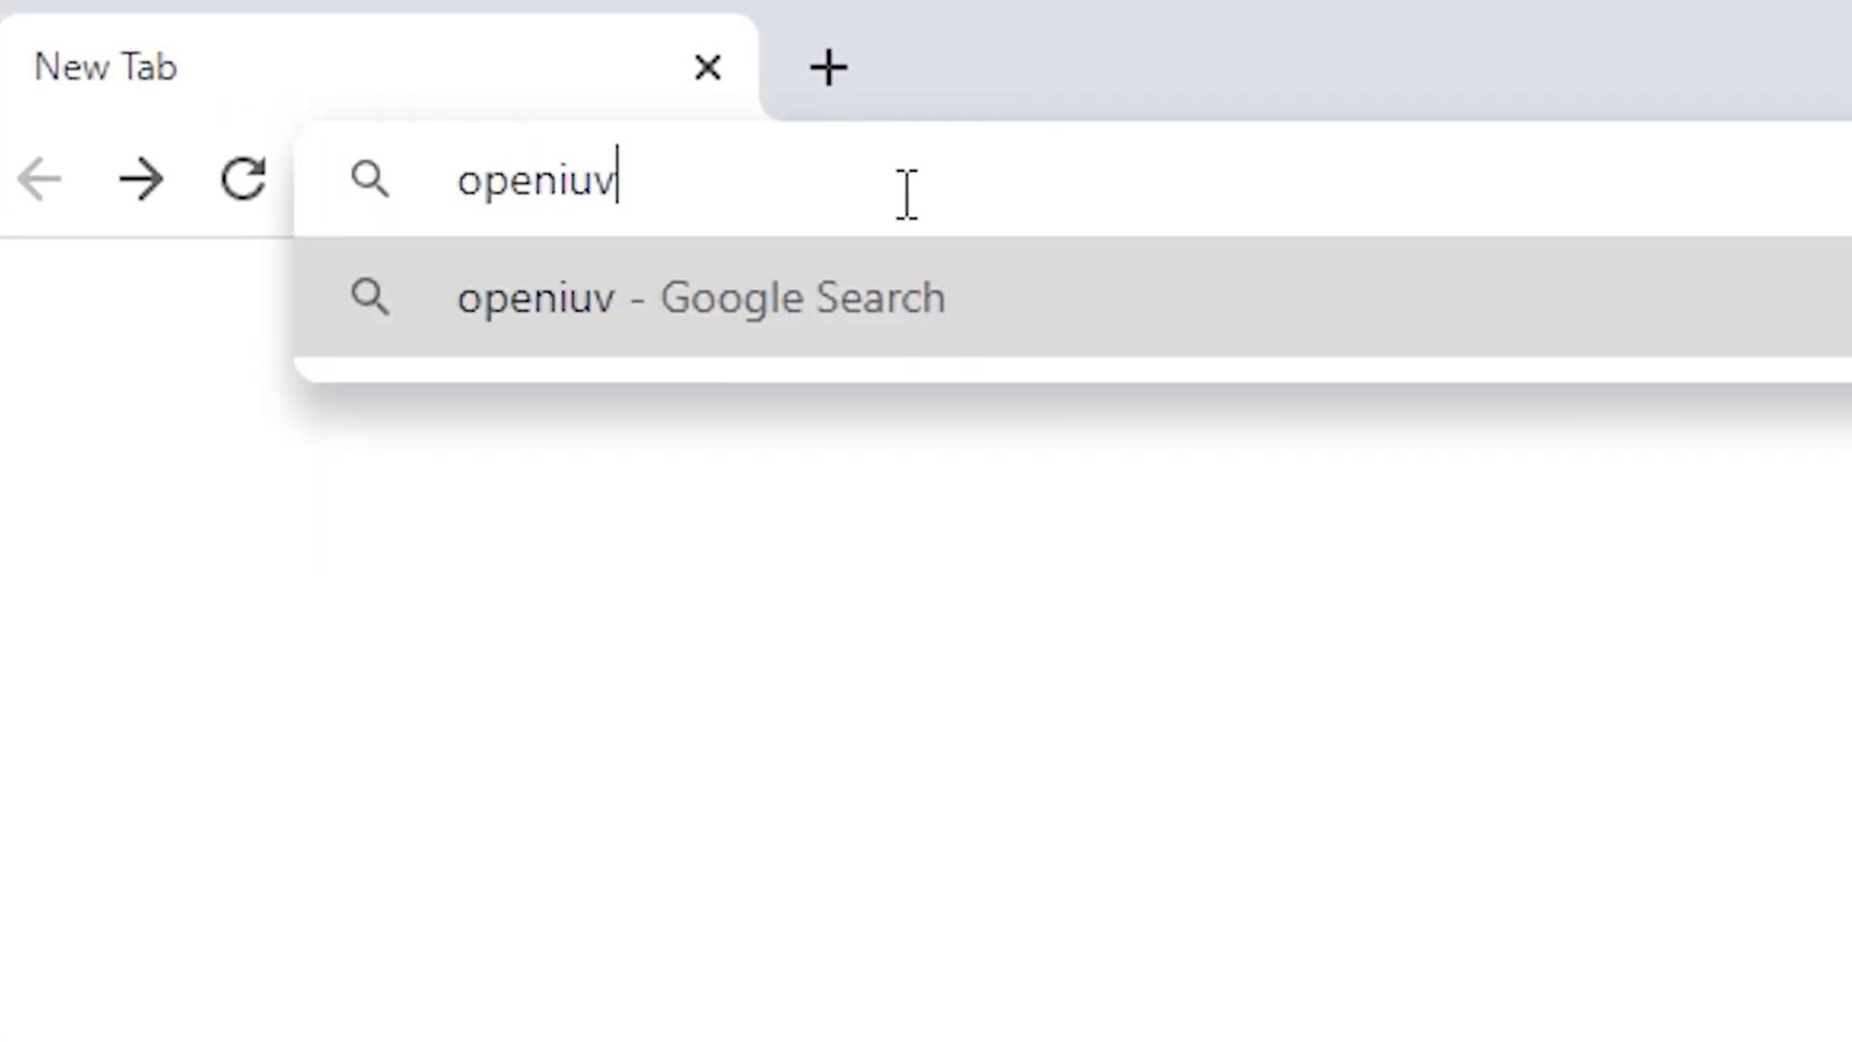
{"action": "key", "text": "Enter"}
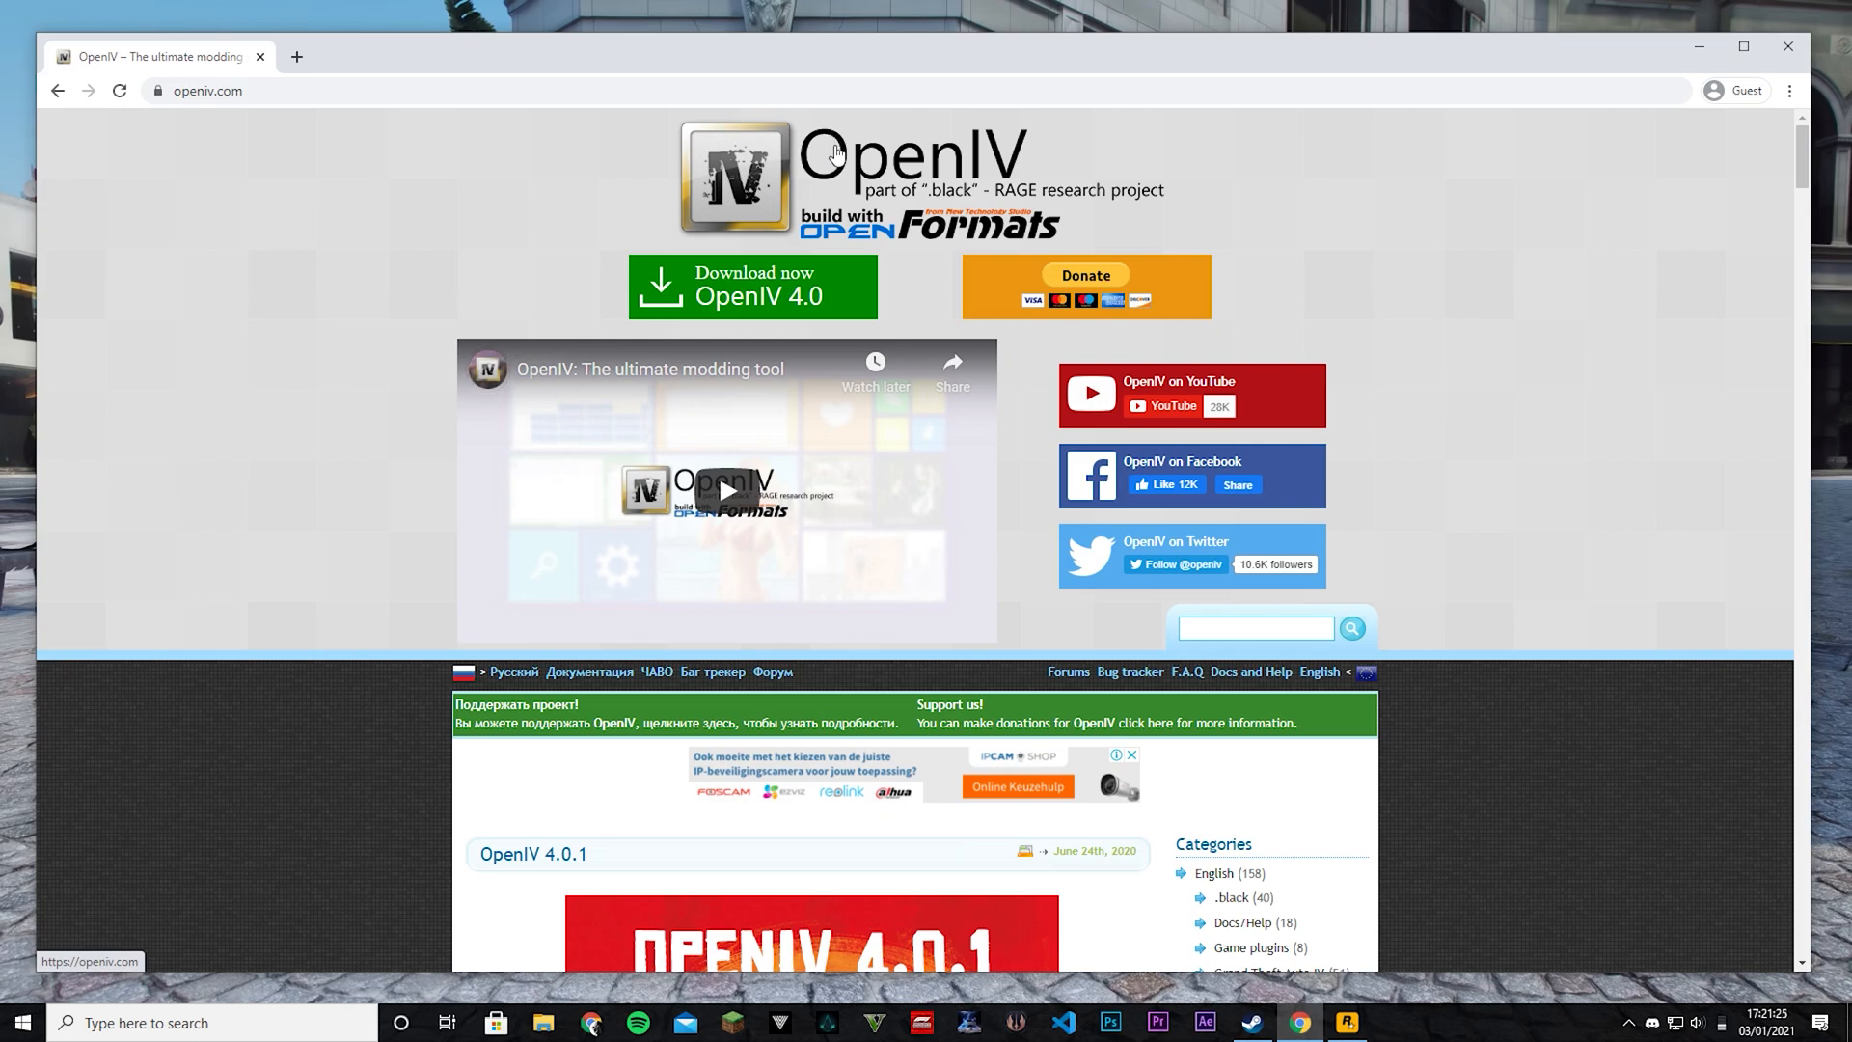
Download the OpenIV 4.0 installer ovisetup.exe and run it from the download bar.
{"action": "left_click", "coordinate": [752, 287]}
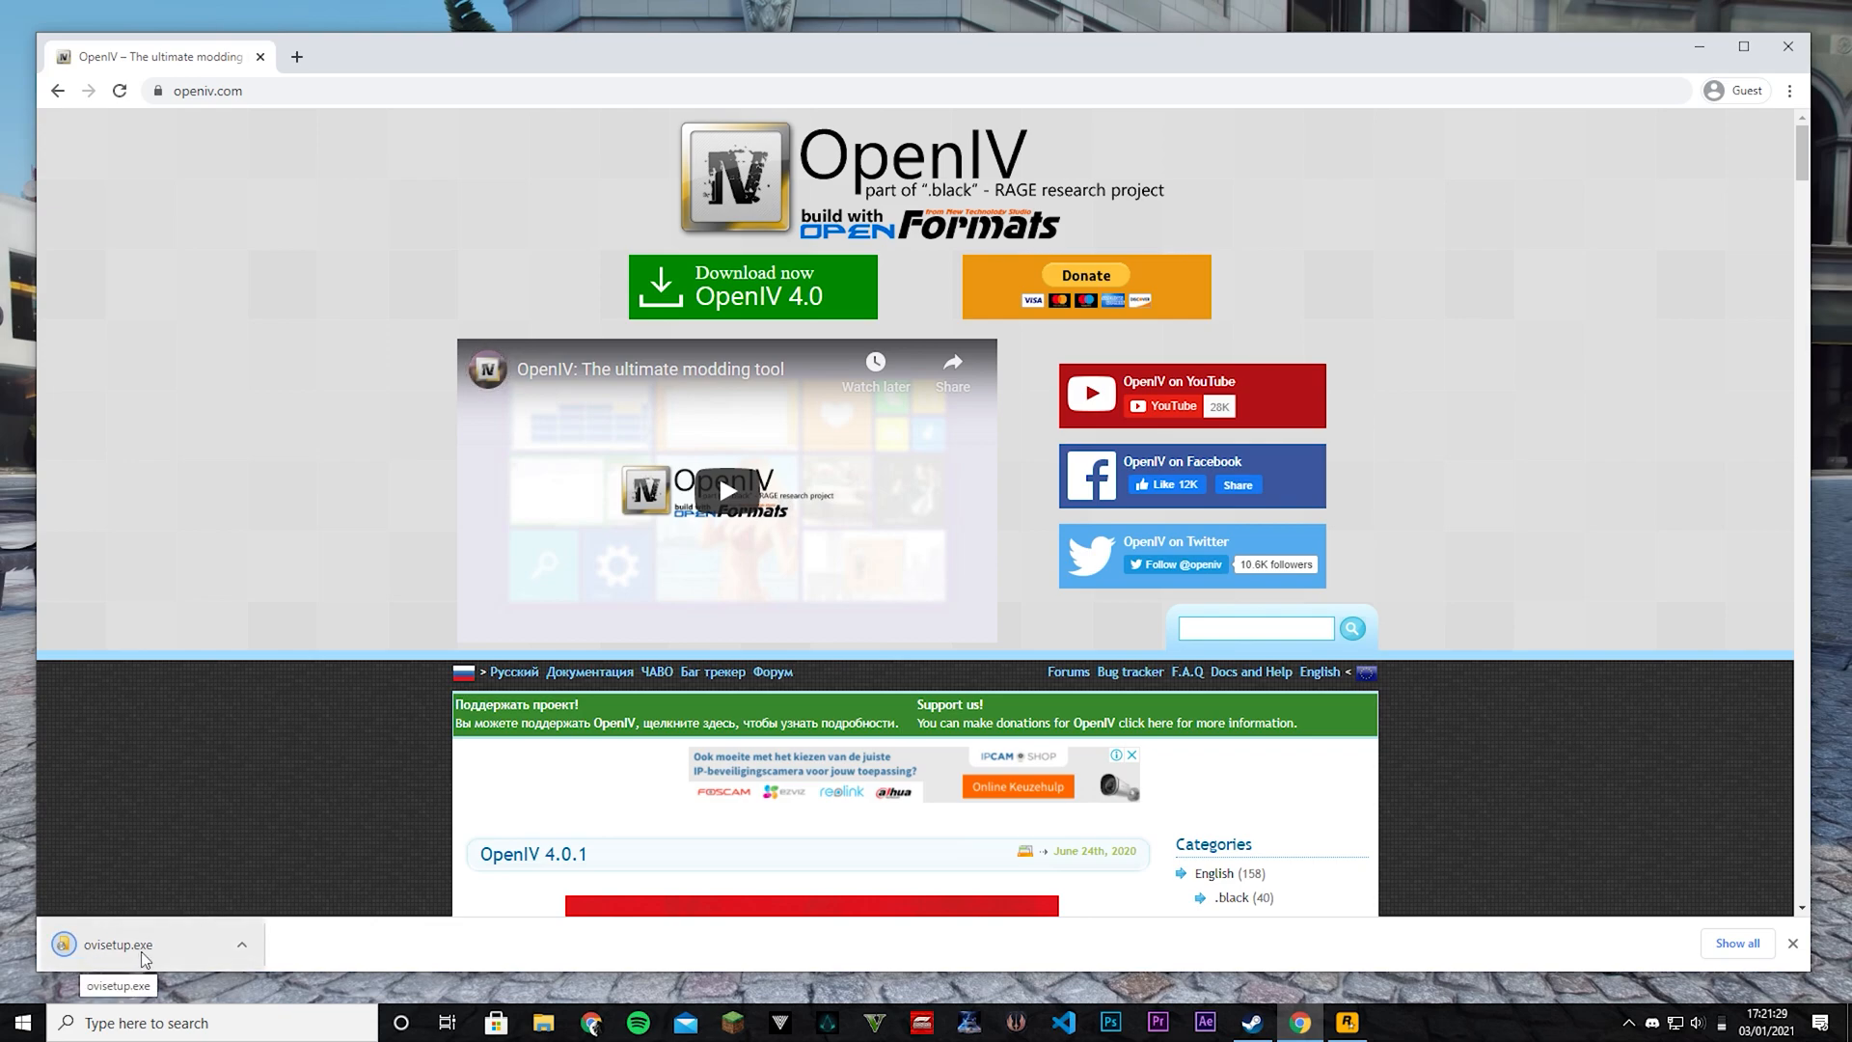
{"action": "left_click", "coordinate": [115, 943]}
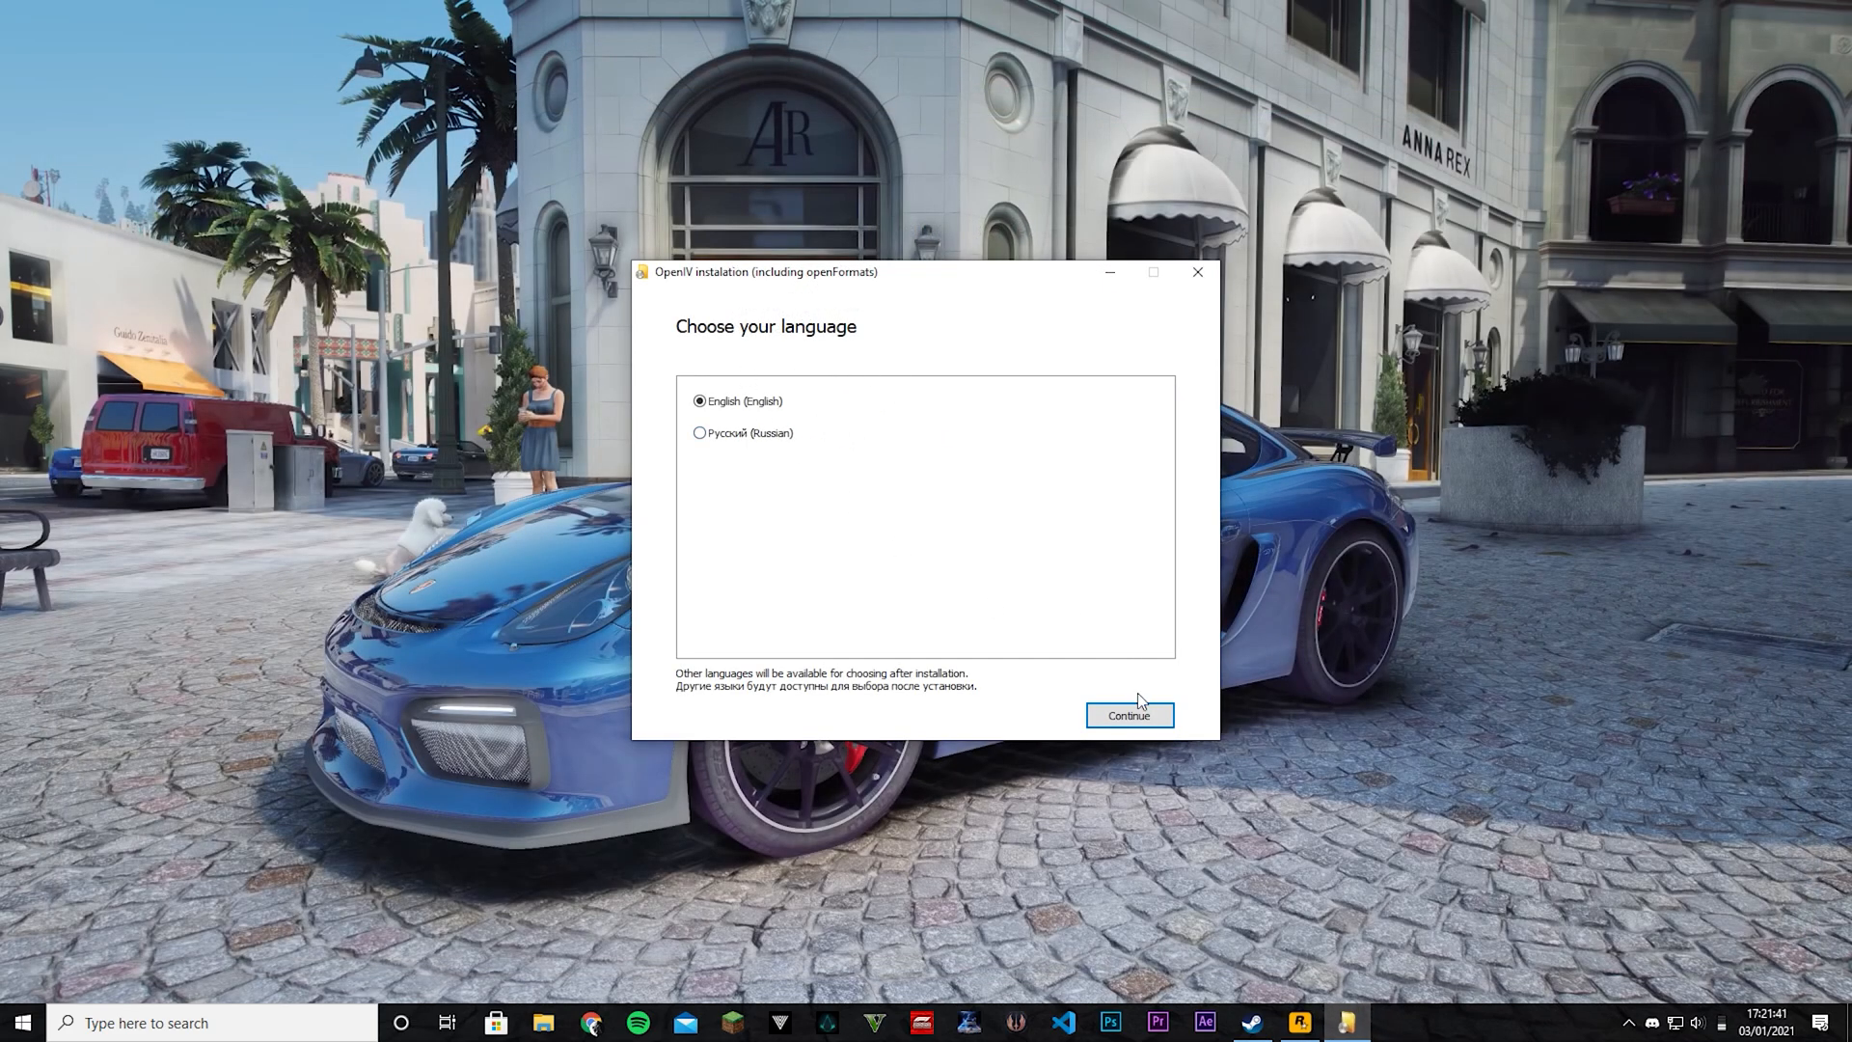
Install OpenIV 4.0.1 in English without a desktop icon, accepting the 19.0 Mb download, then close the installer.
{"action": "left_click", "coordinate": [1126, 714]}
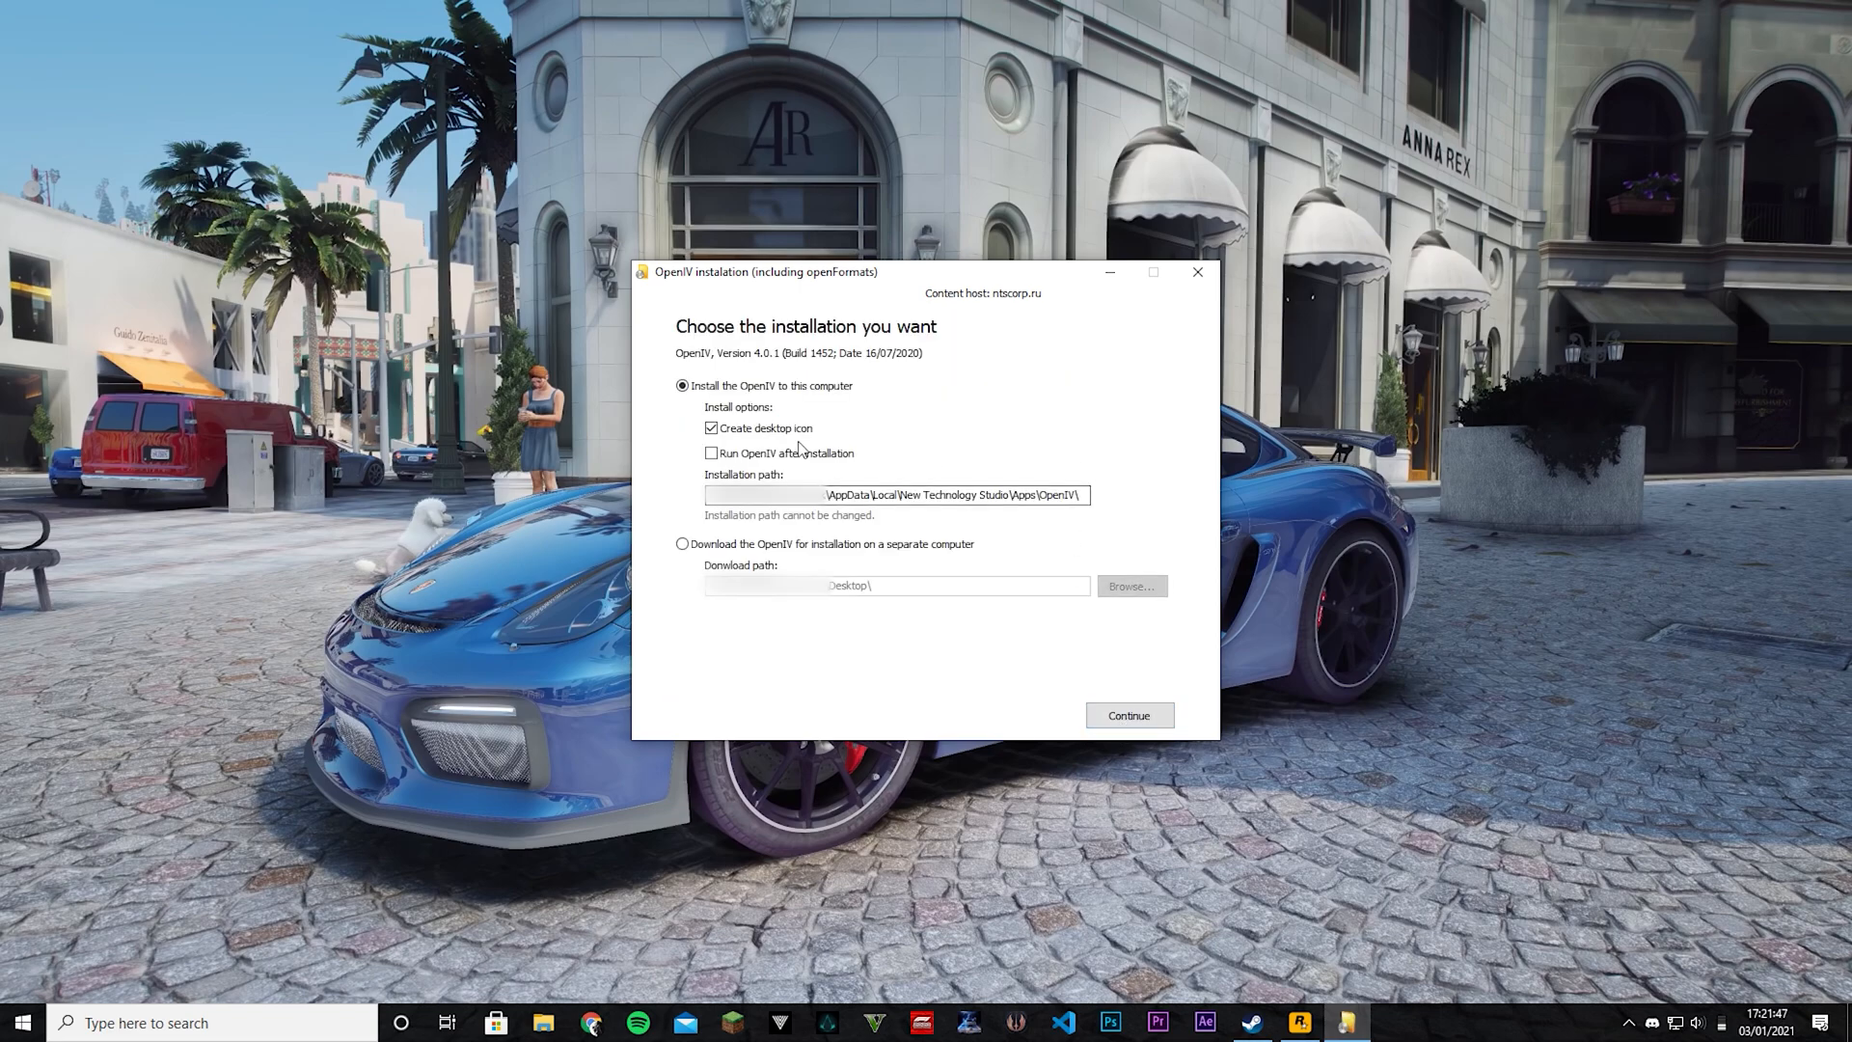
{"action": "left_click", "coordinate": [712, 428]}
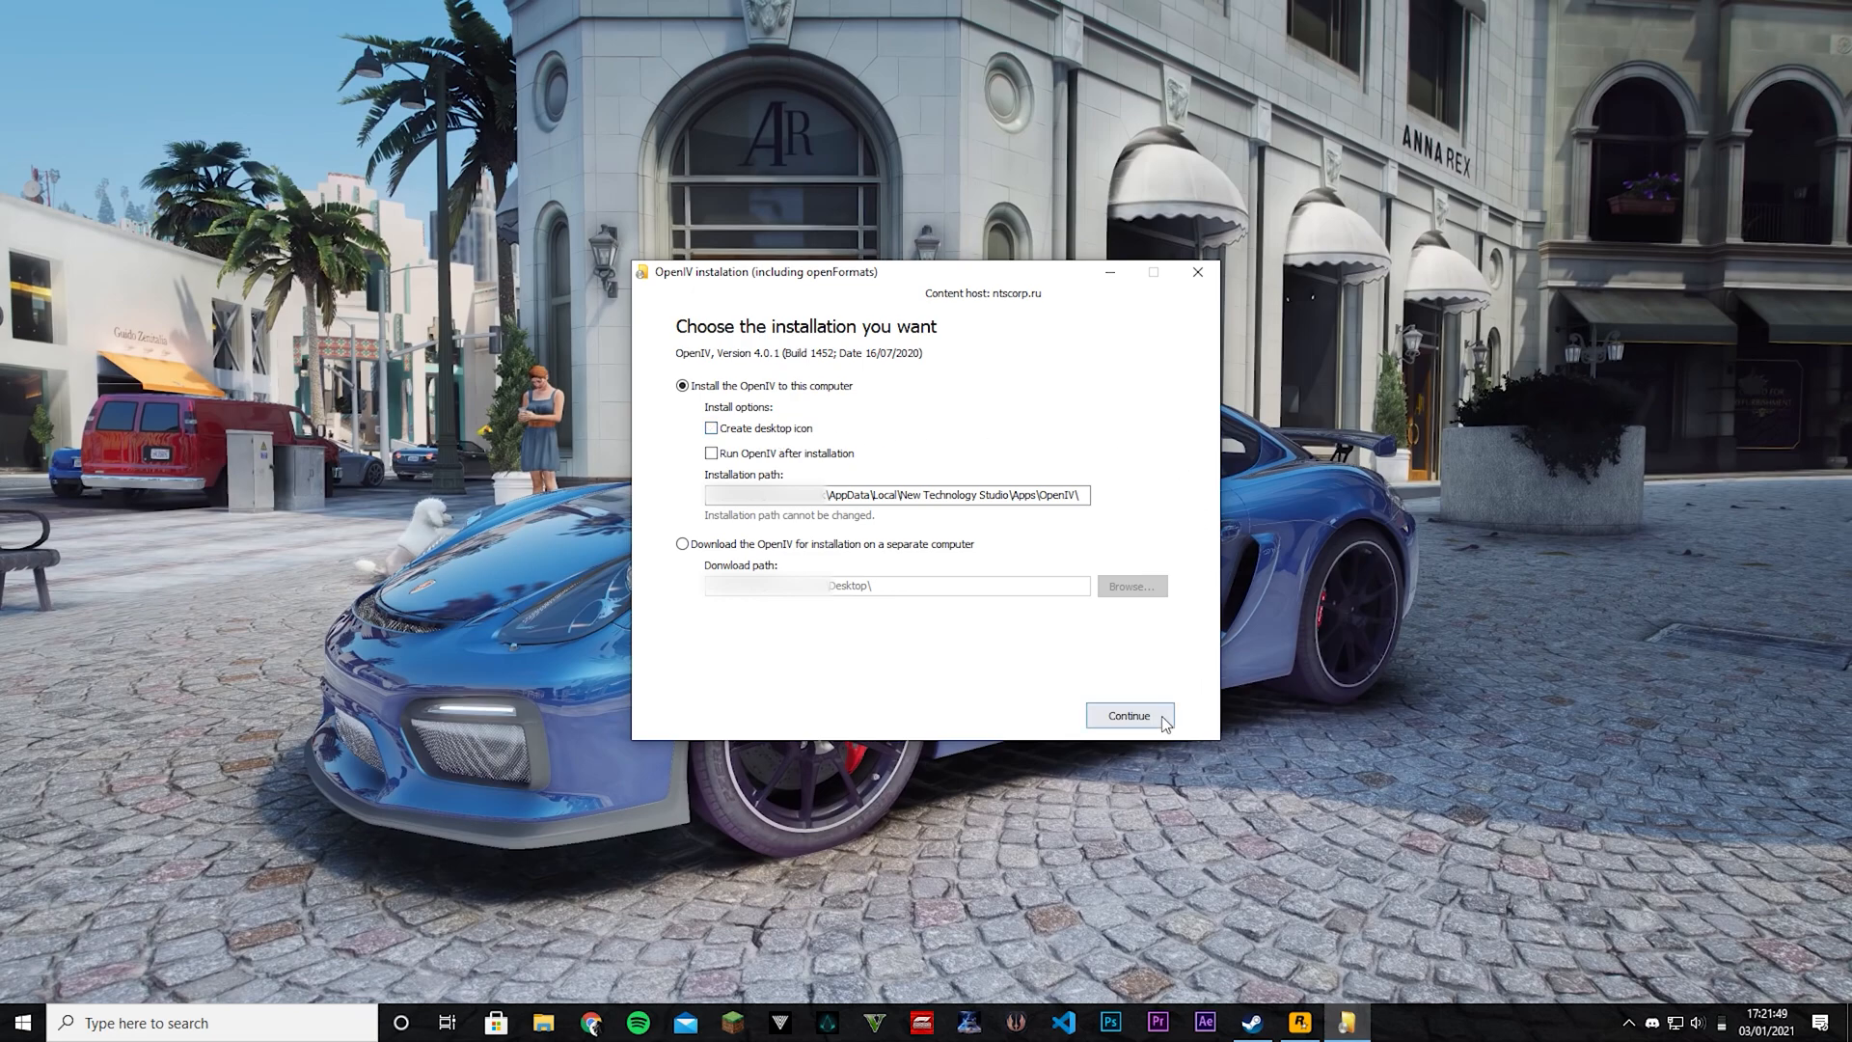
{"action": "left_click", "coordinate": [1128, 716]}
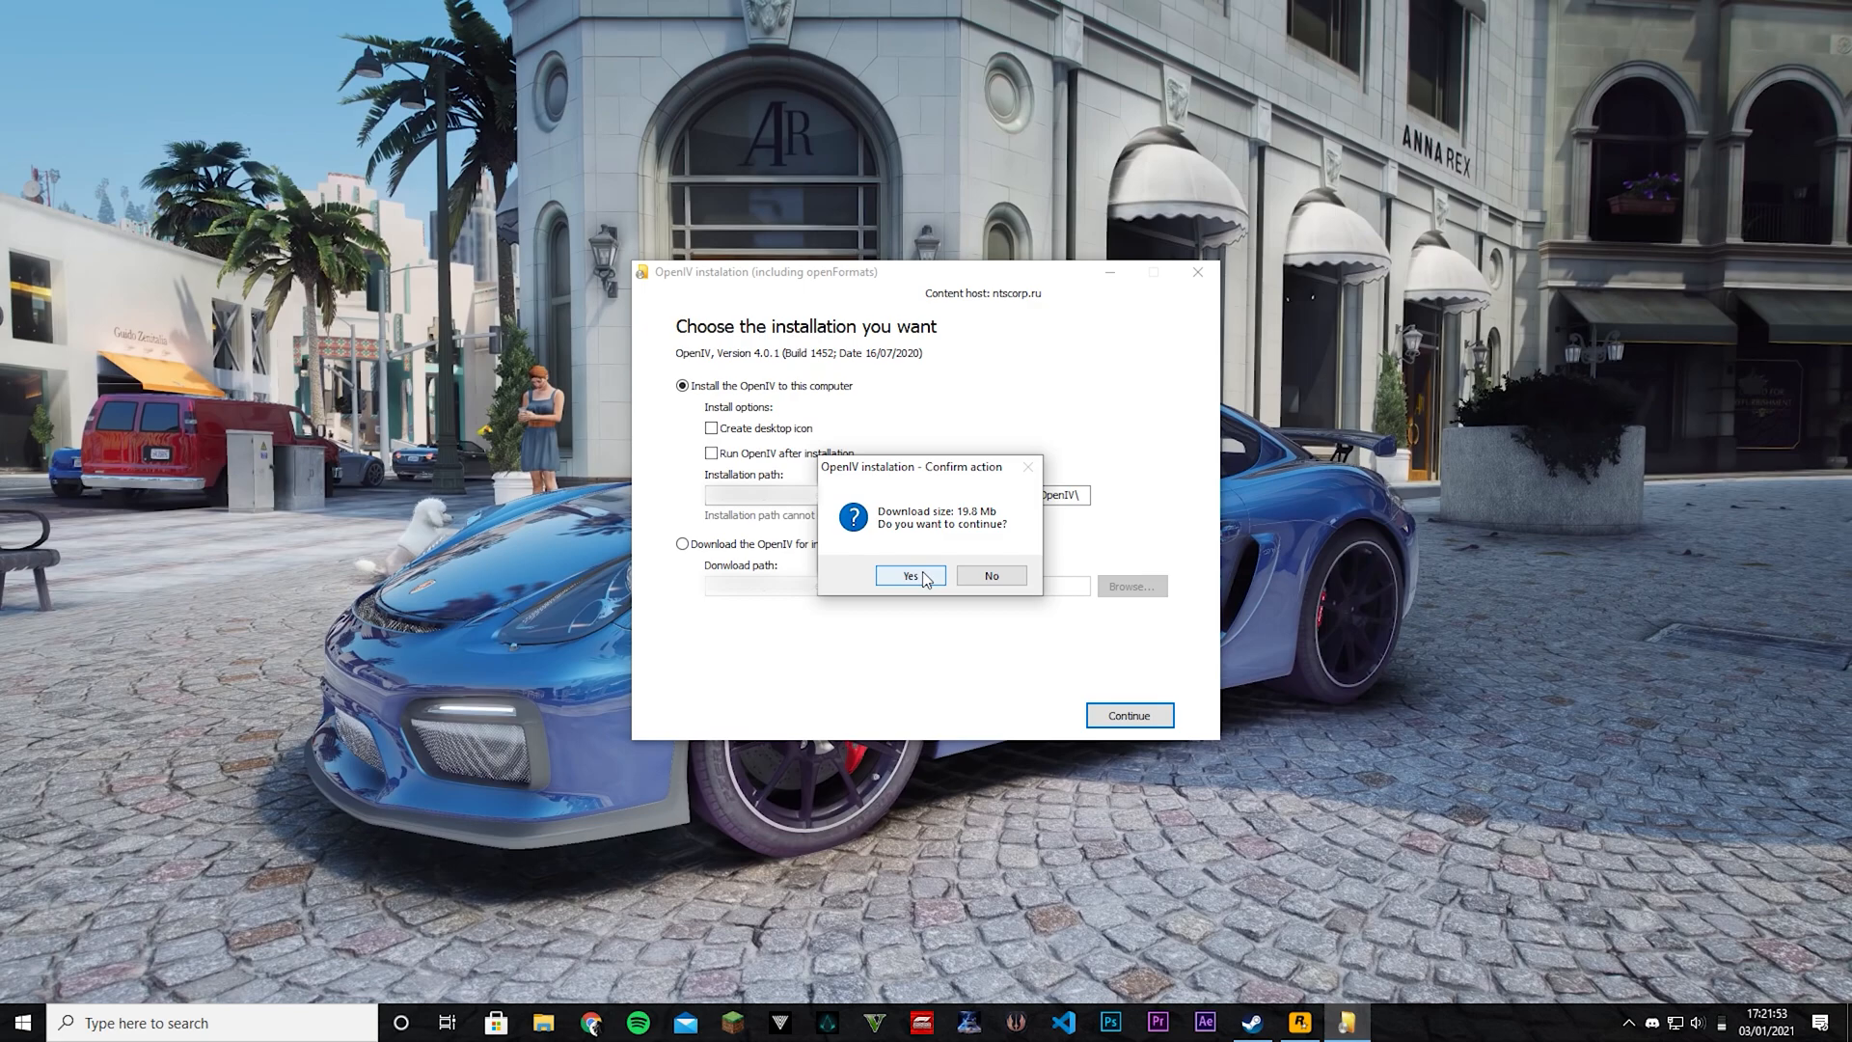
{"action": "left_click", "coordinate": [908, 575]}
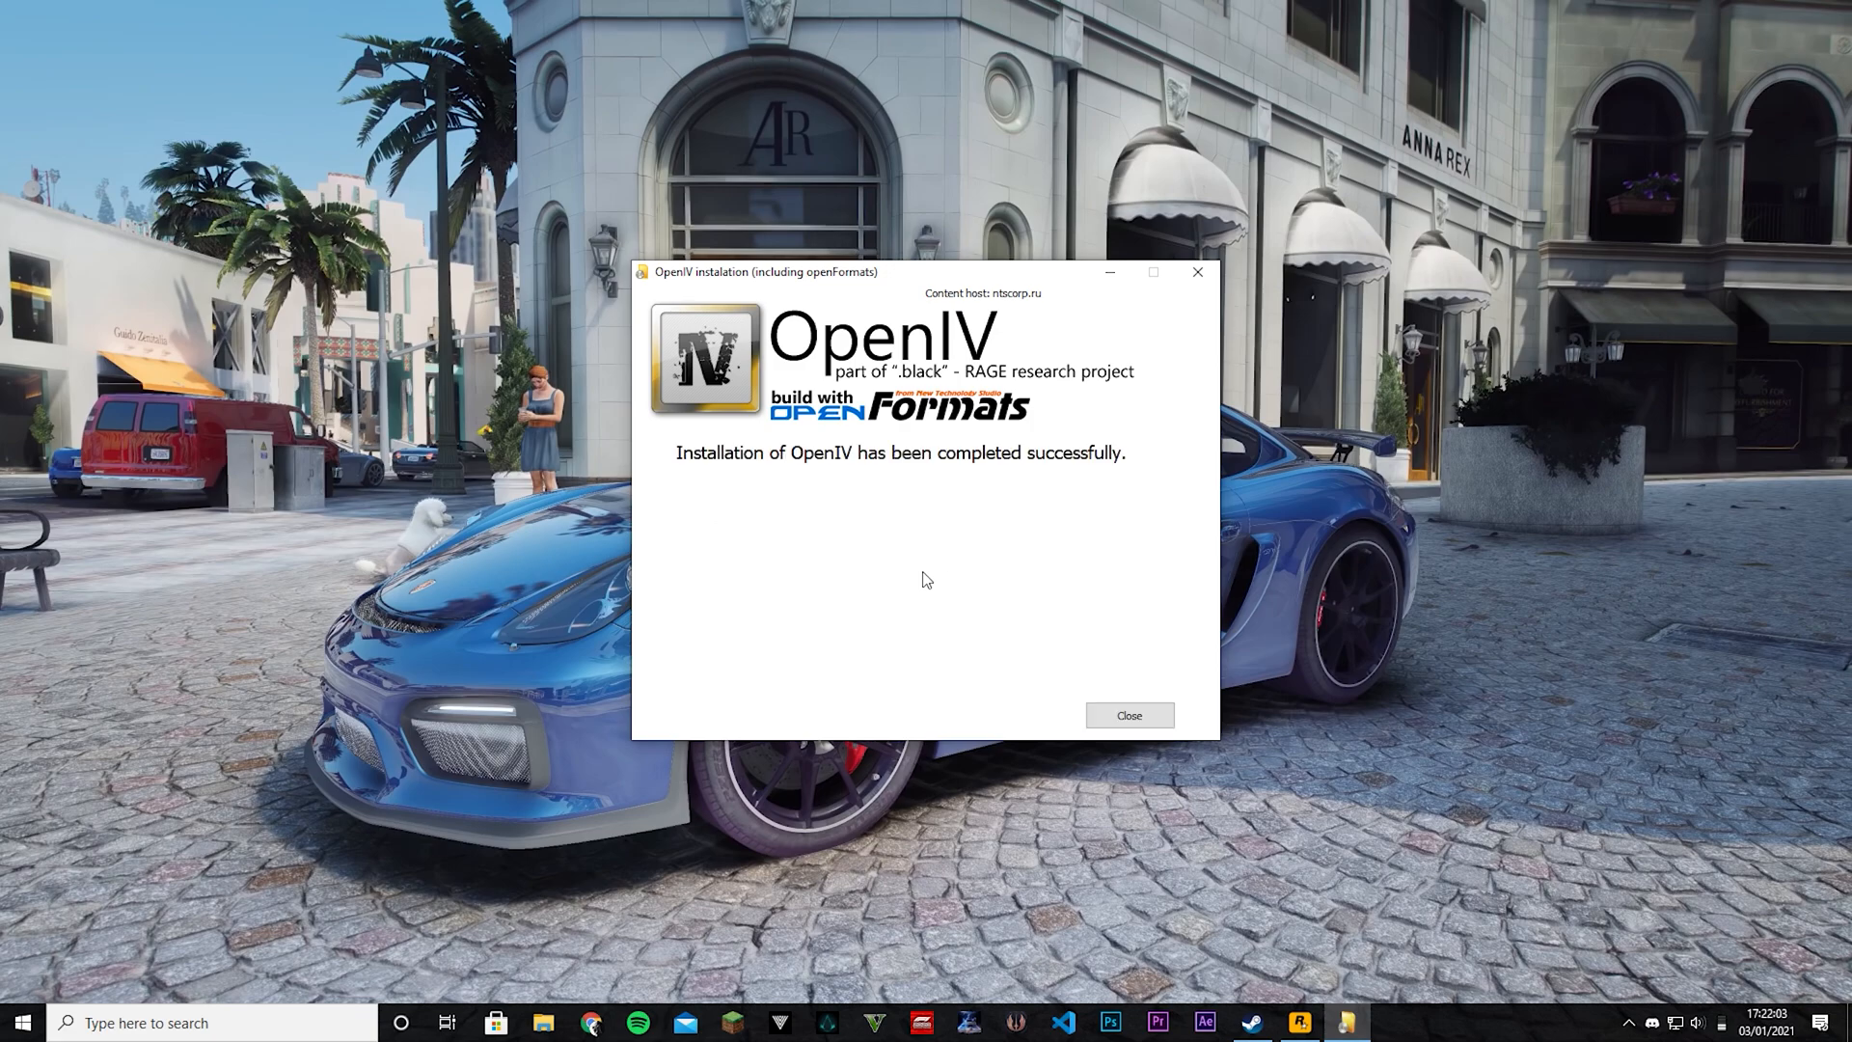
{"action": "mouse_move", "coordinate": [1107, 659]}
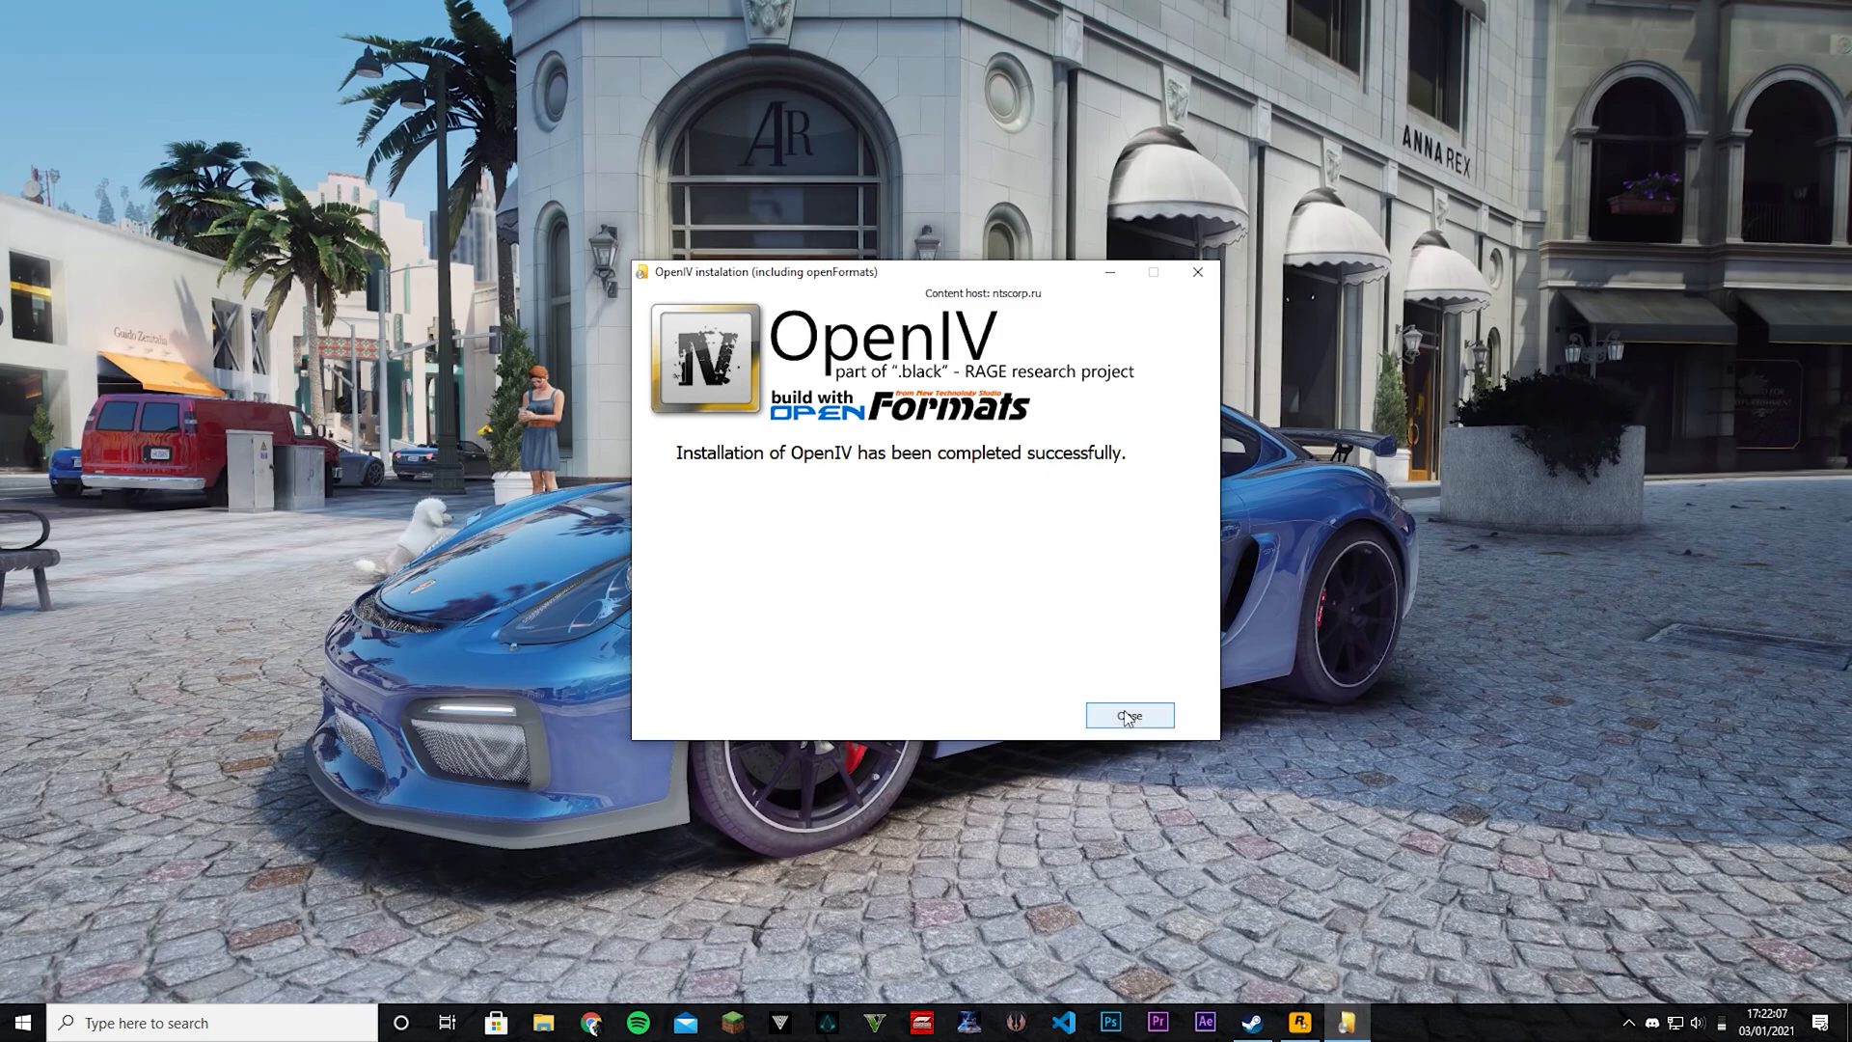
{"action": "left_click", "coordinate": [1128, 713]}
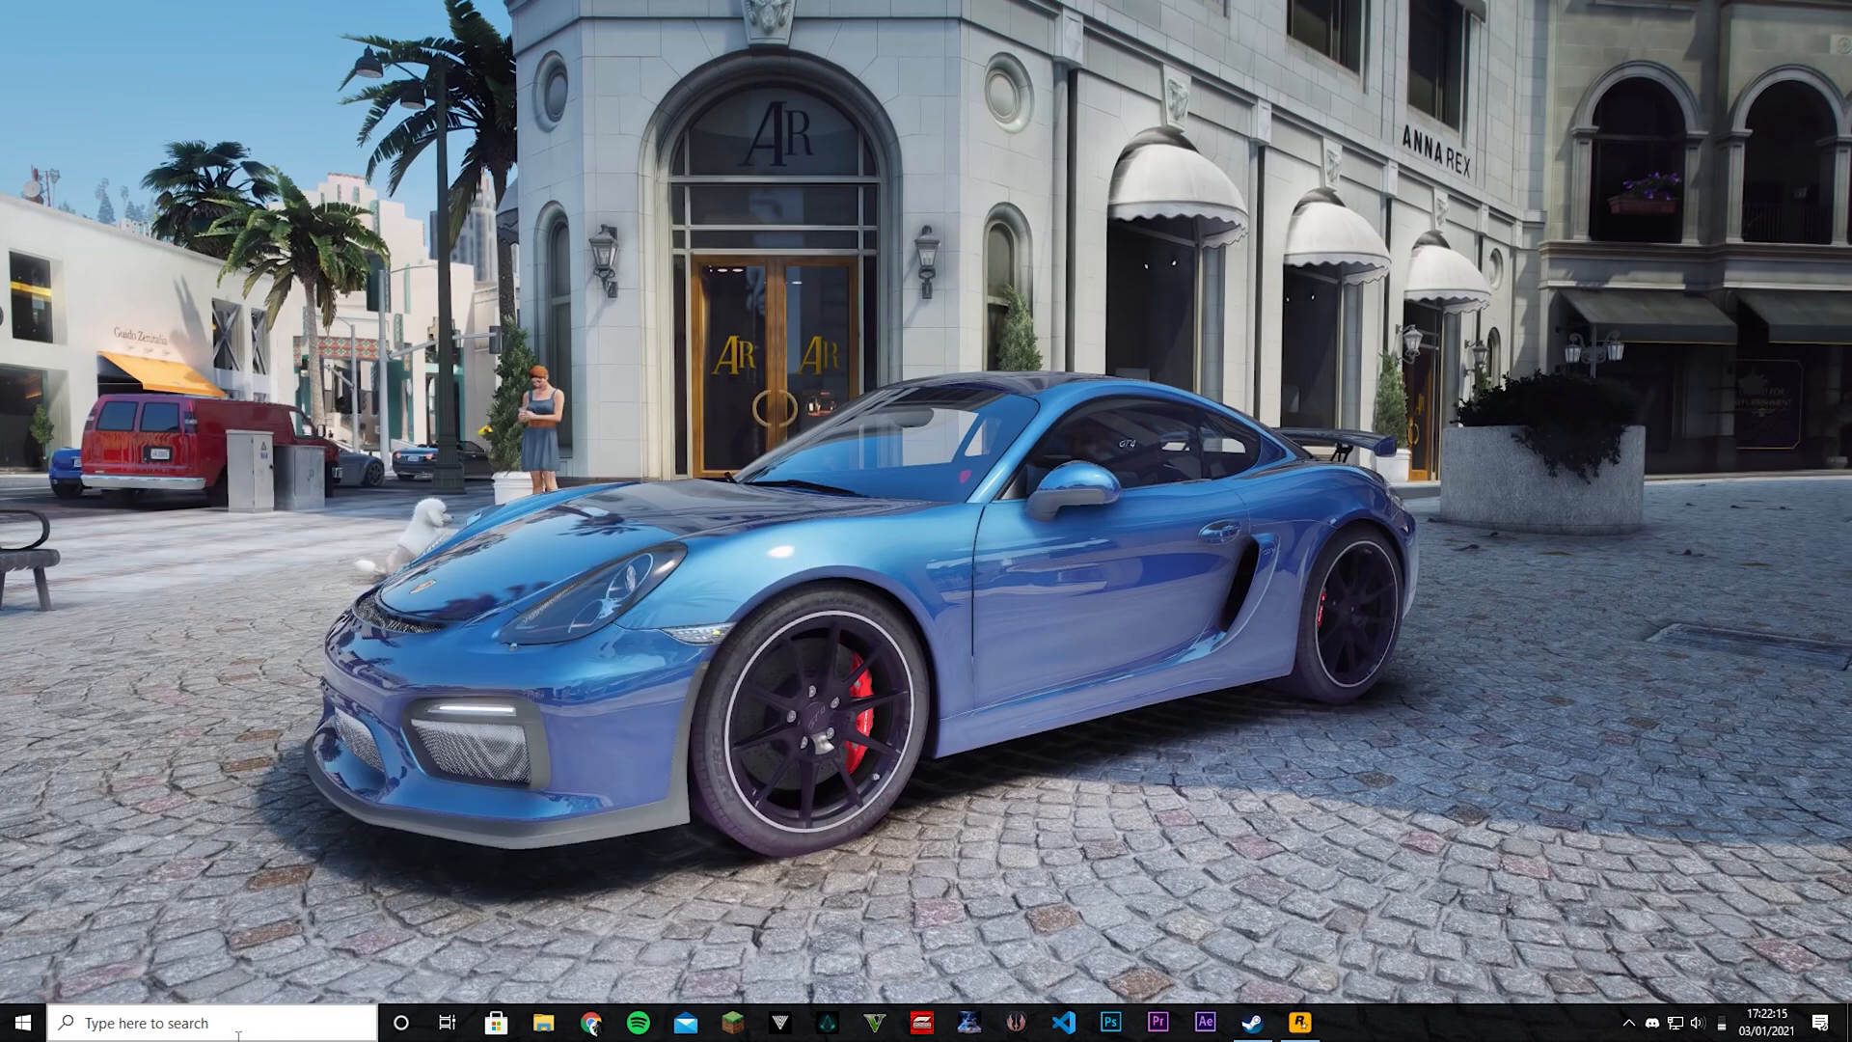
Launch OpenIV and choose Grand Theft Auto V for Windows, reaching the game folder request.
{"action": "left_click", "coordinate": [1345, 1022]}
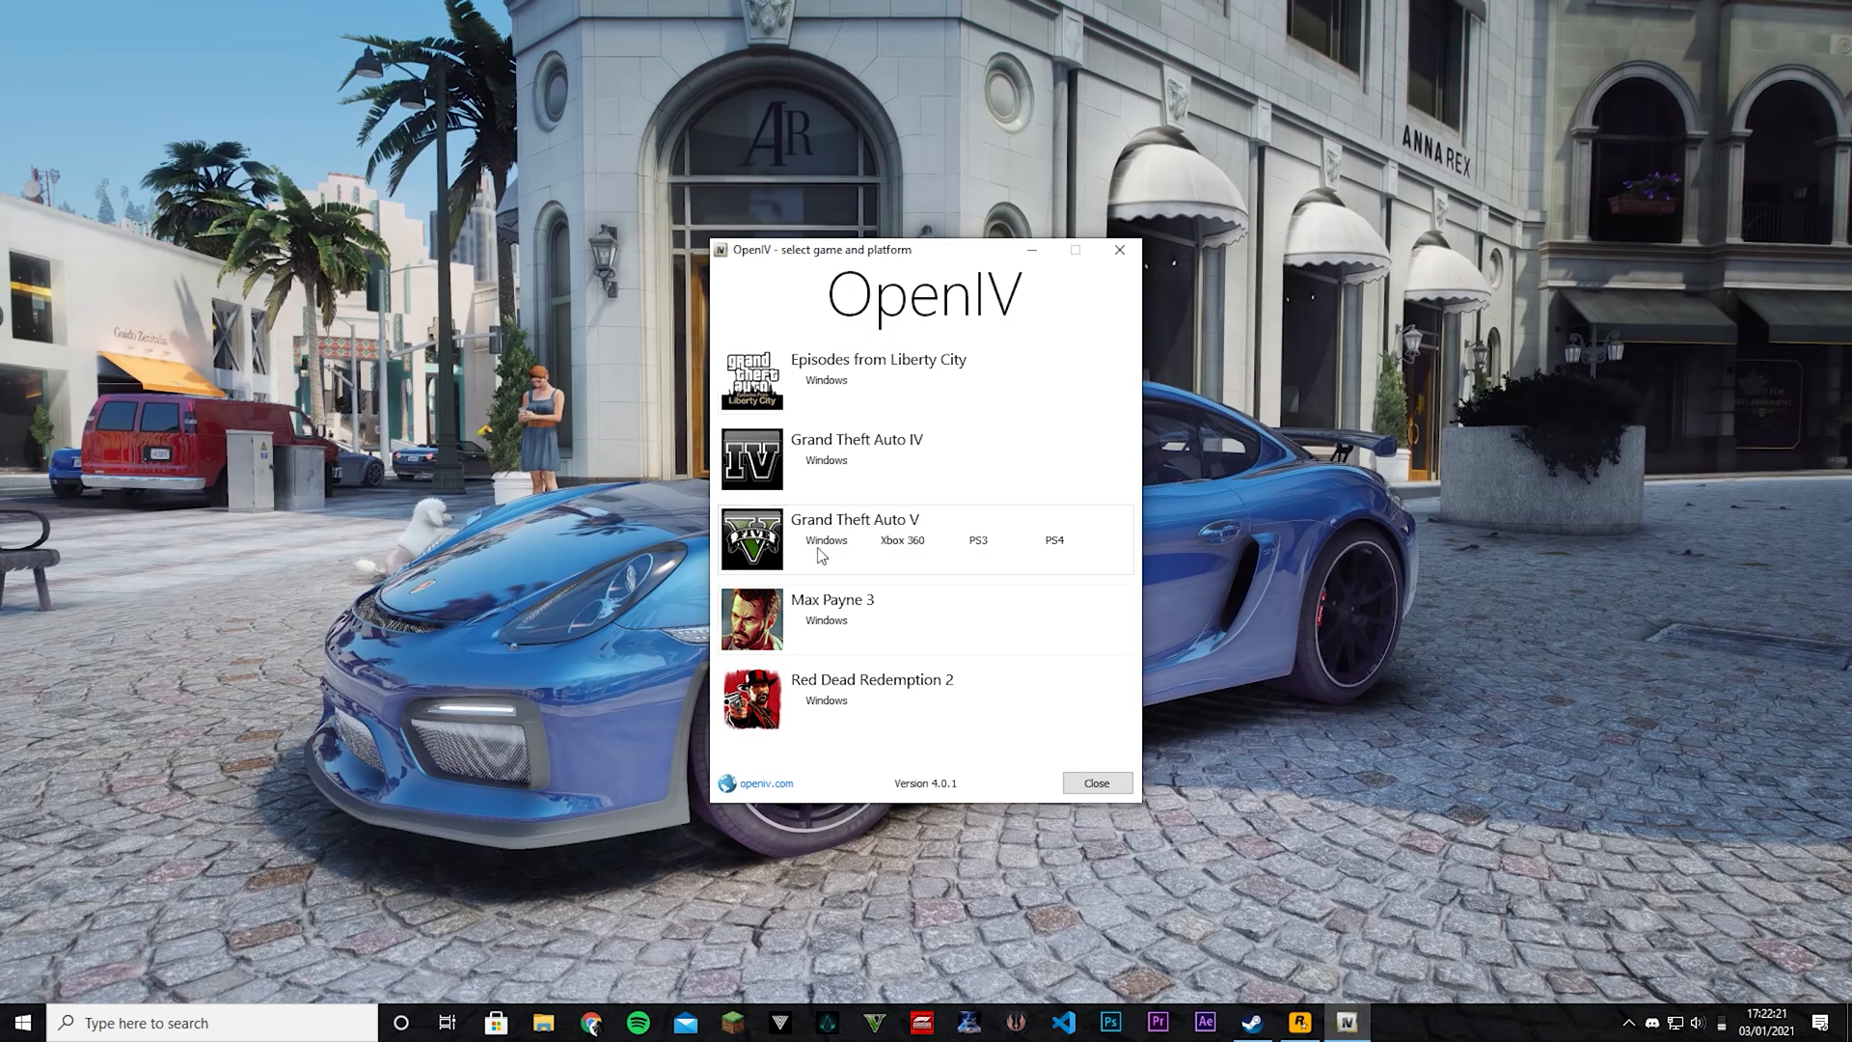
{"action": "left_click", "coordinate": [826, 540]}
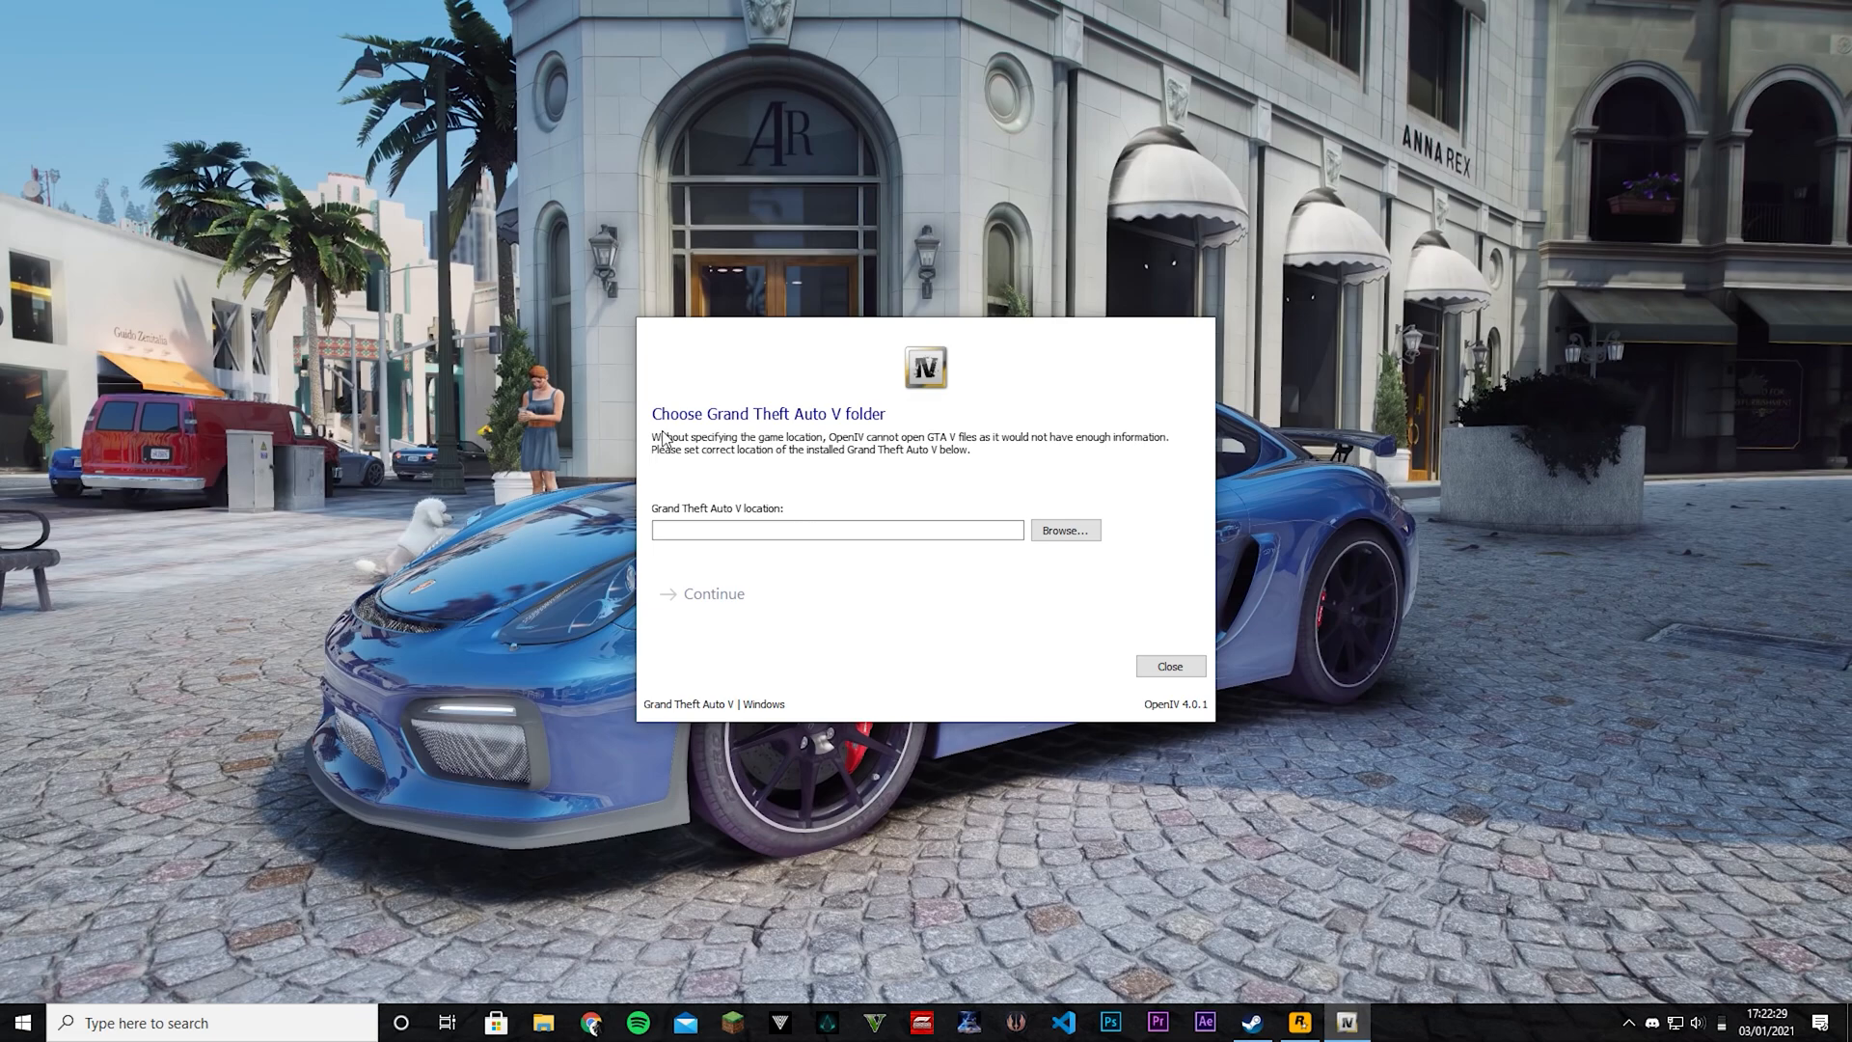
{"action": "mouse_move", "coordinate": [687, 419]}
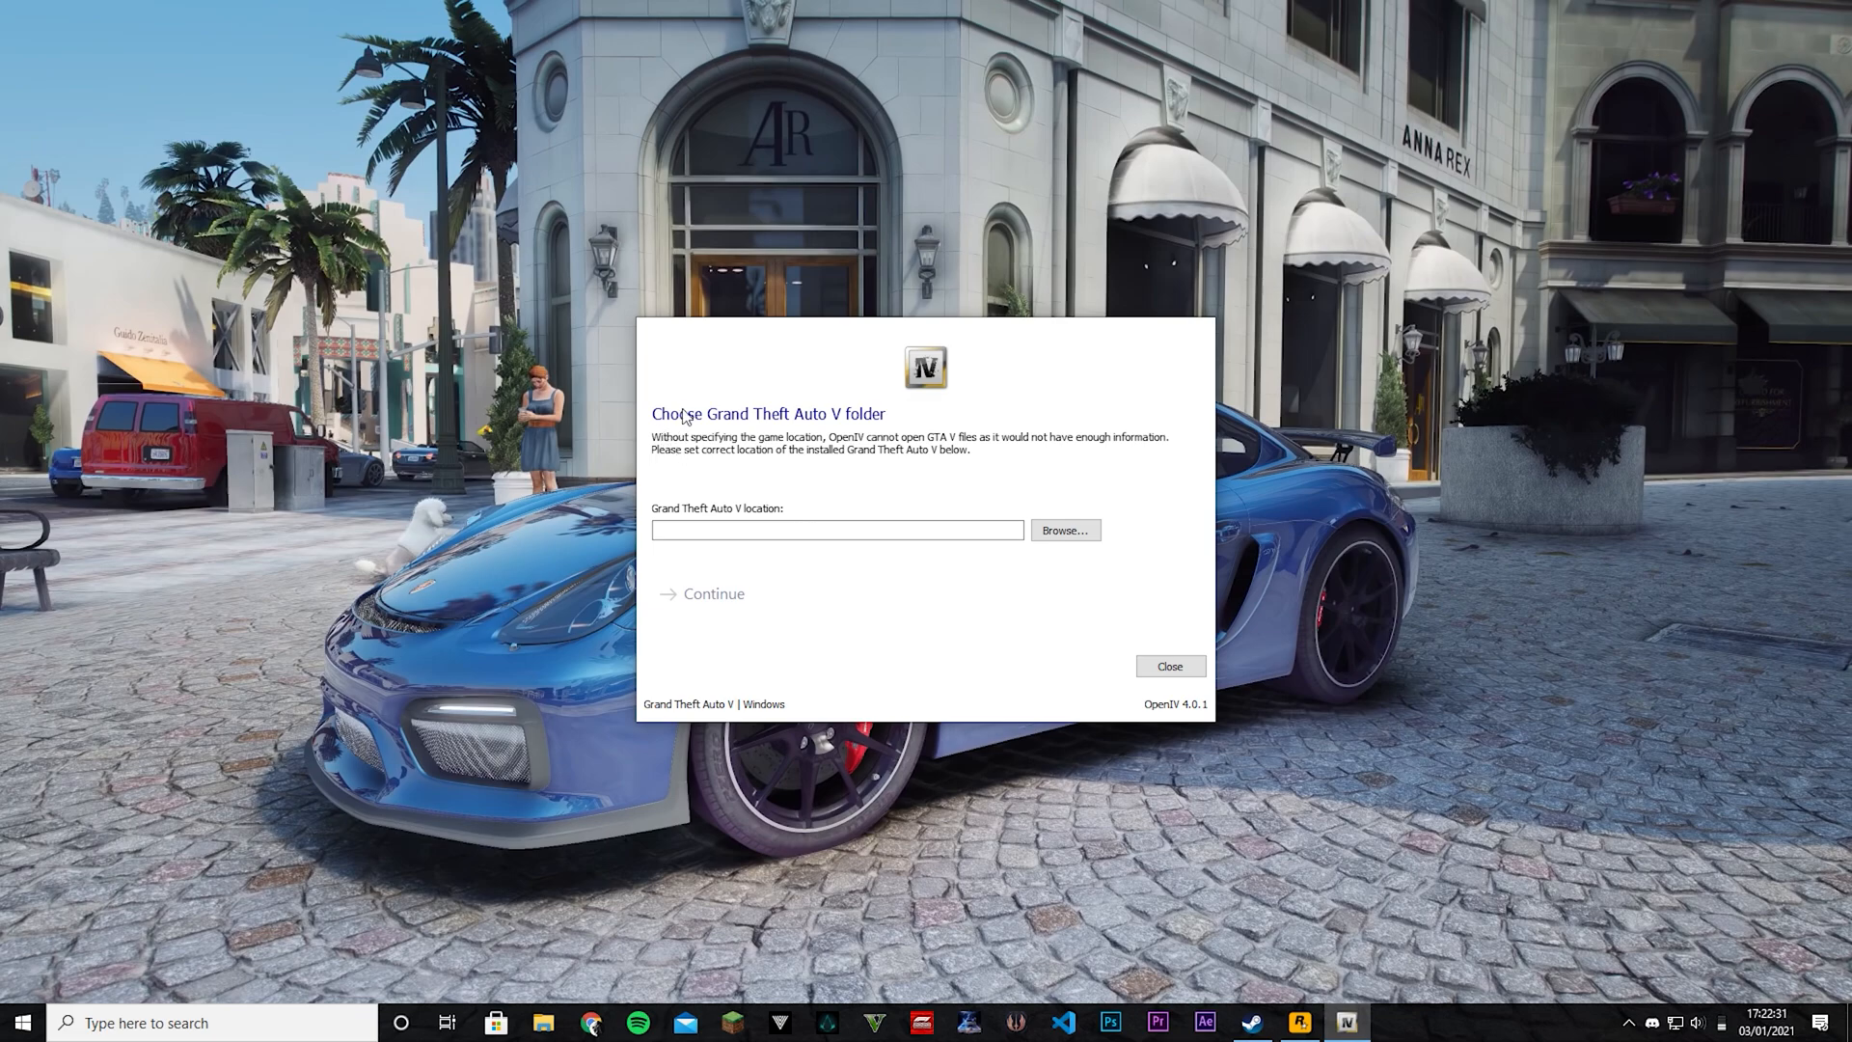
{"action": "mouse_move", "coordinate": [706, 417]}
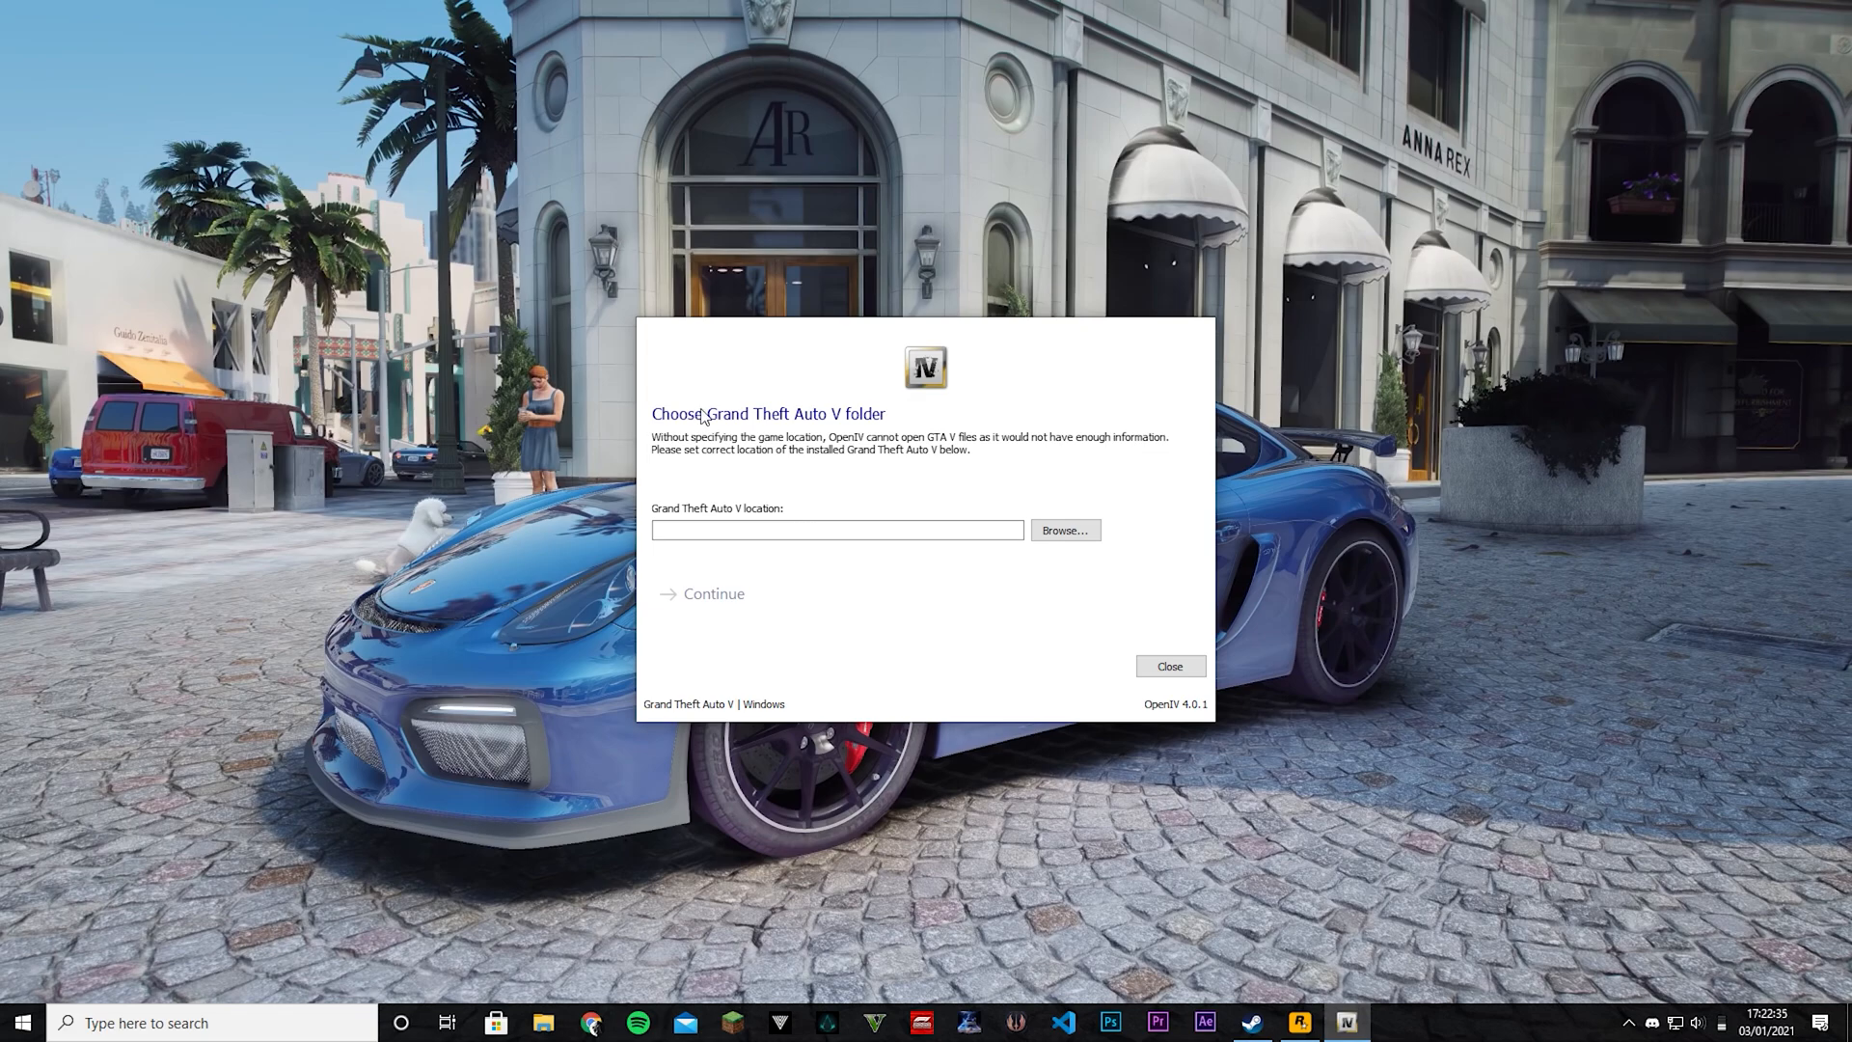
{"action": "mouse_move", "coordinate": [850, 411]}
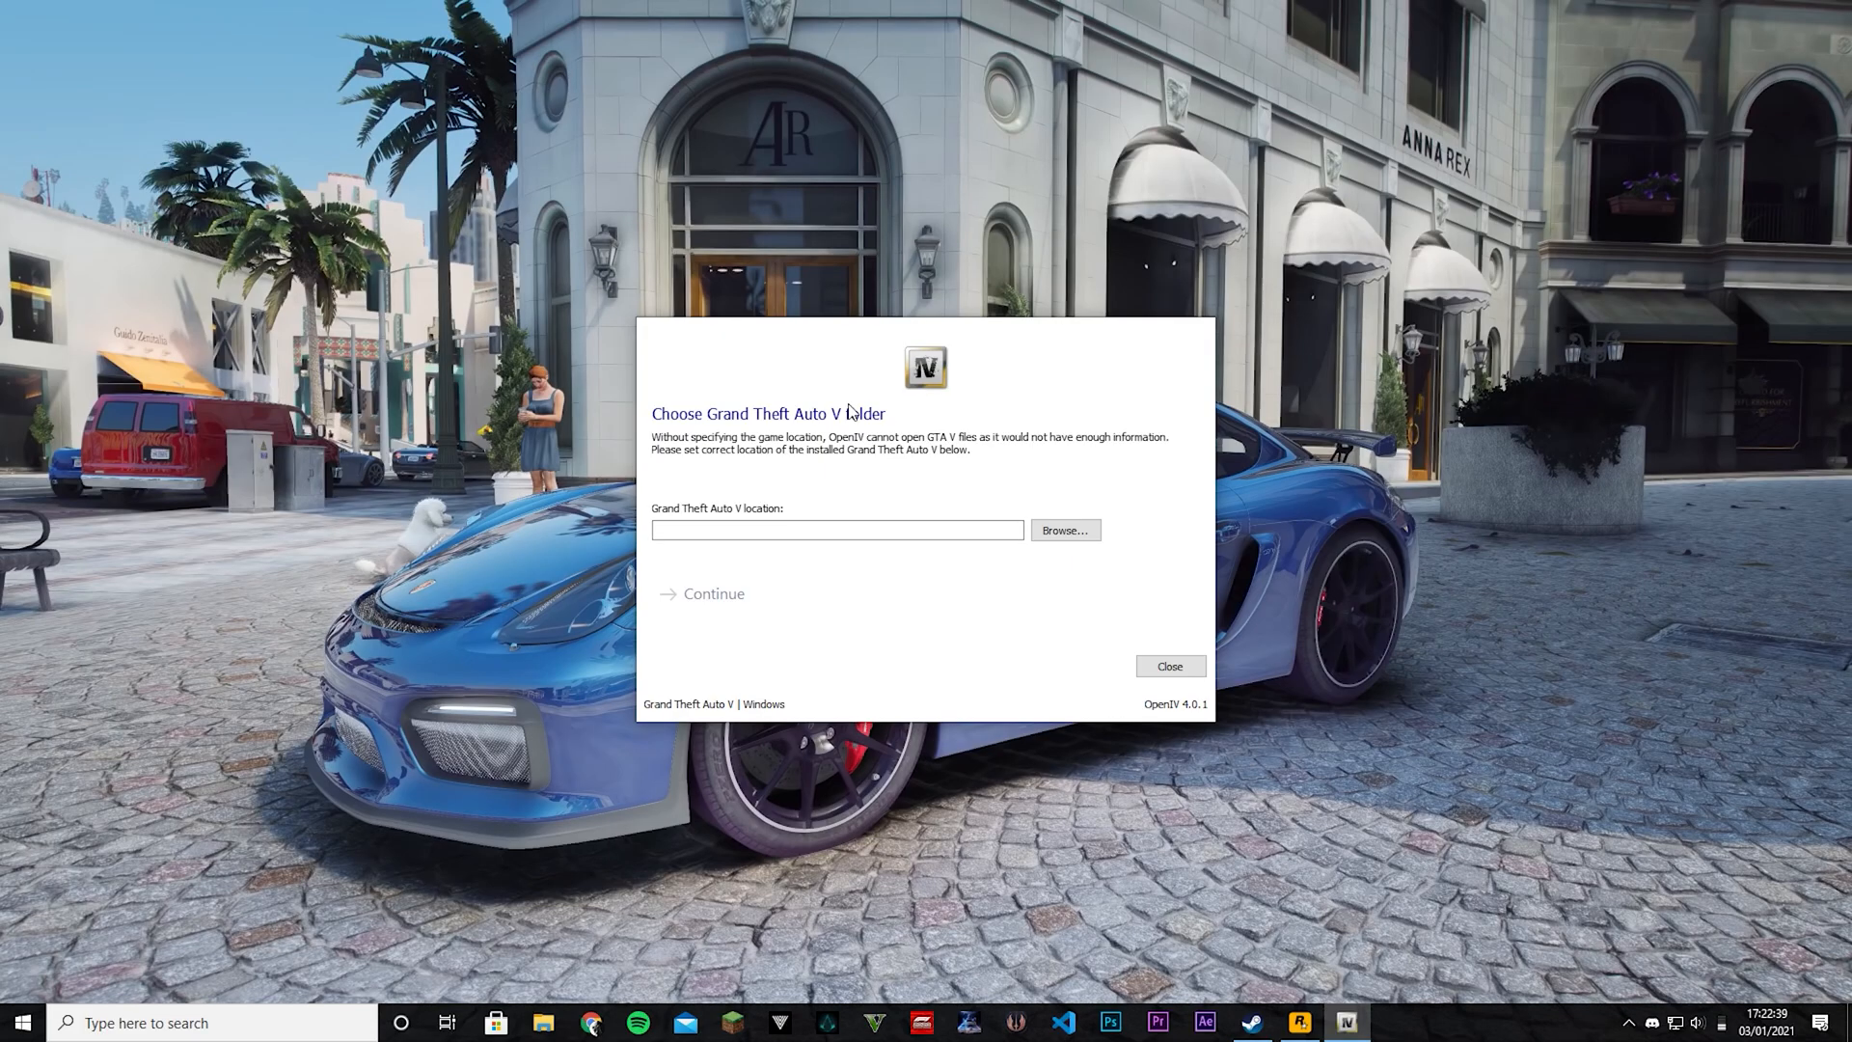
{"action": "mouse_move", "coordinate": [844, 390]}
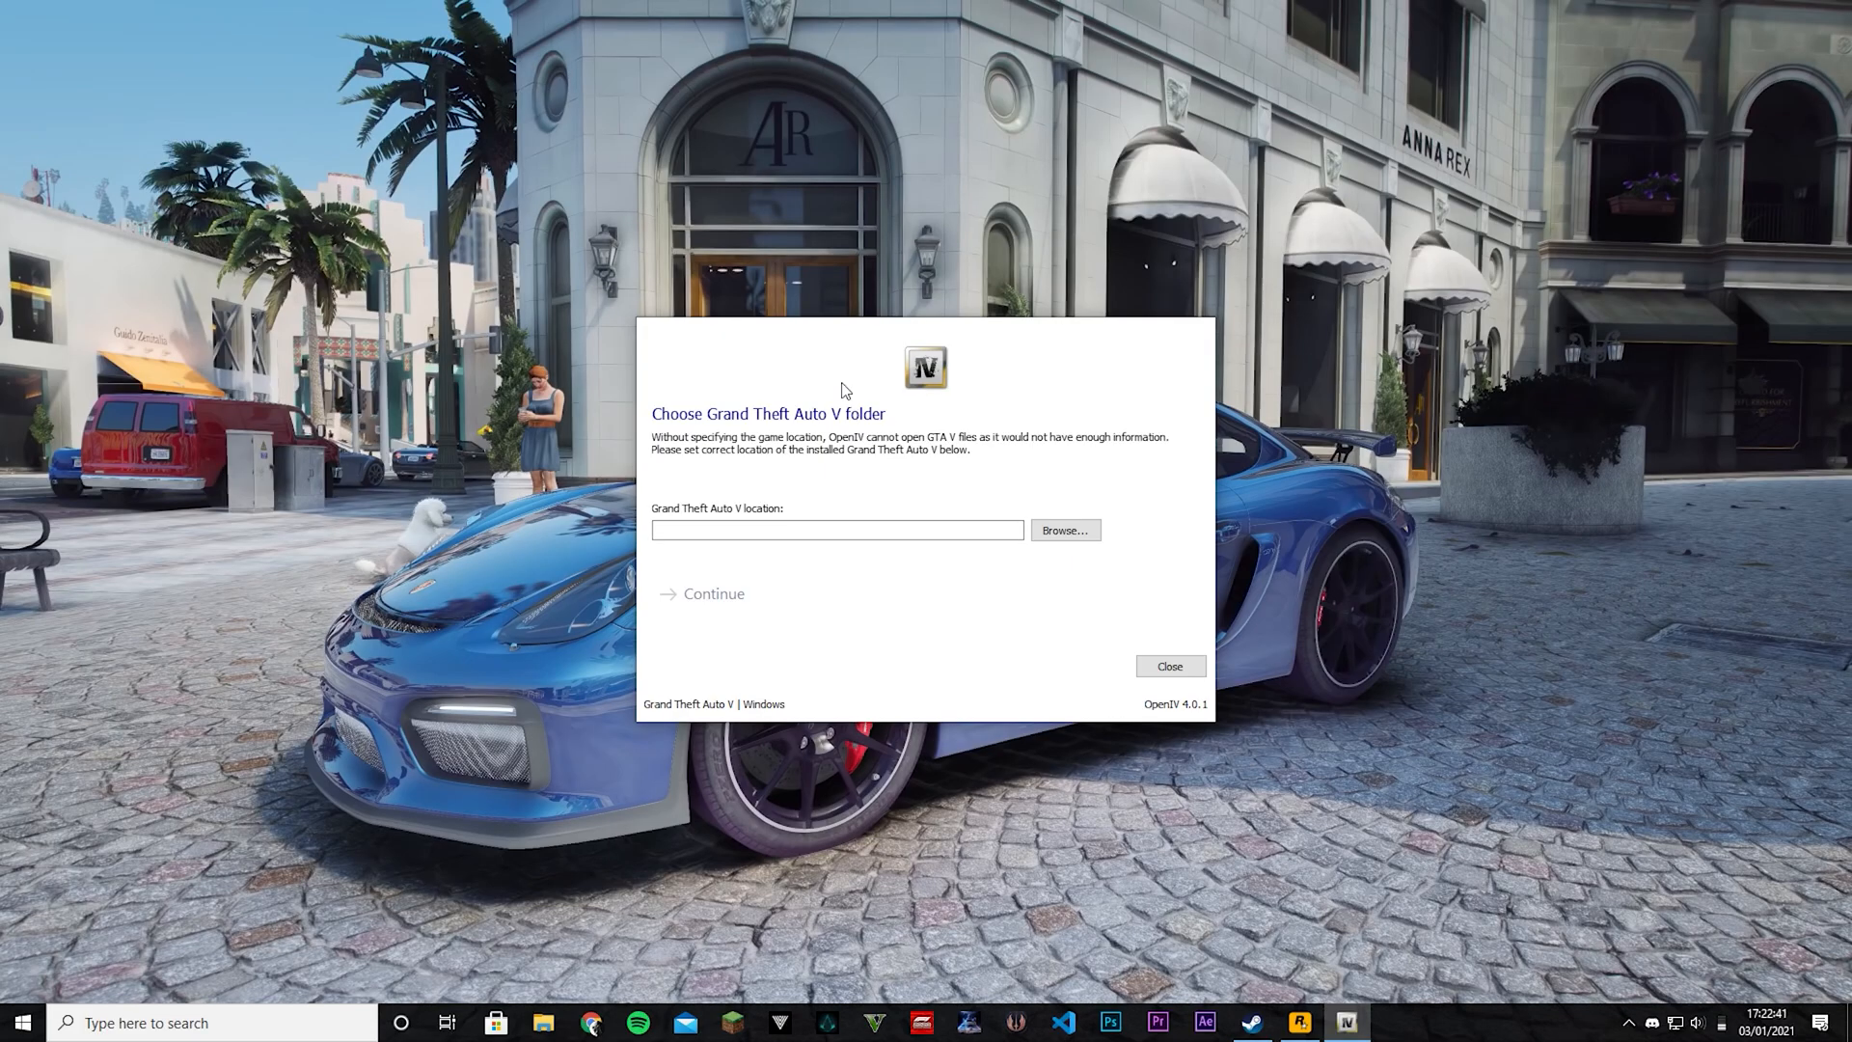
{"action": "mouse_move", "coordinate": [1186, 990]}
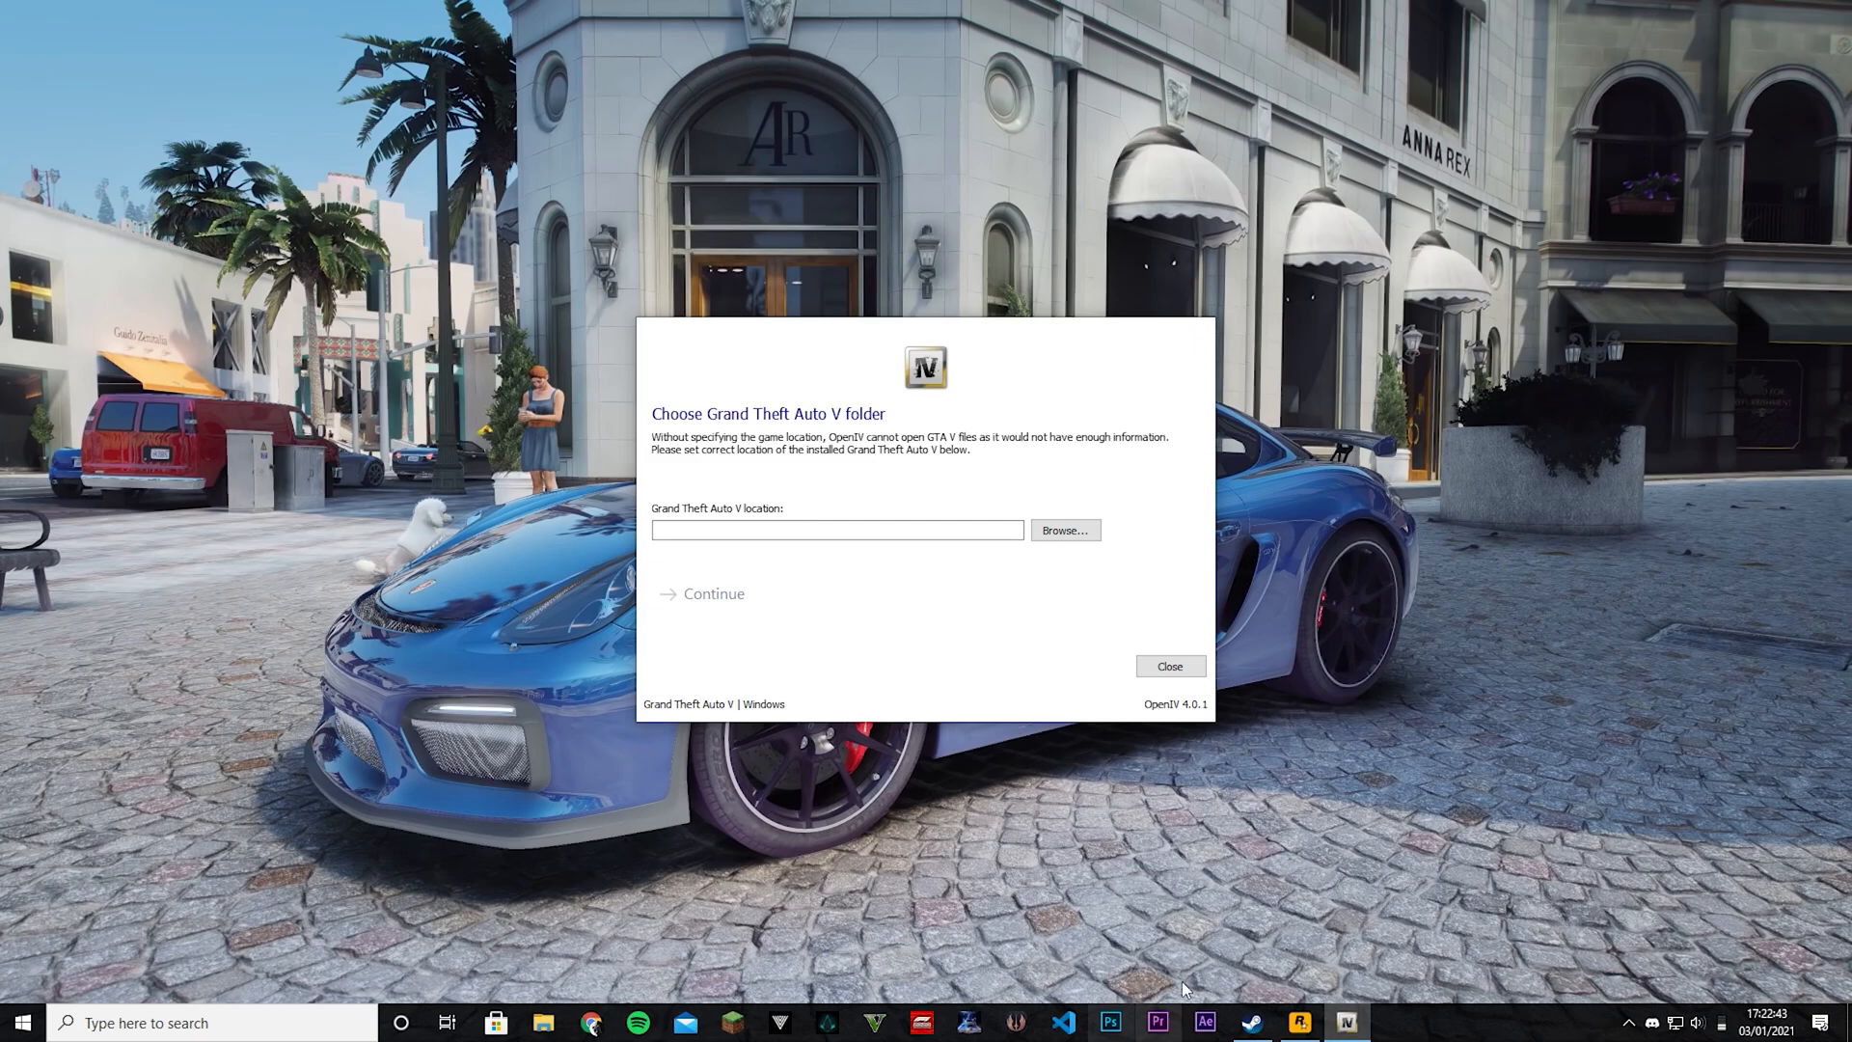
{"action": "mouse_move", "coordinate": [1267, 993]}
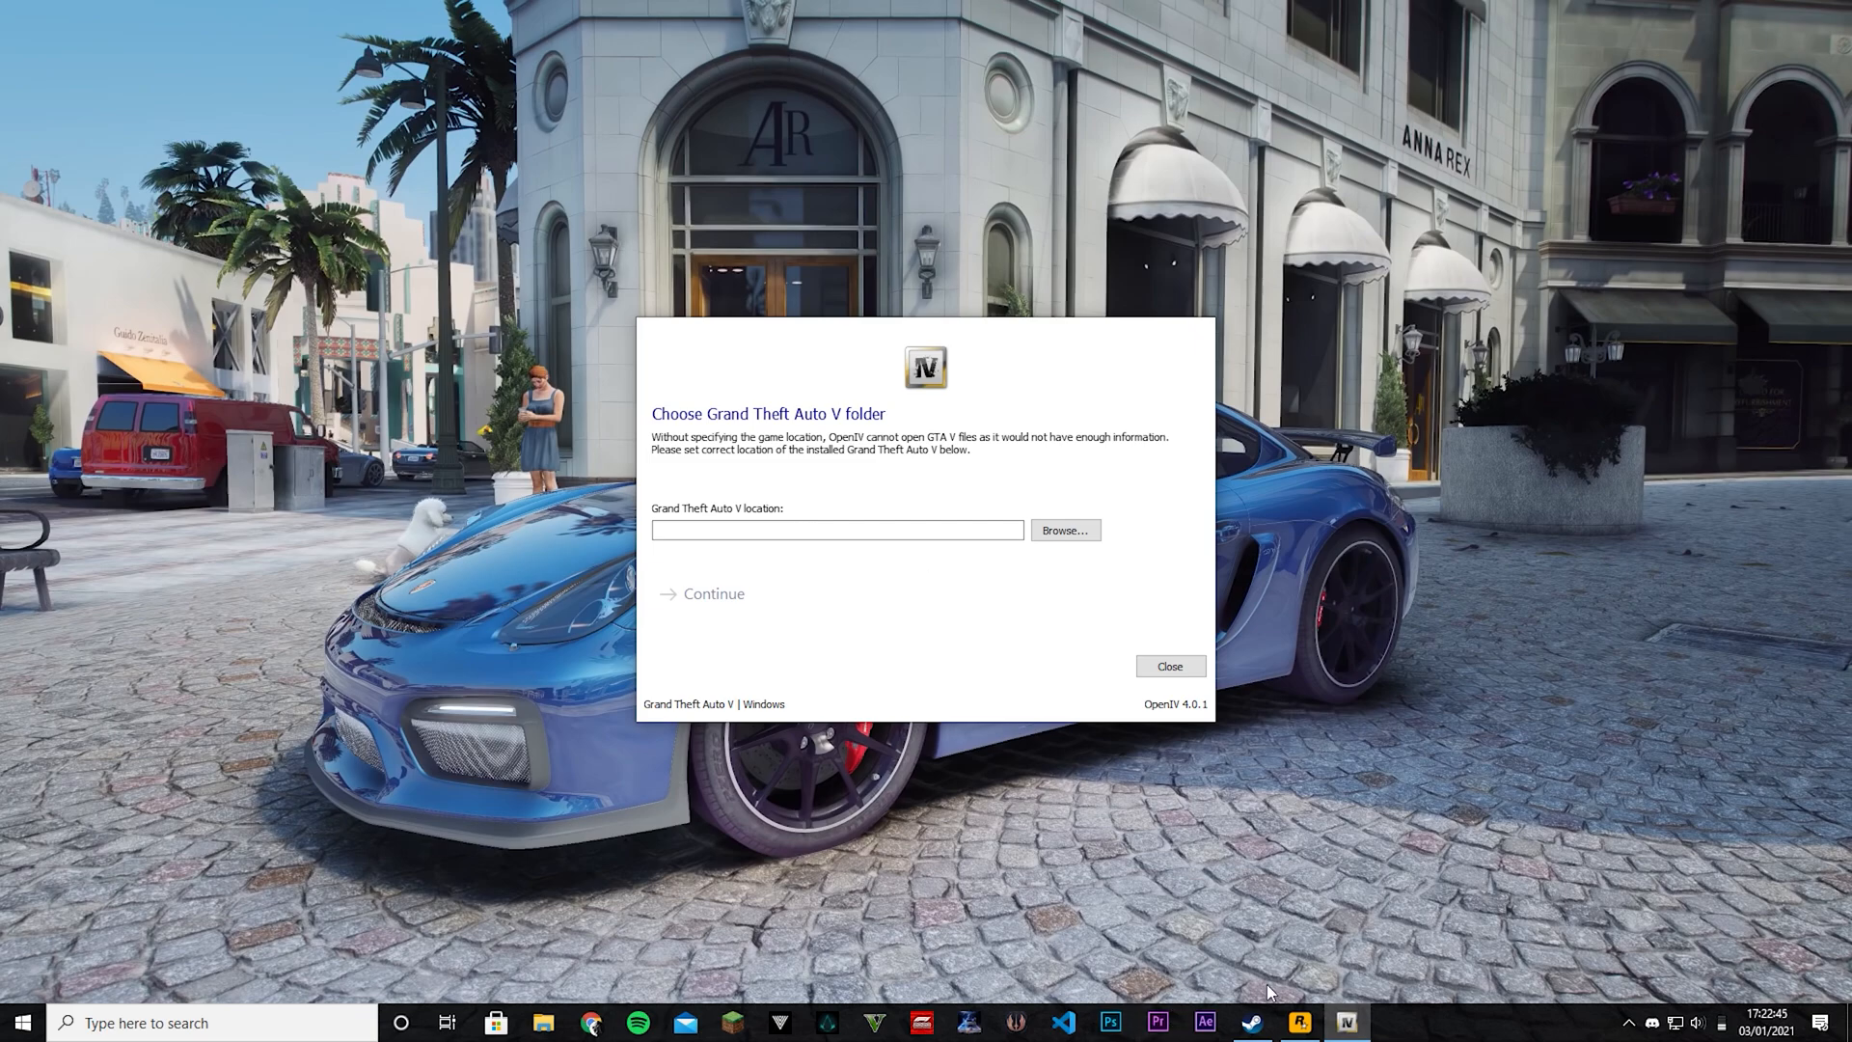
{"action": "mouse_move", "coordinate": [1263, 990]}
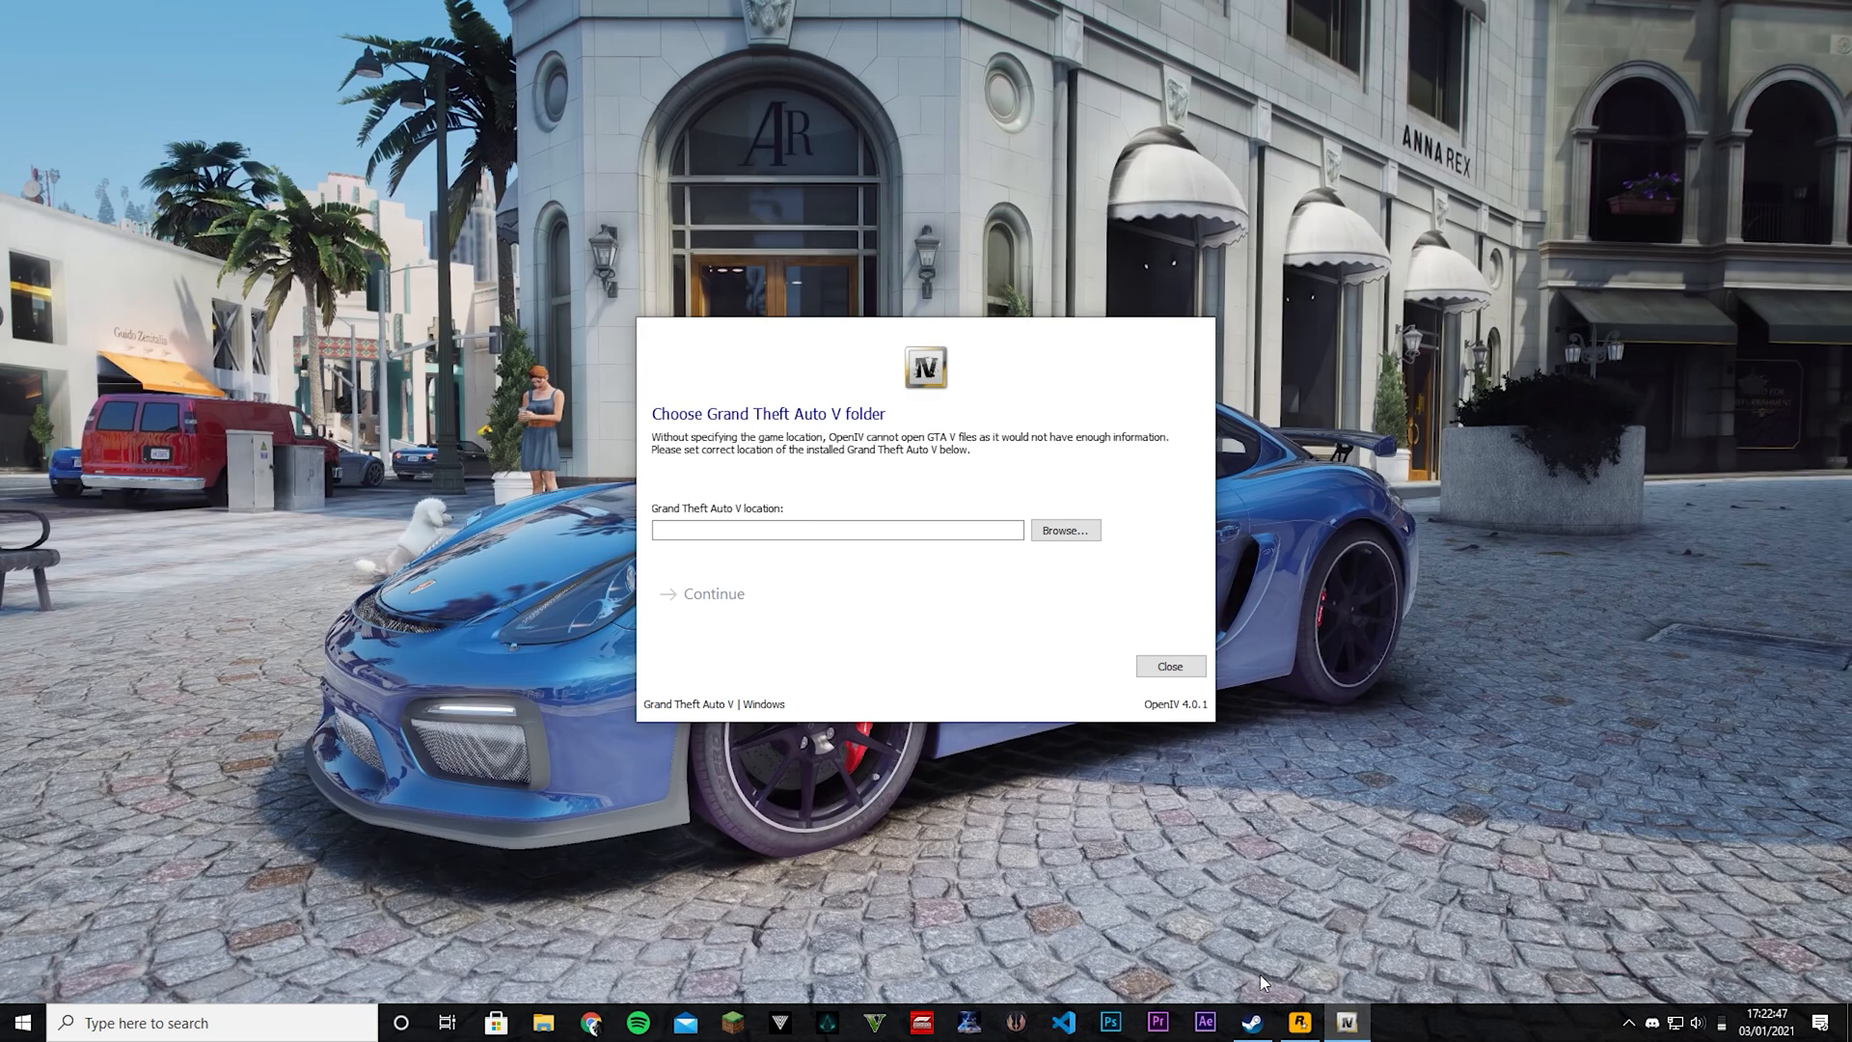
{"action": "mouse_move", "coordinate": [1284, 884]}
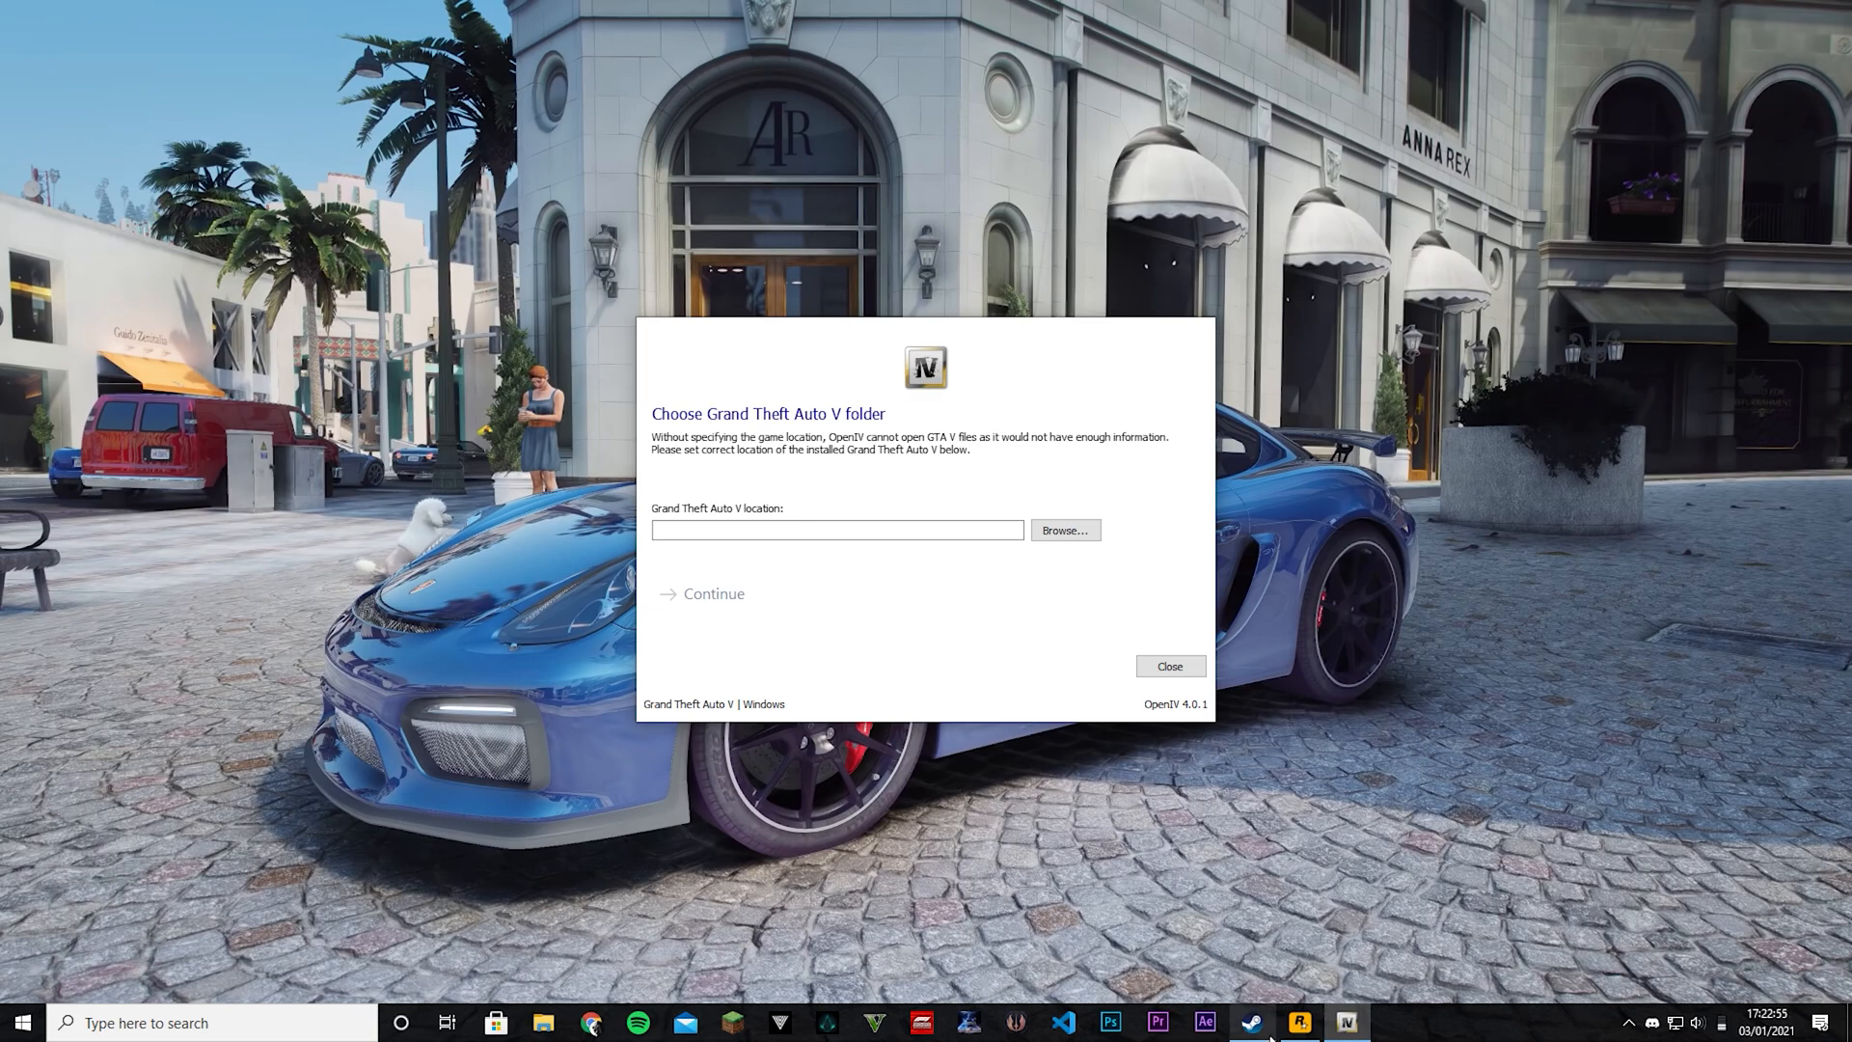
From Steam's Grand Theft Auto V properties, browse the Local Files to open its install folder.
{"action": "left_click", "coordinate": [1250, 1022]}
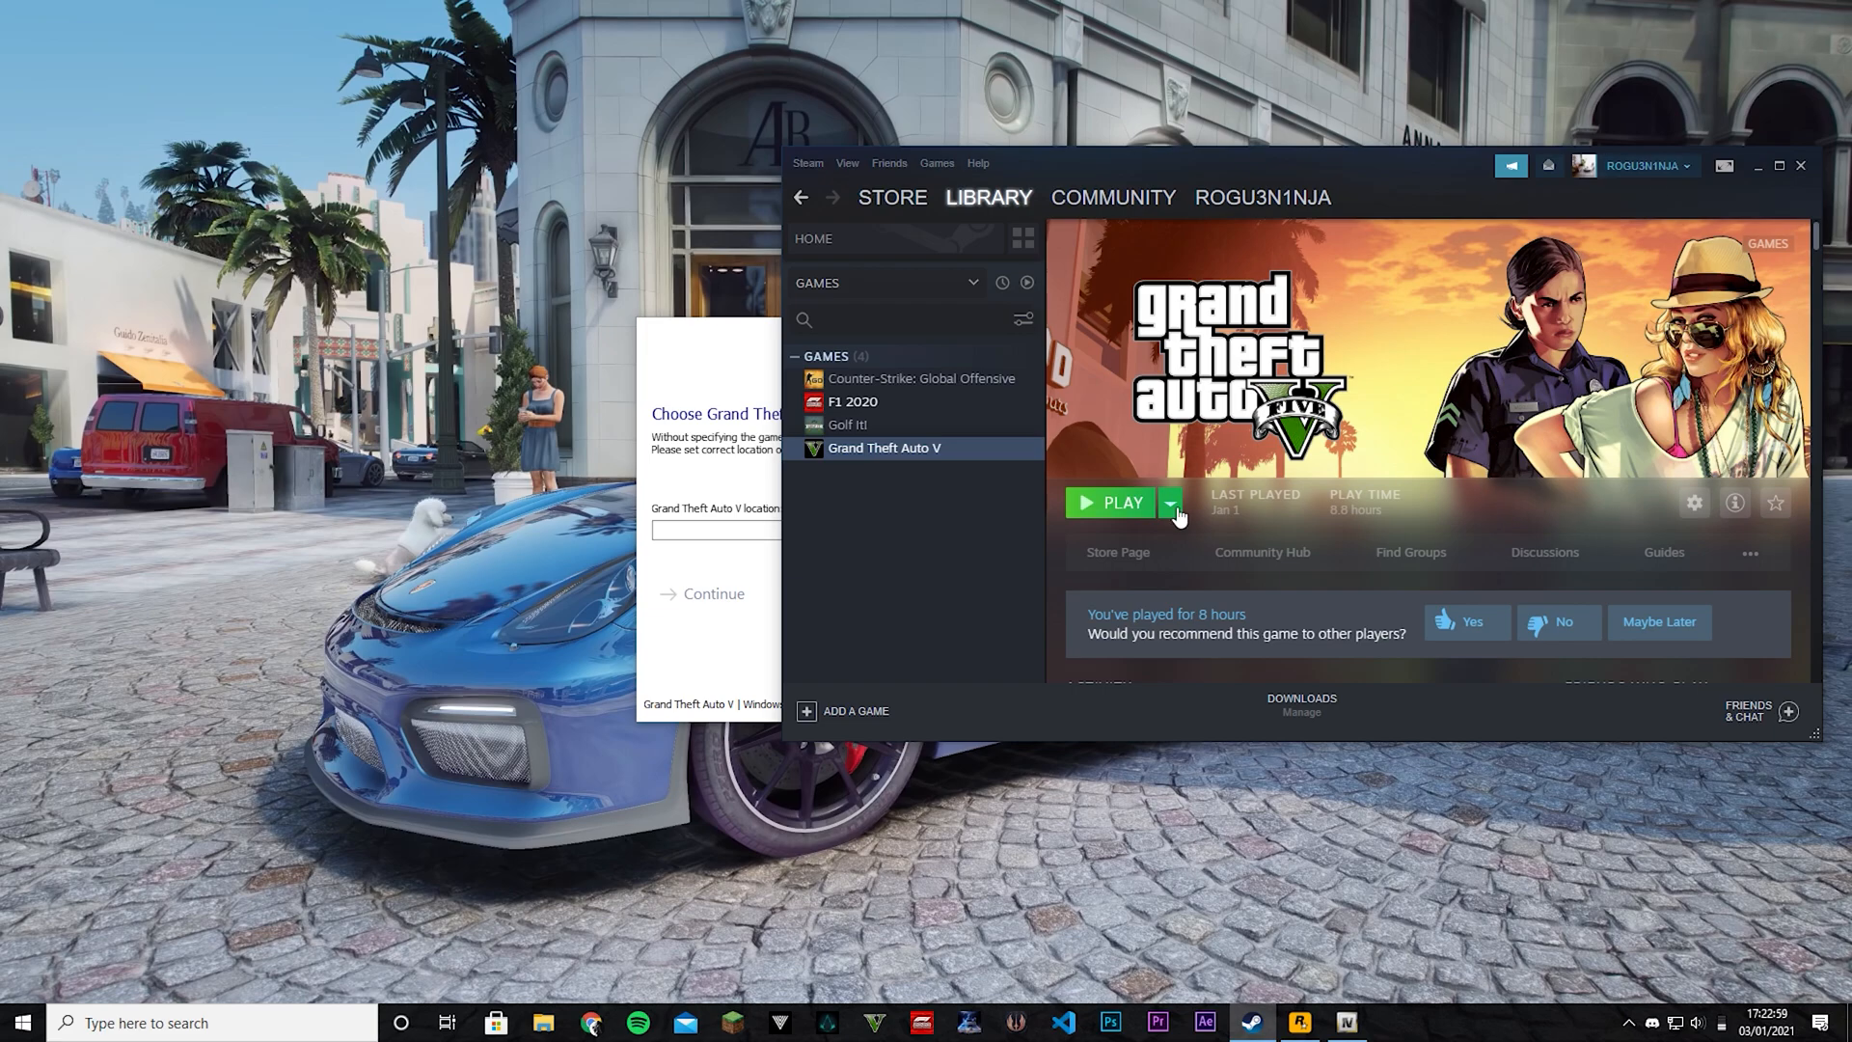
{"action": "left_click", "coordinate": [988, 197]}
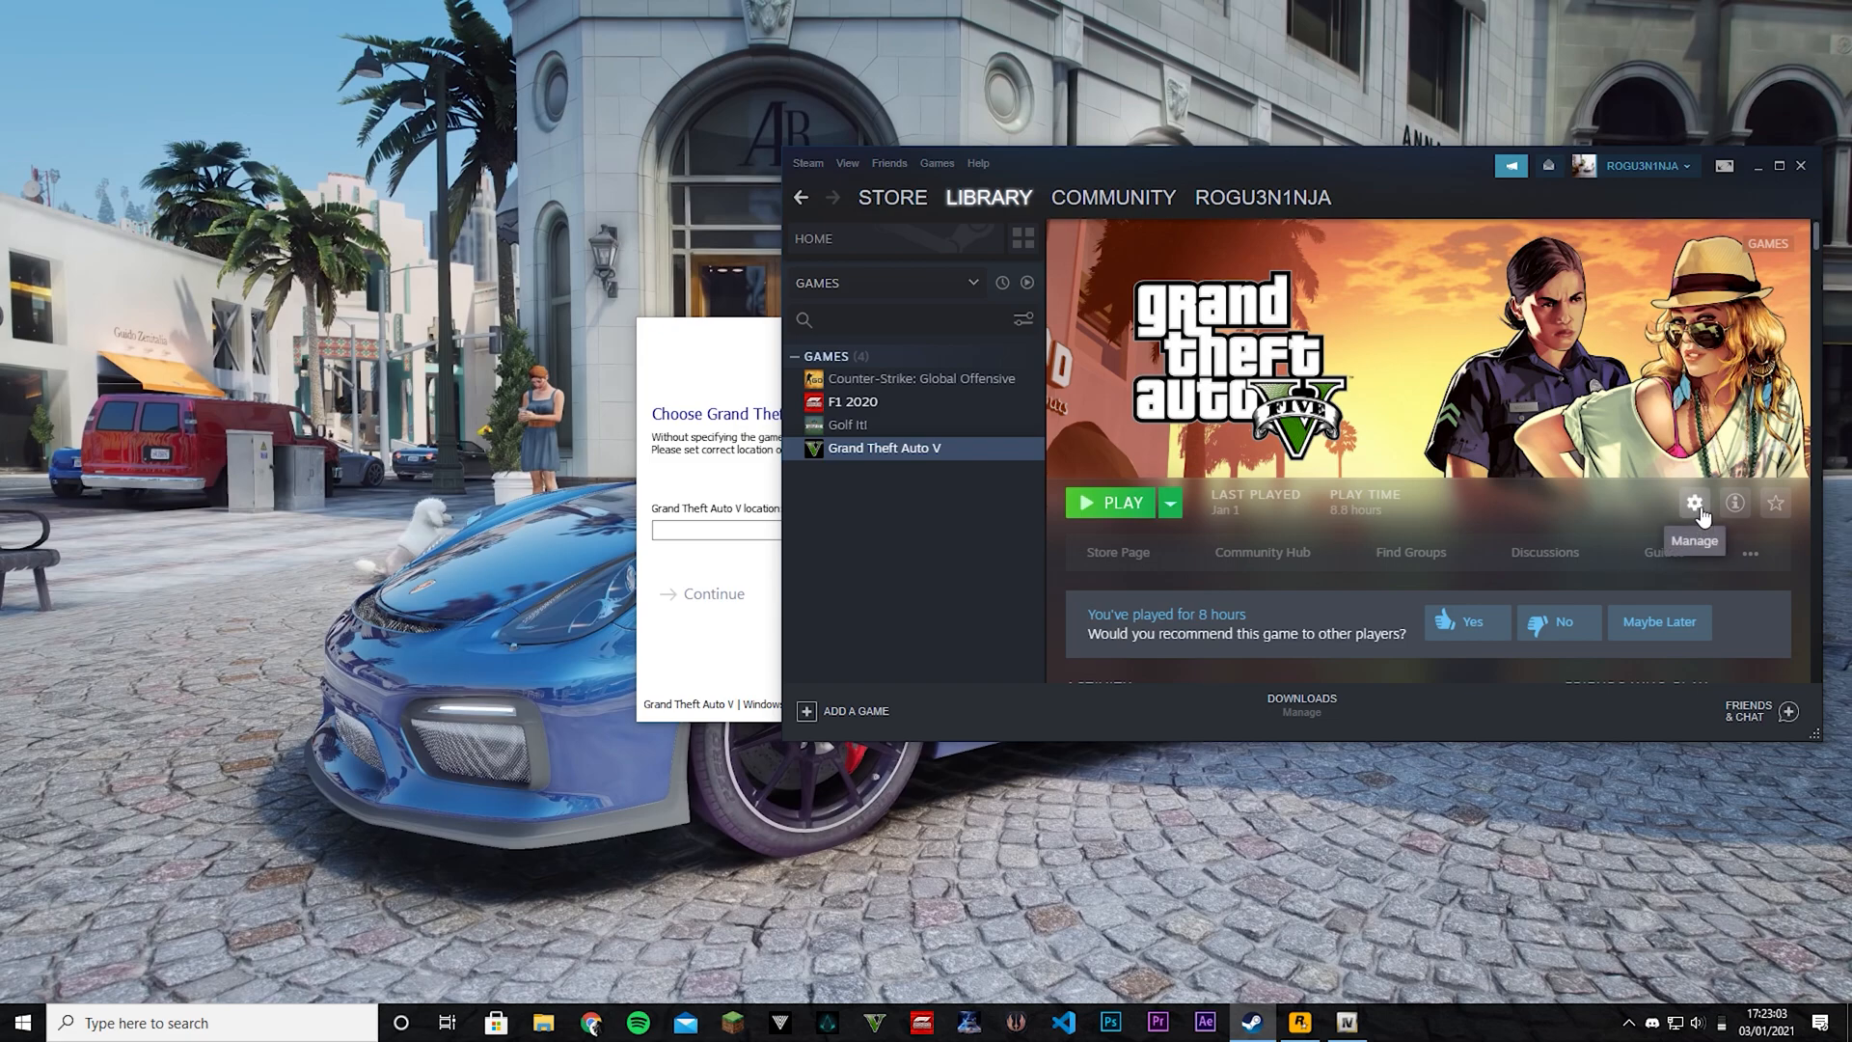
{"action": "left_click", "coordinate": [1693, 501]}
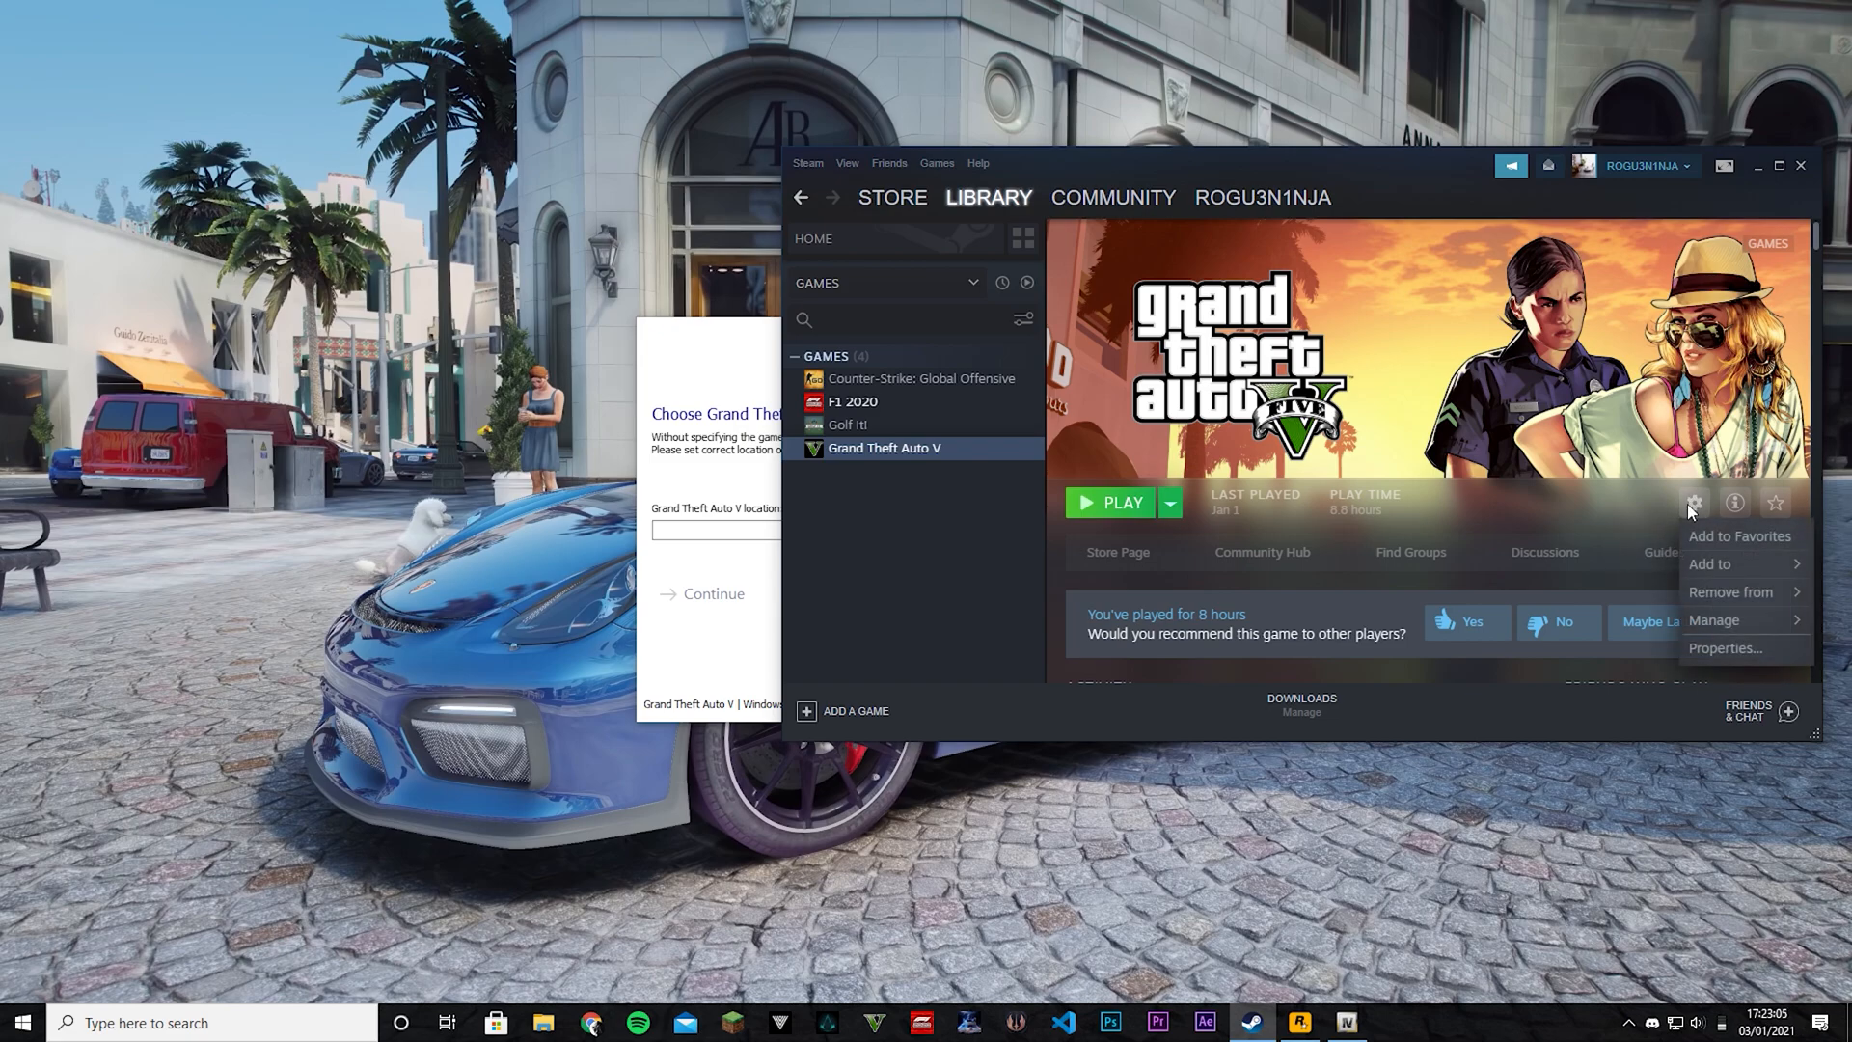
{"action": "mouse_move", "coordinate": [1724, 648]}
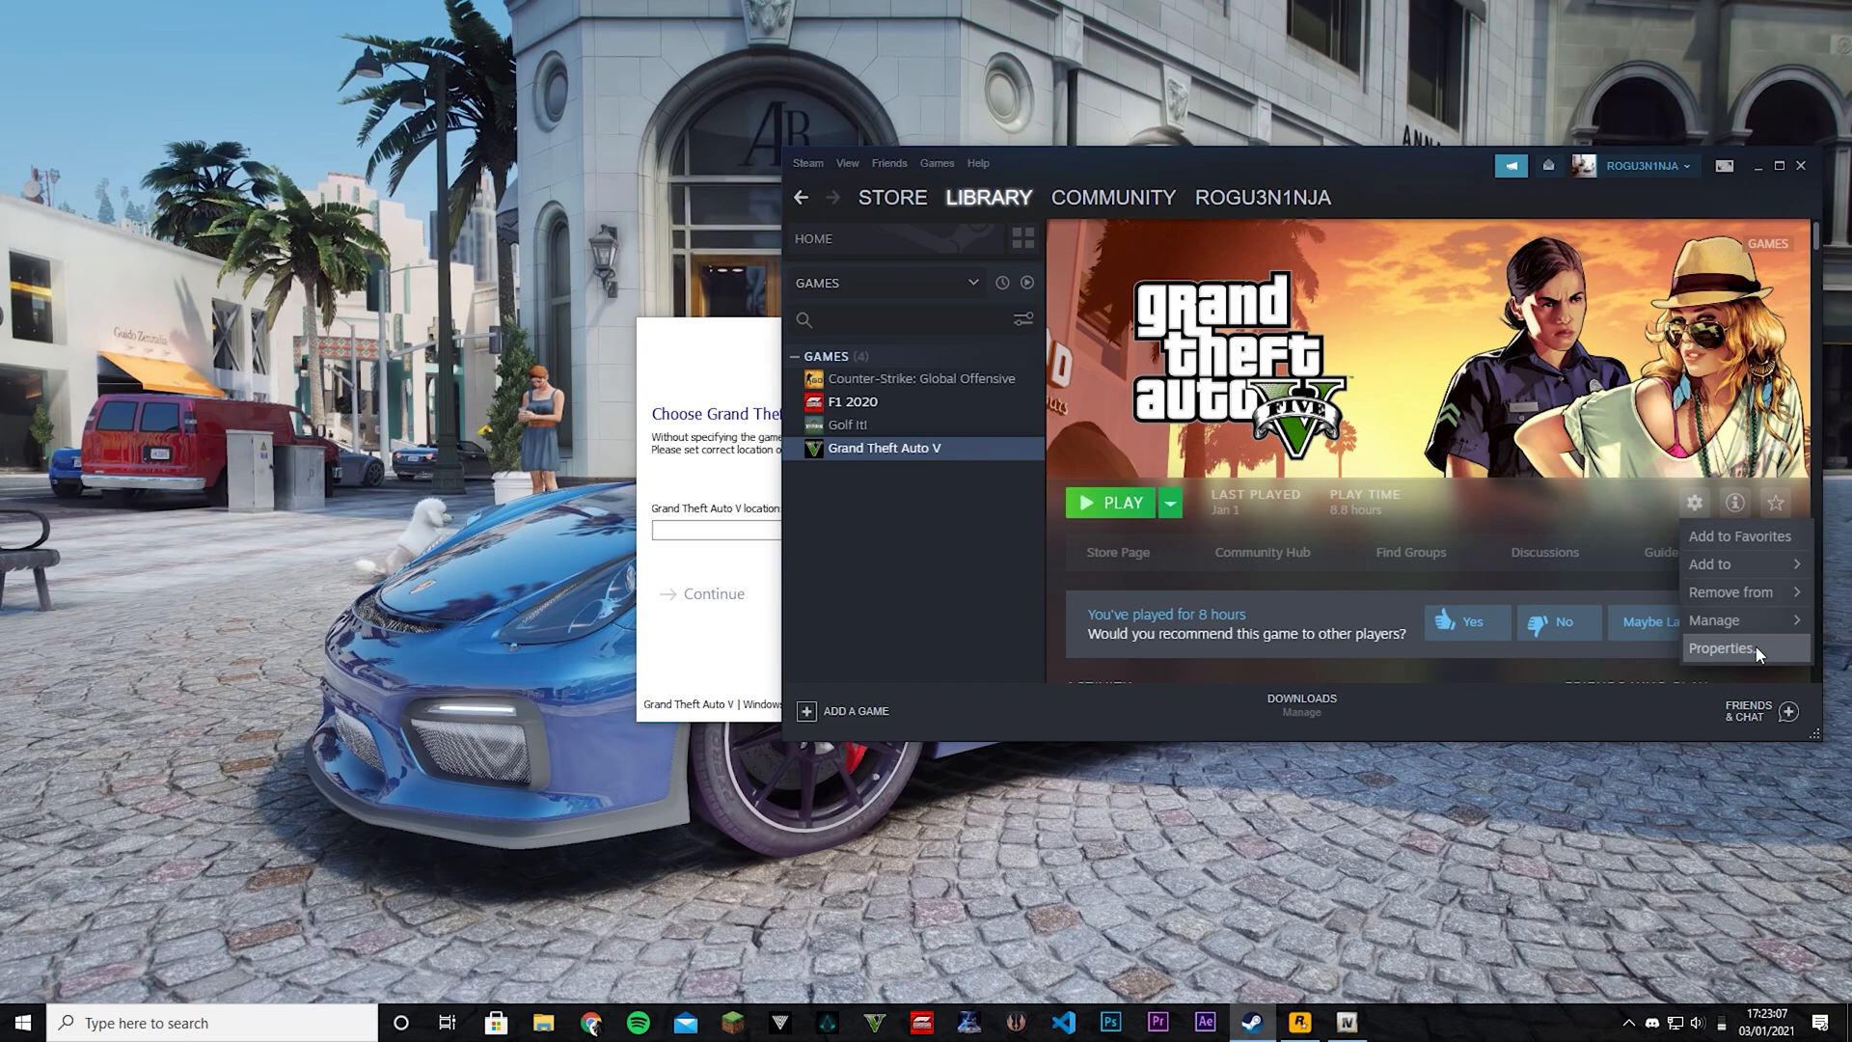
{"action": "left_click", "coordinate": [1720, 648]}
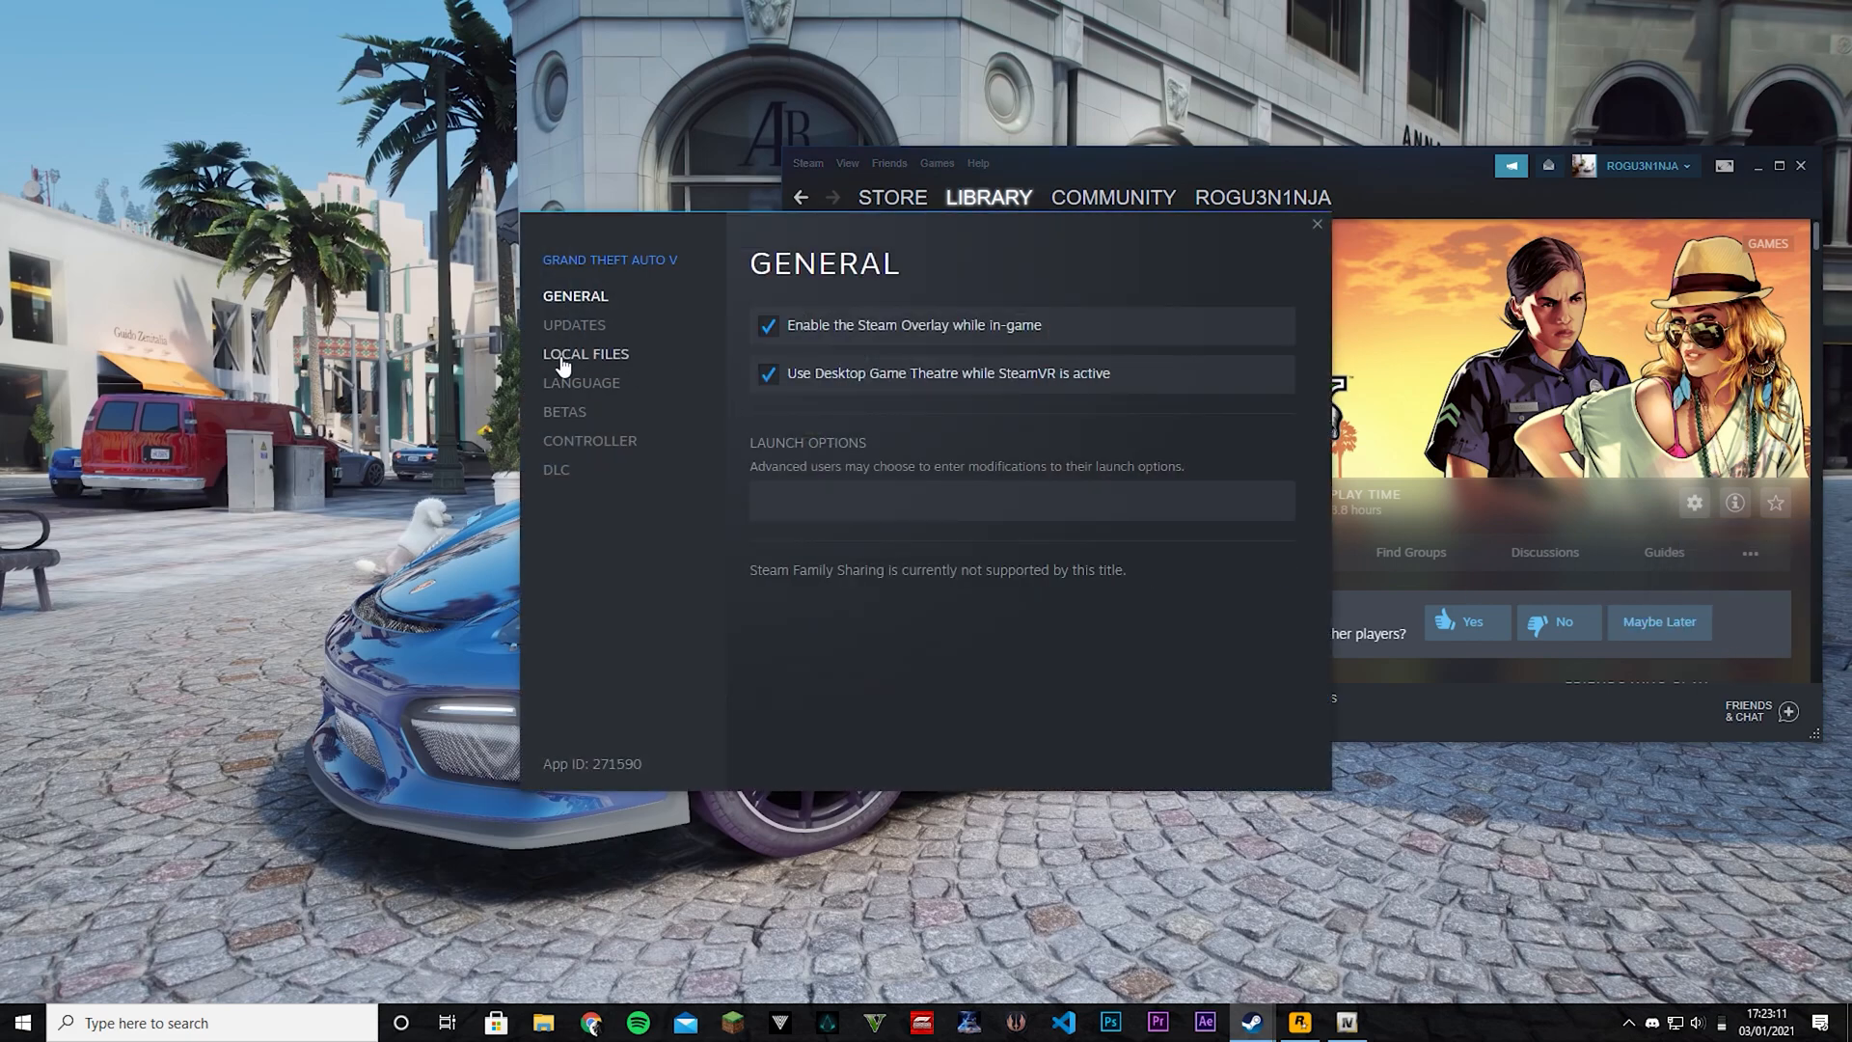
{"action": "left_click", "coordinate": [585, 353]}
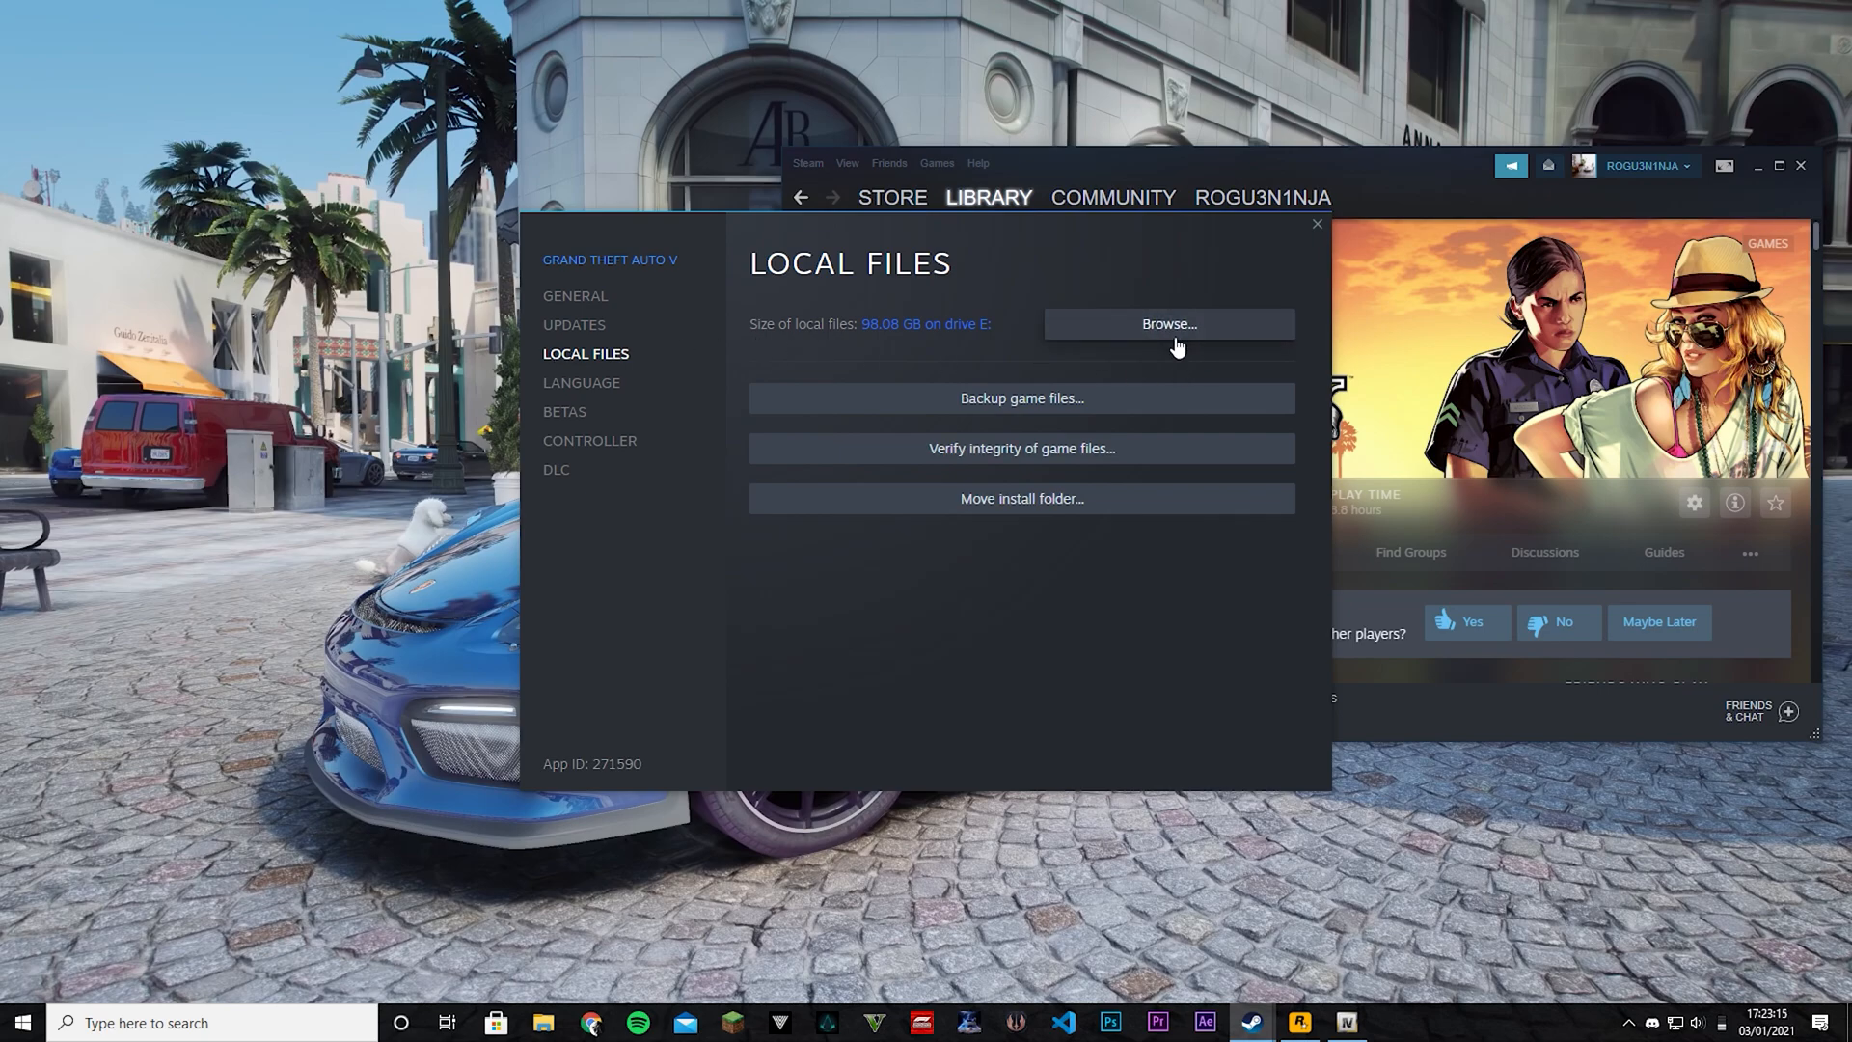
{"action": "left_click", "coordinate": [1169, 324]}
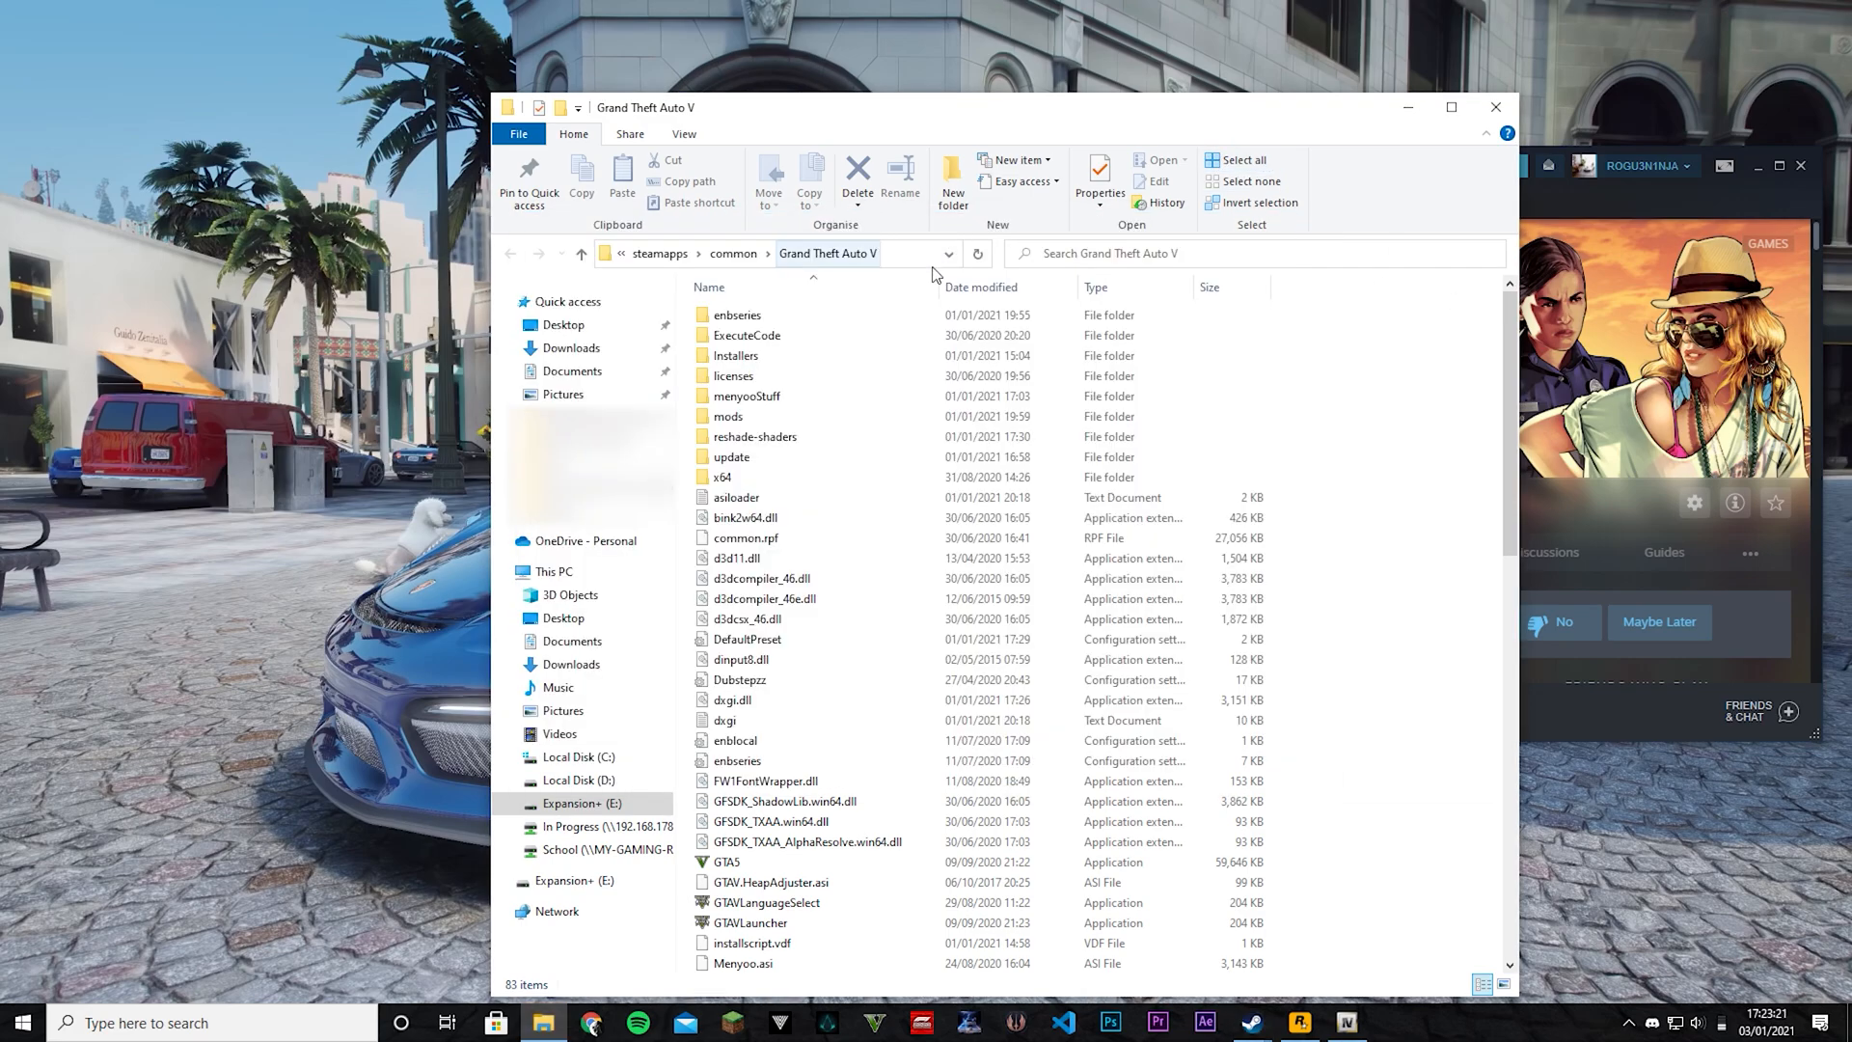
{"action": "left_click", "coordinate": [827, 253]}
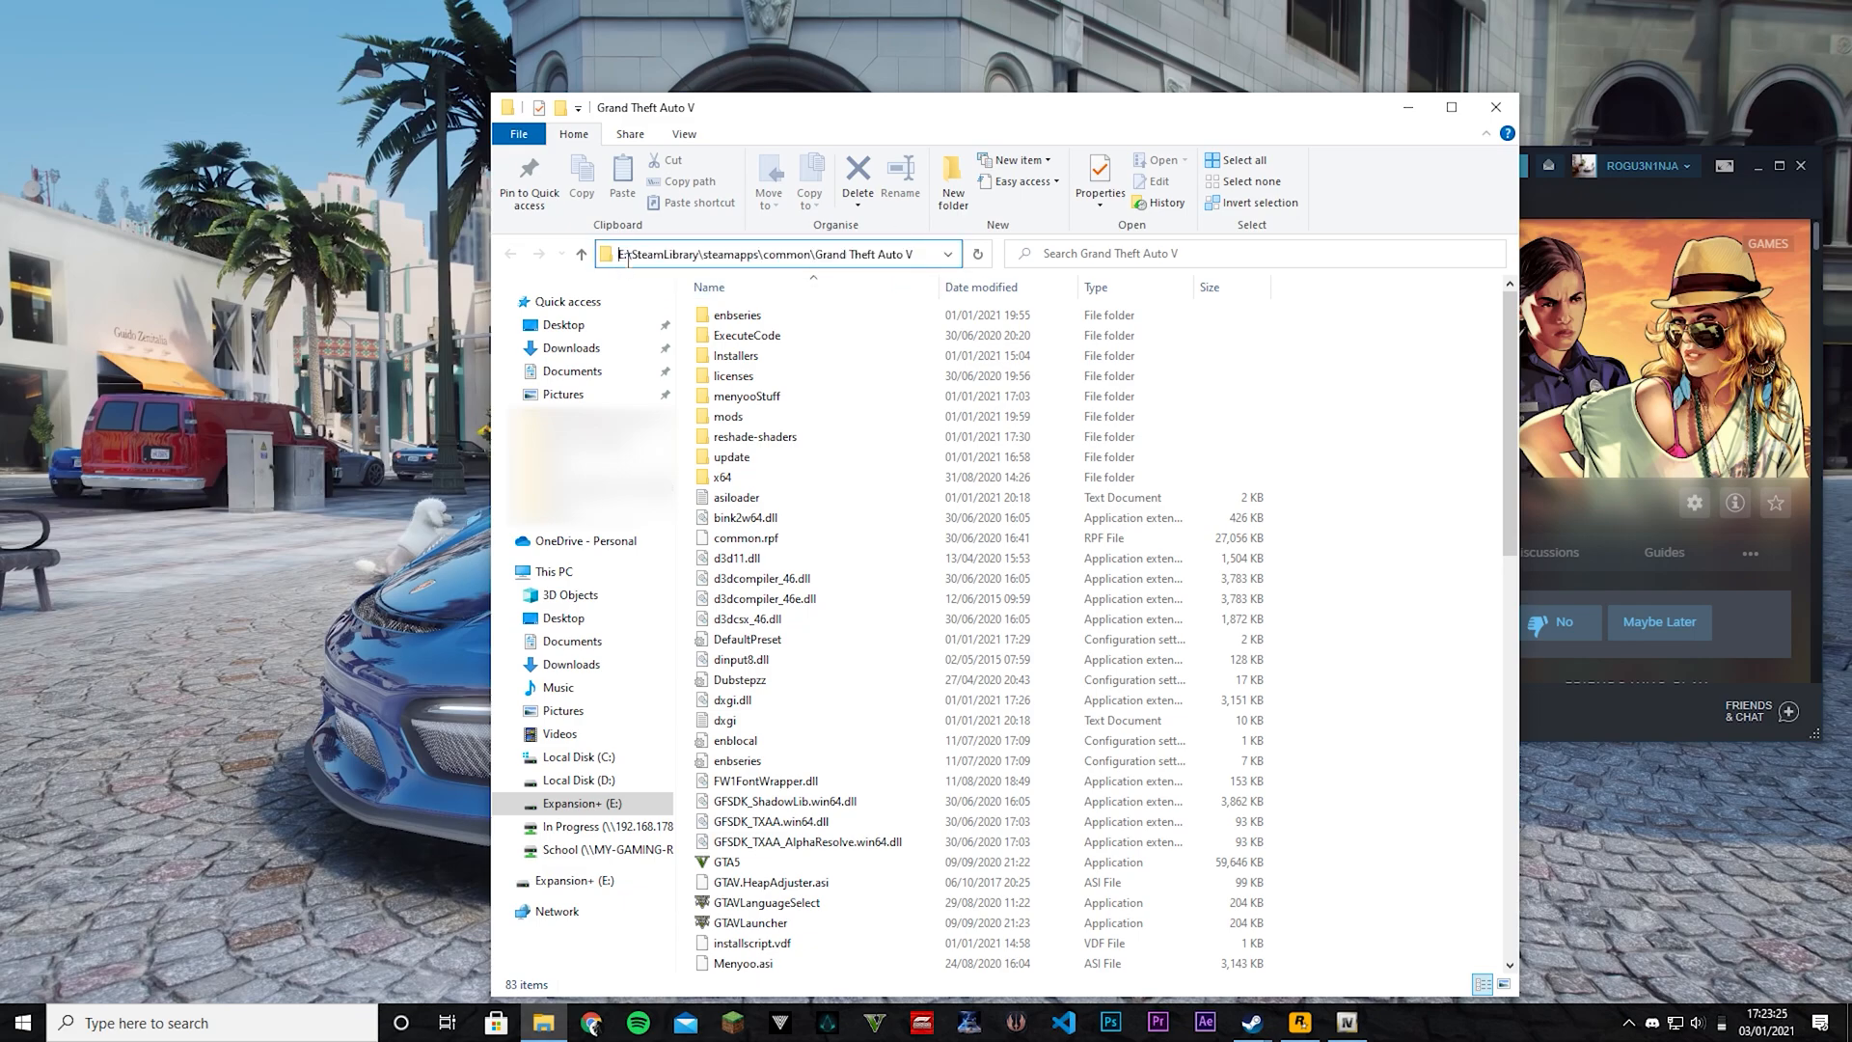
{"action": "left_click", "coordinate": [767, 253]}
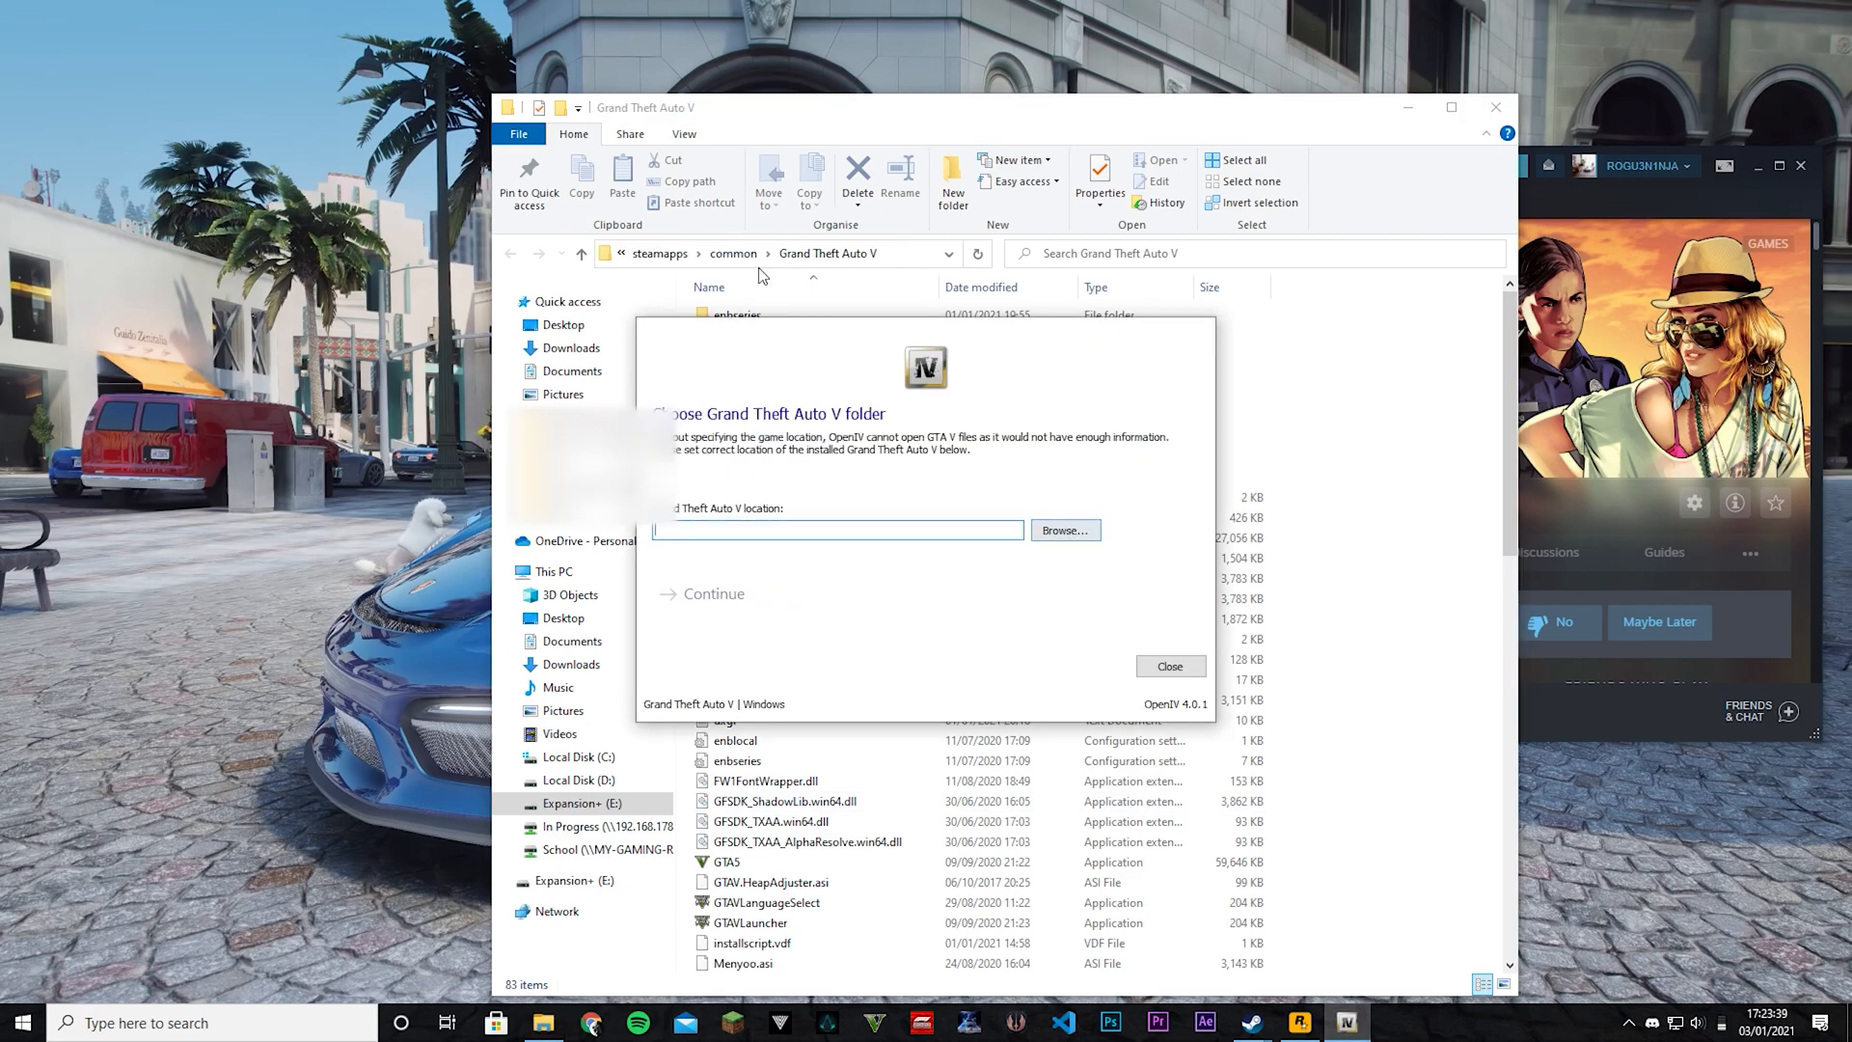
{"action": "left_click", "coordinate": [1167, 666]}
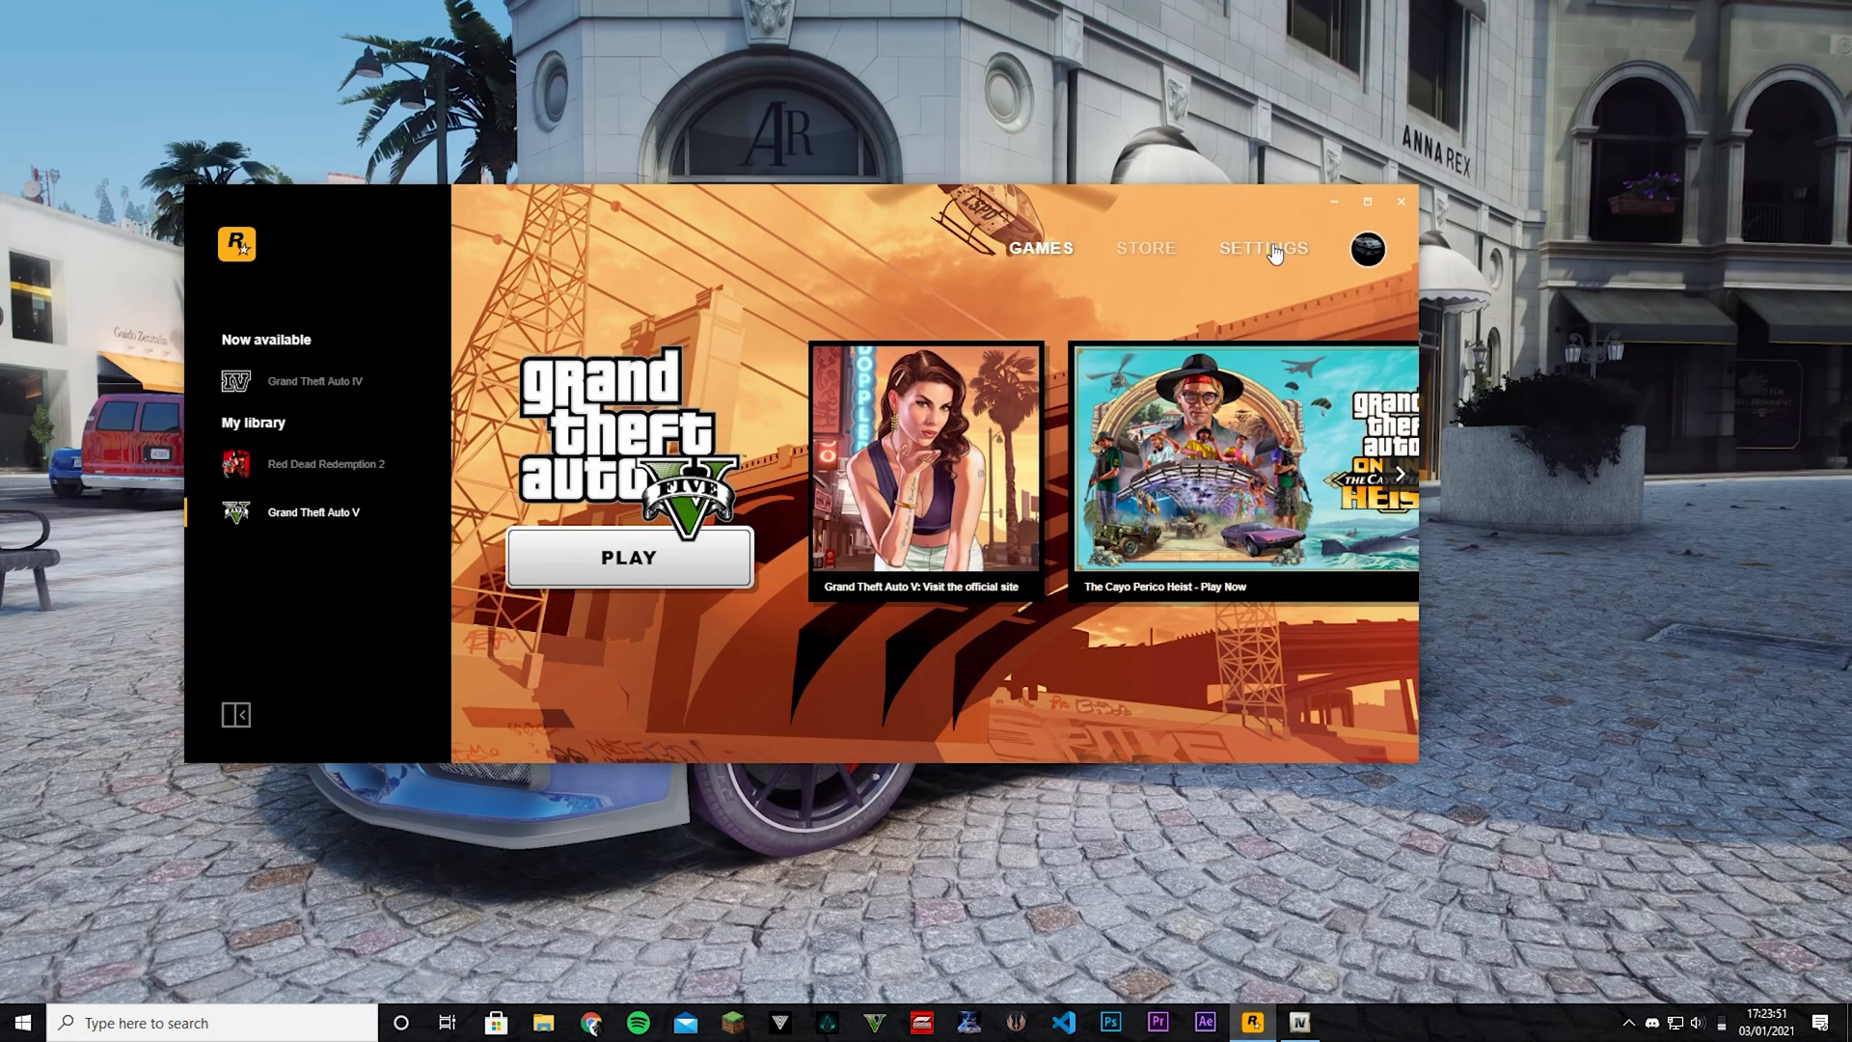
In Rockstar Games Launcher settings, show Grand Theft Auto V's installed-game options down to View installation folder.
{"action": "left_click", "coordinate": [1261, 249]}
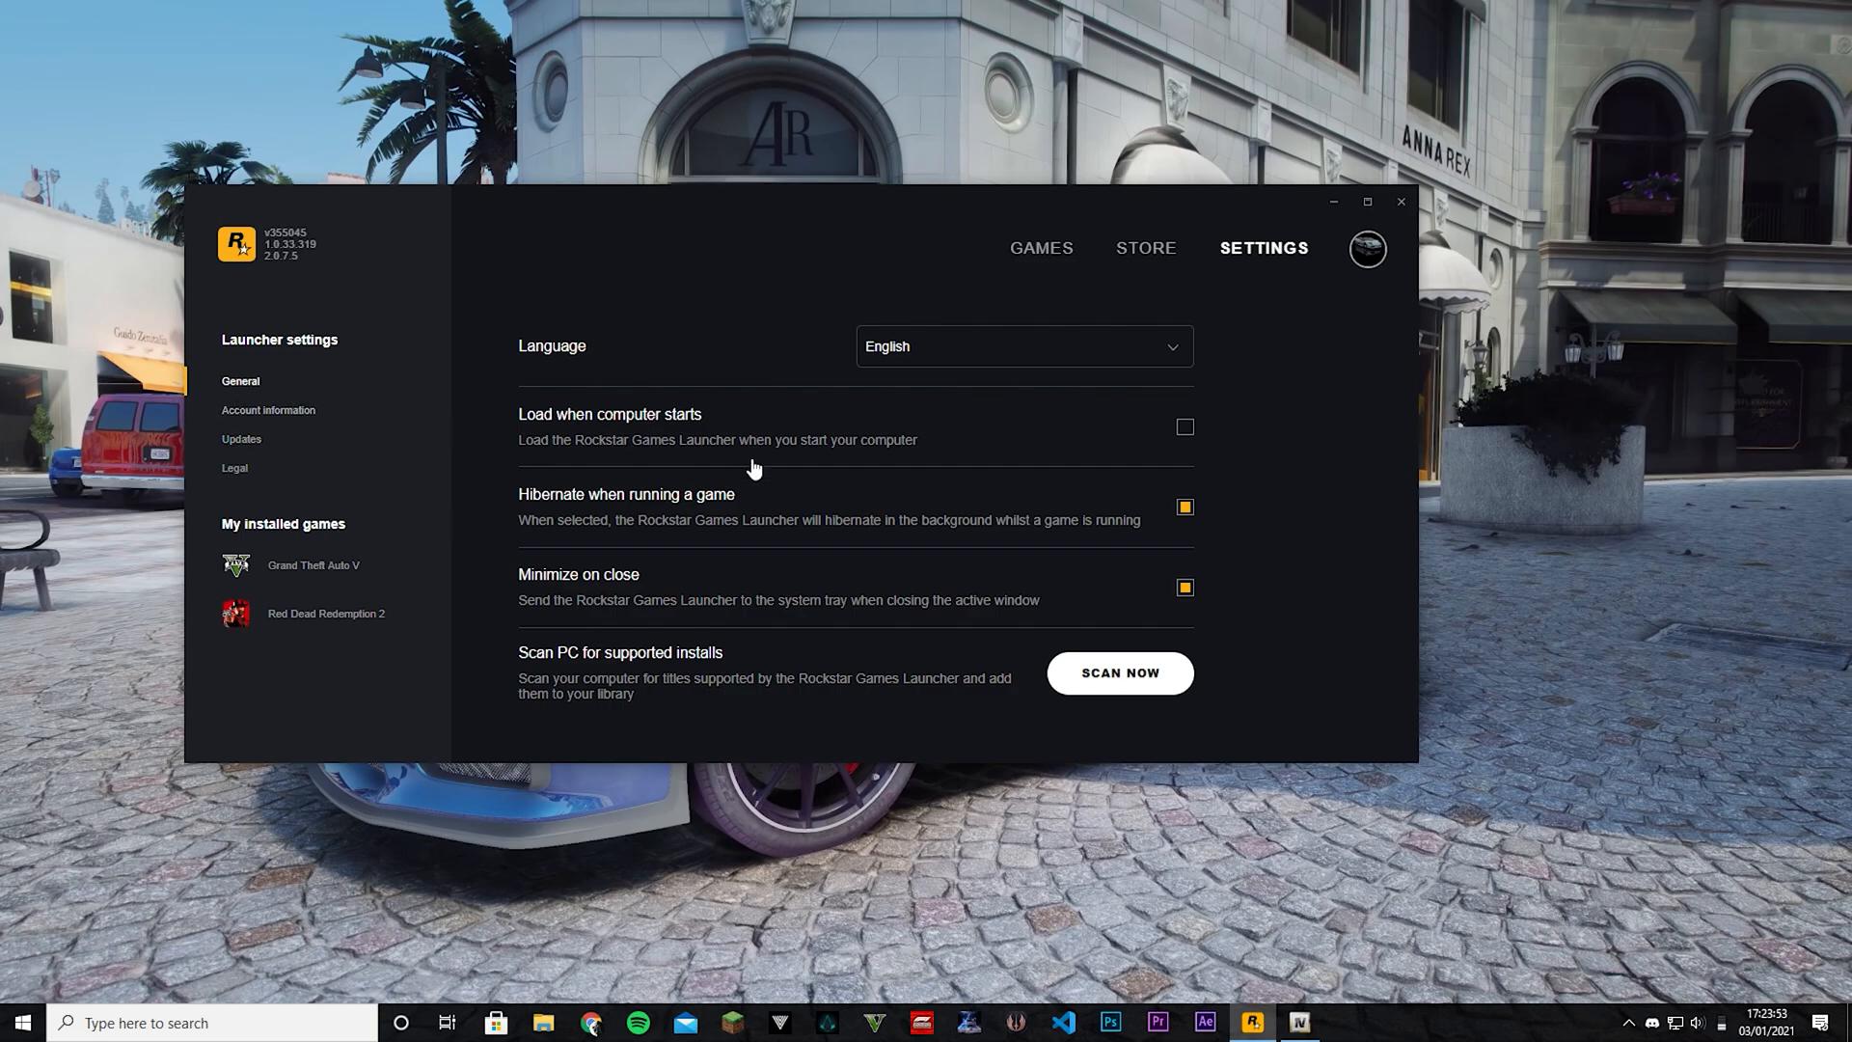
{"action": "mouse_move", "coordinate": [224, 532]}
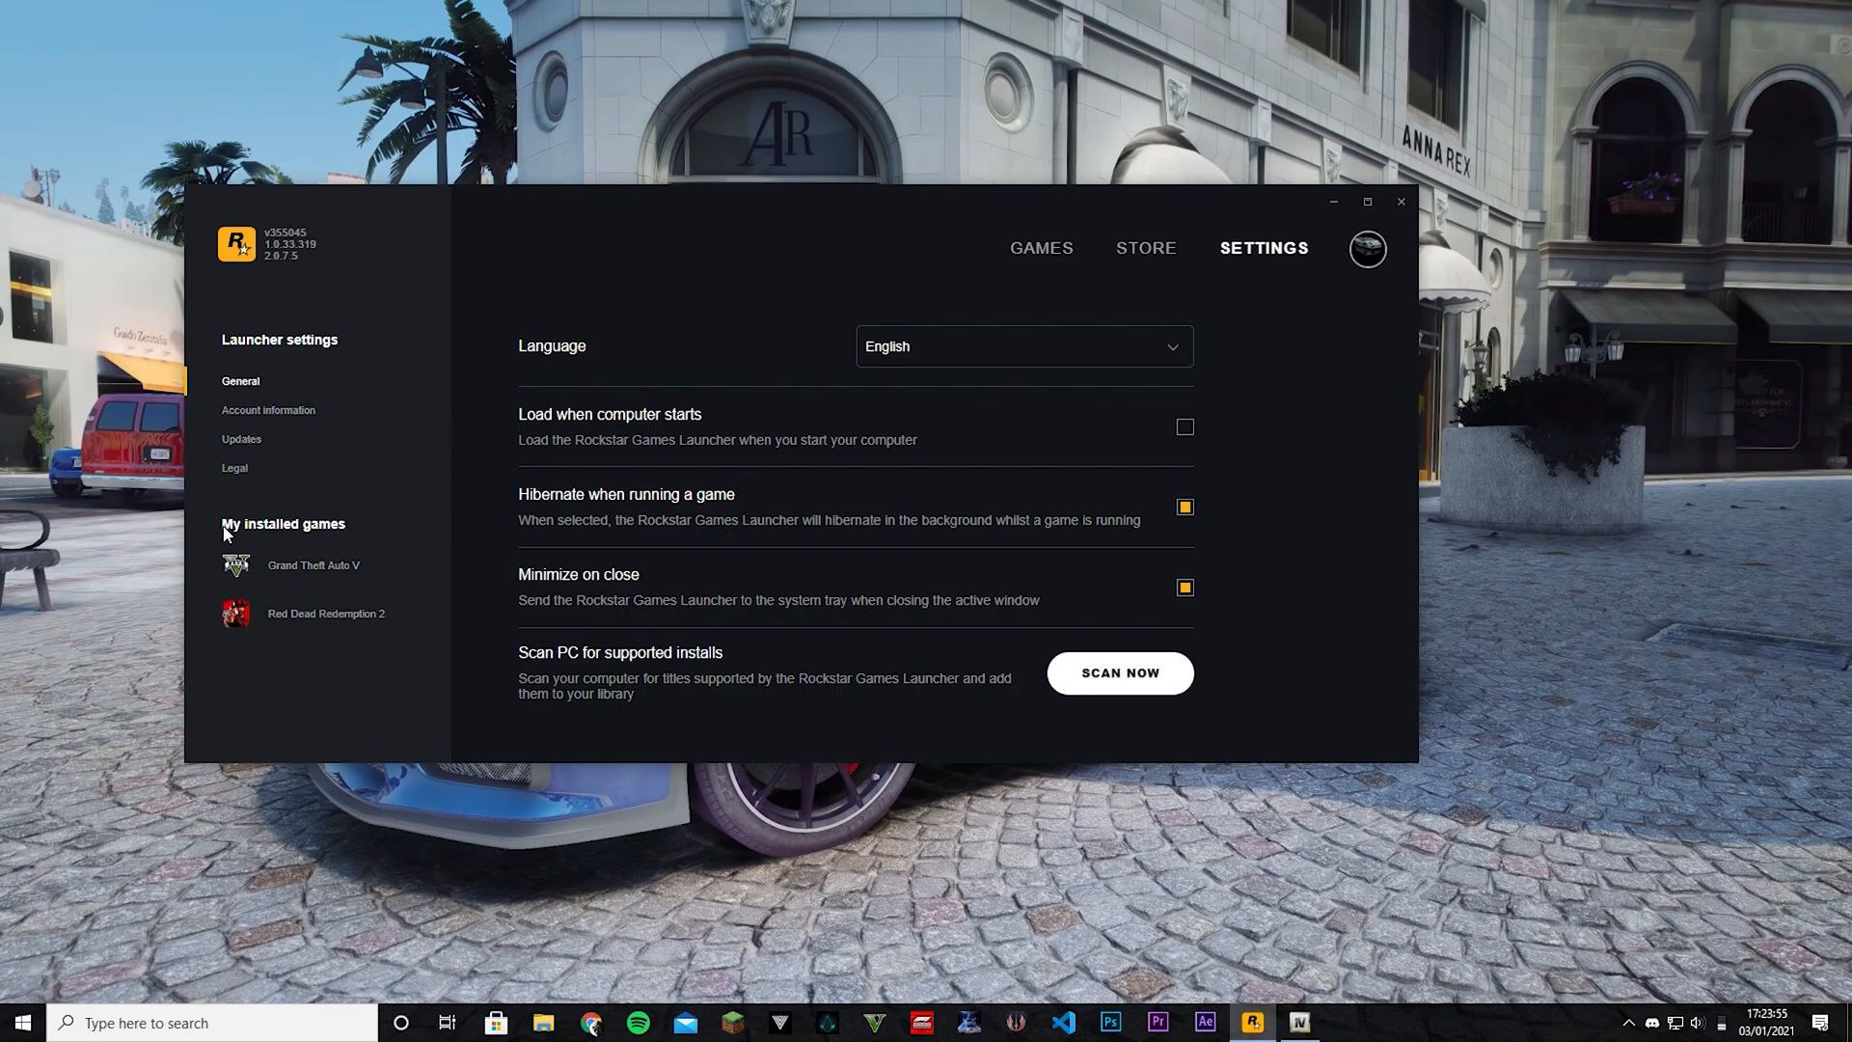
{"action": "left_click", "coordinate": [313, 565]}
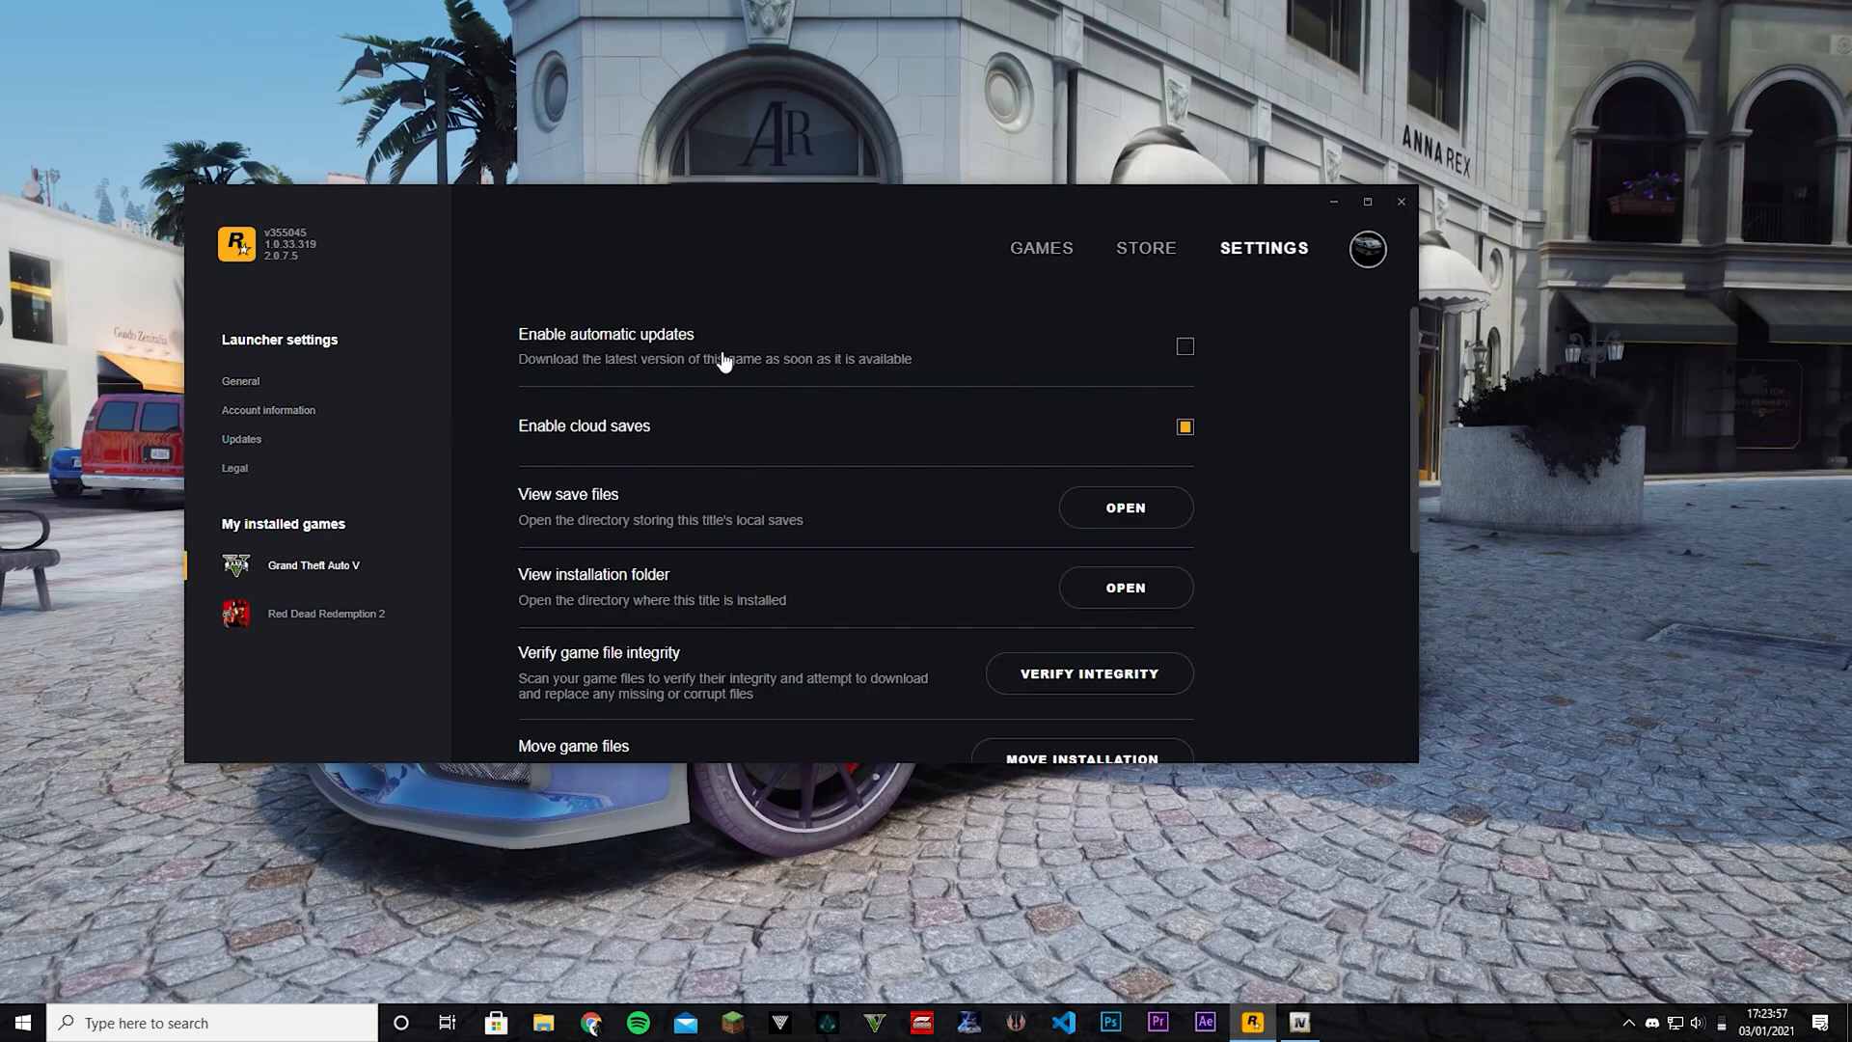
{"action": "scroll", "scroll_direction": "down", "scroll_amount": 3}
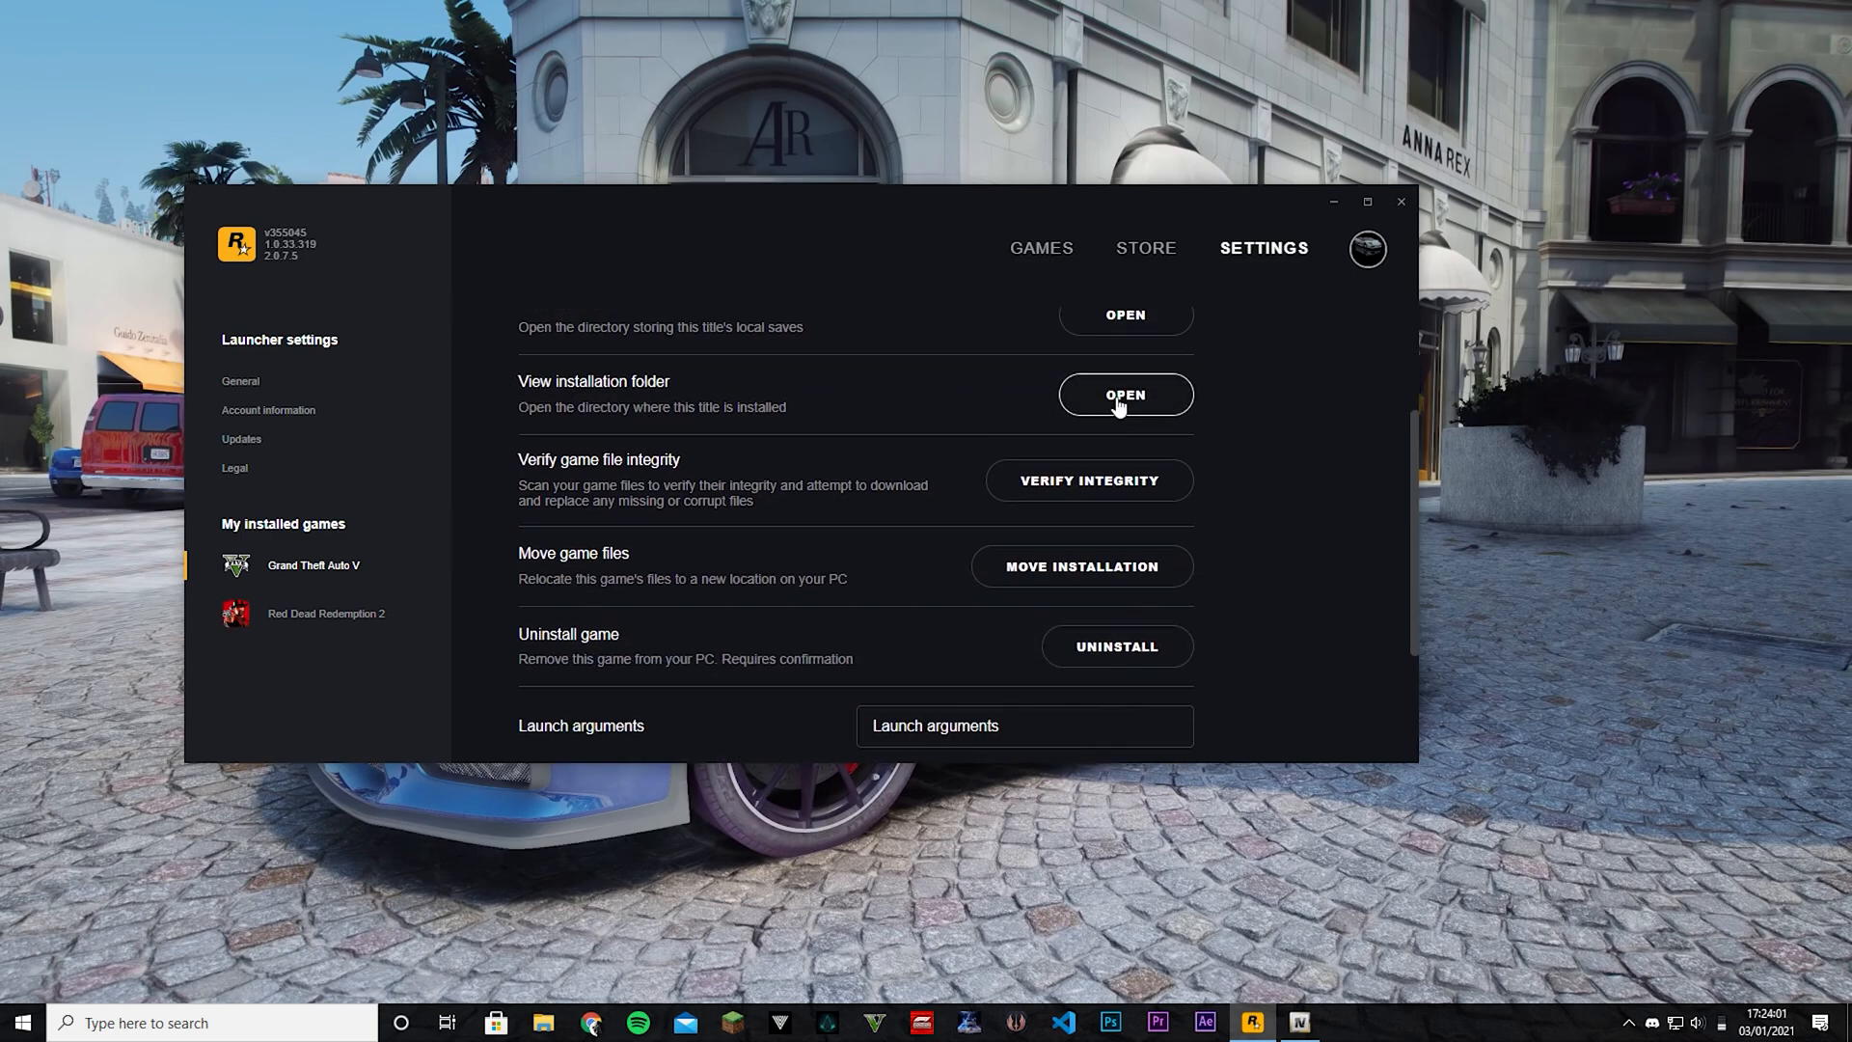
{"action": "mouse_move", "coordinate": [1158, 439]}
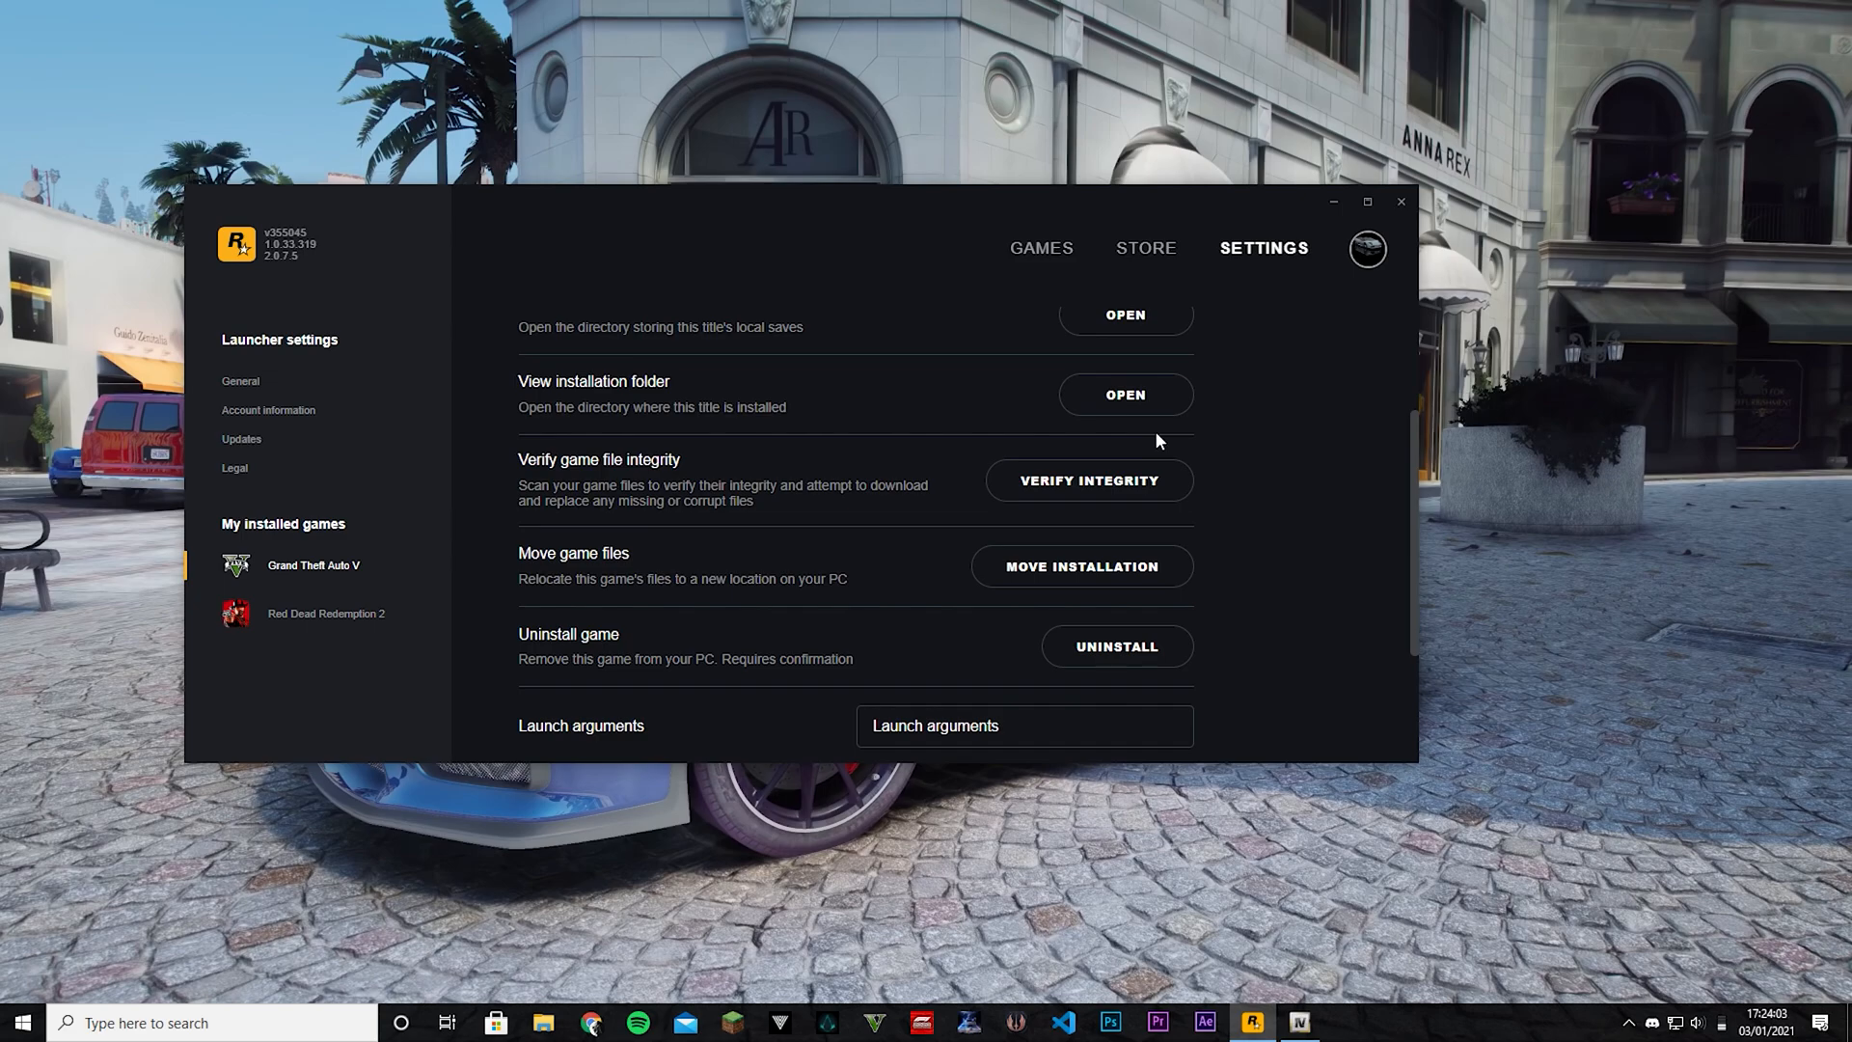
{"action": "mouse_move", "coordinate": [1144, 455]}
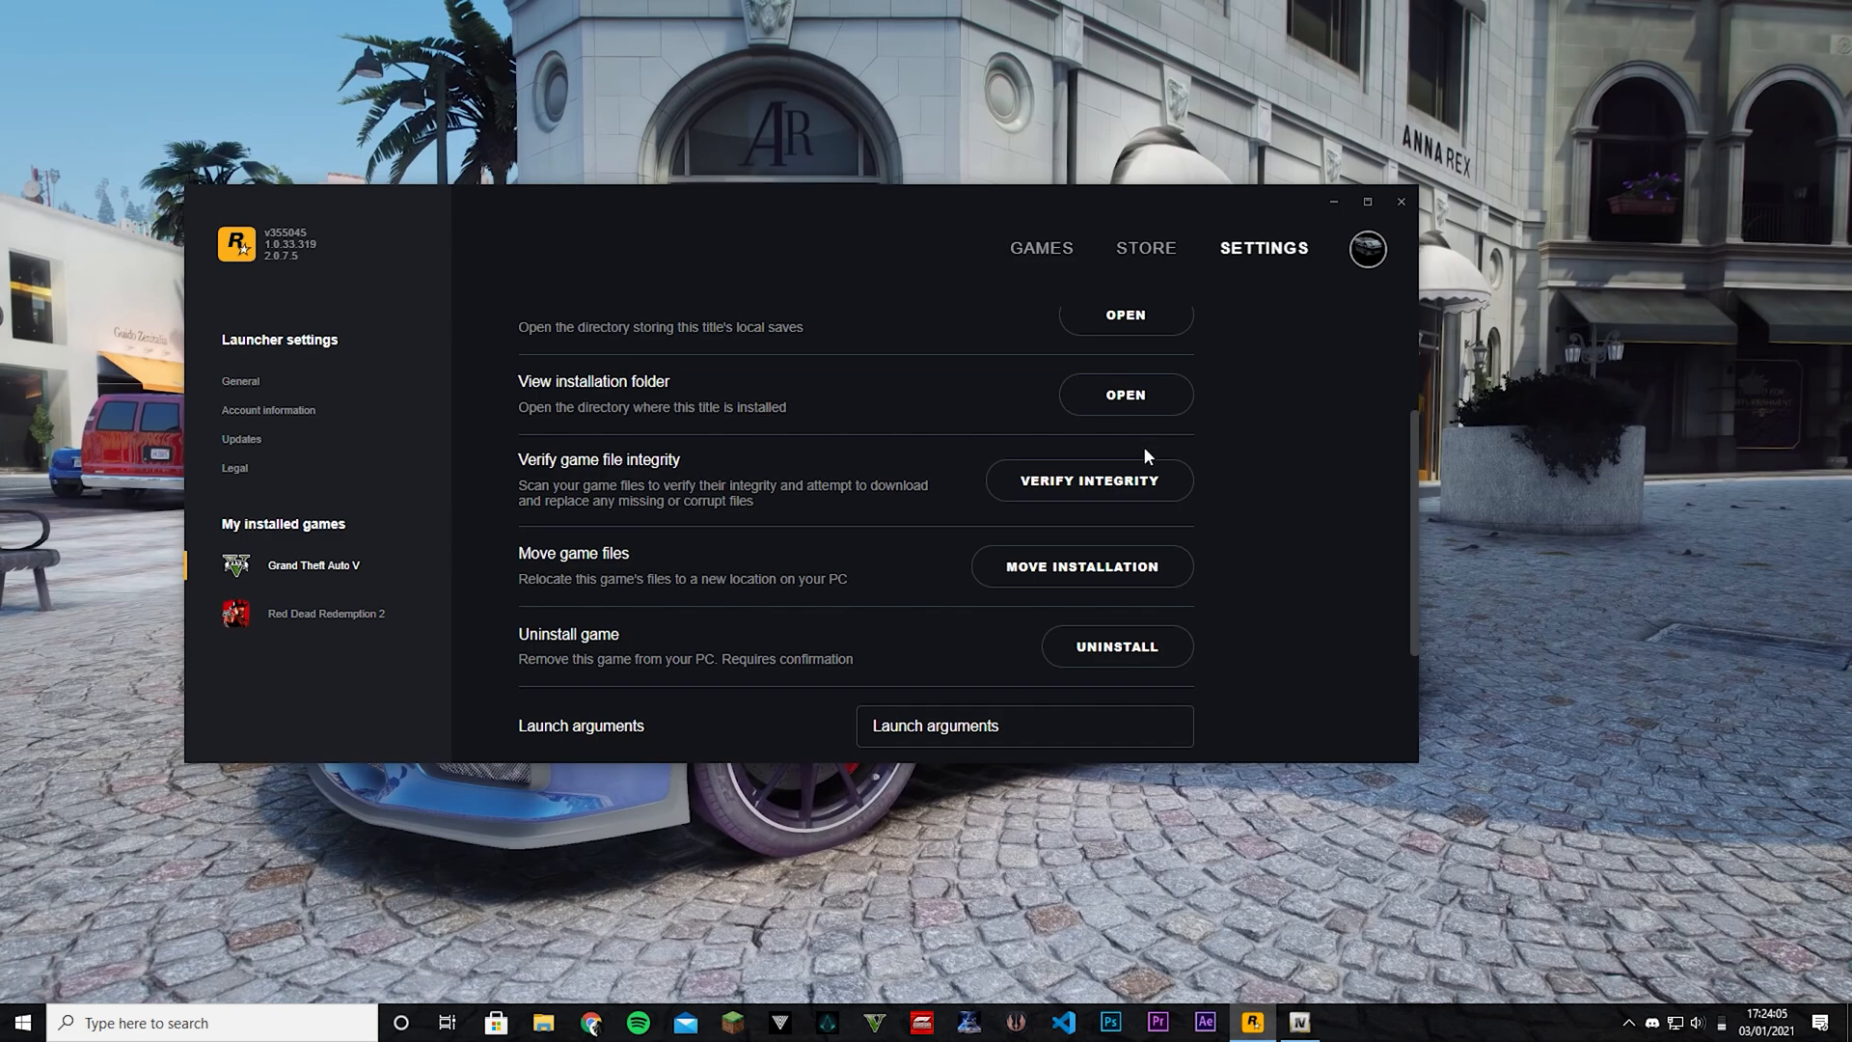
{"action": "mouse_move", "coordinate": [1331, 1001]}
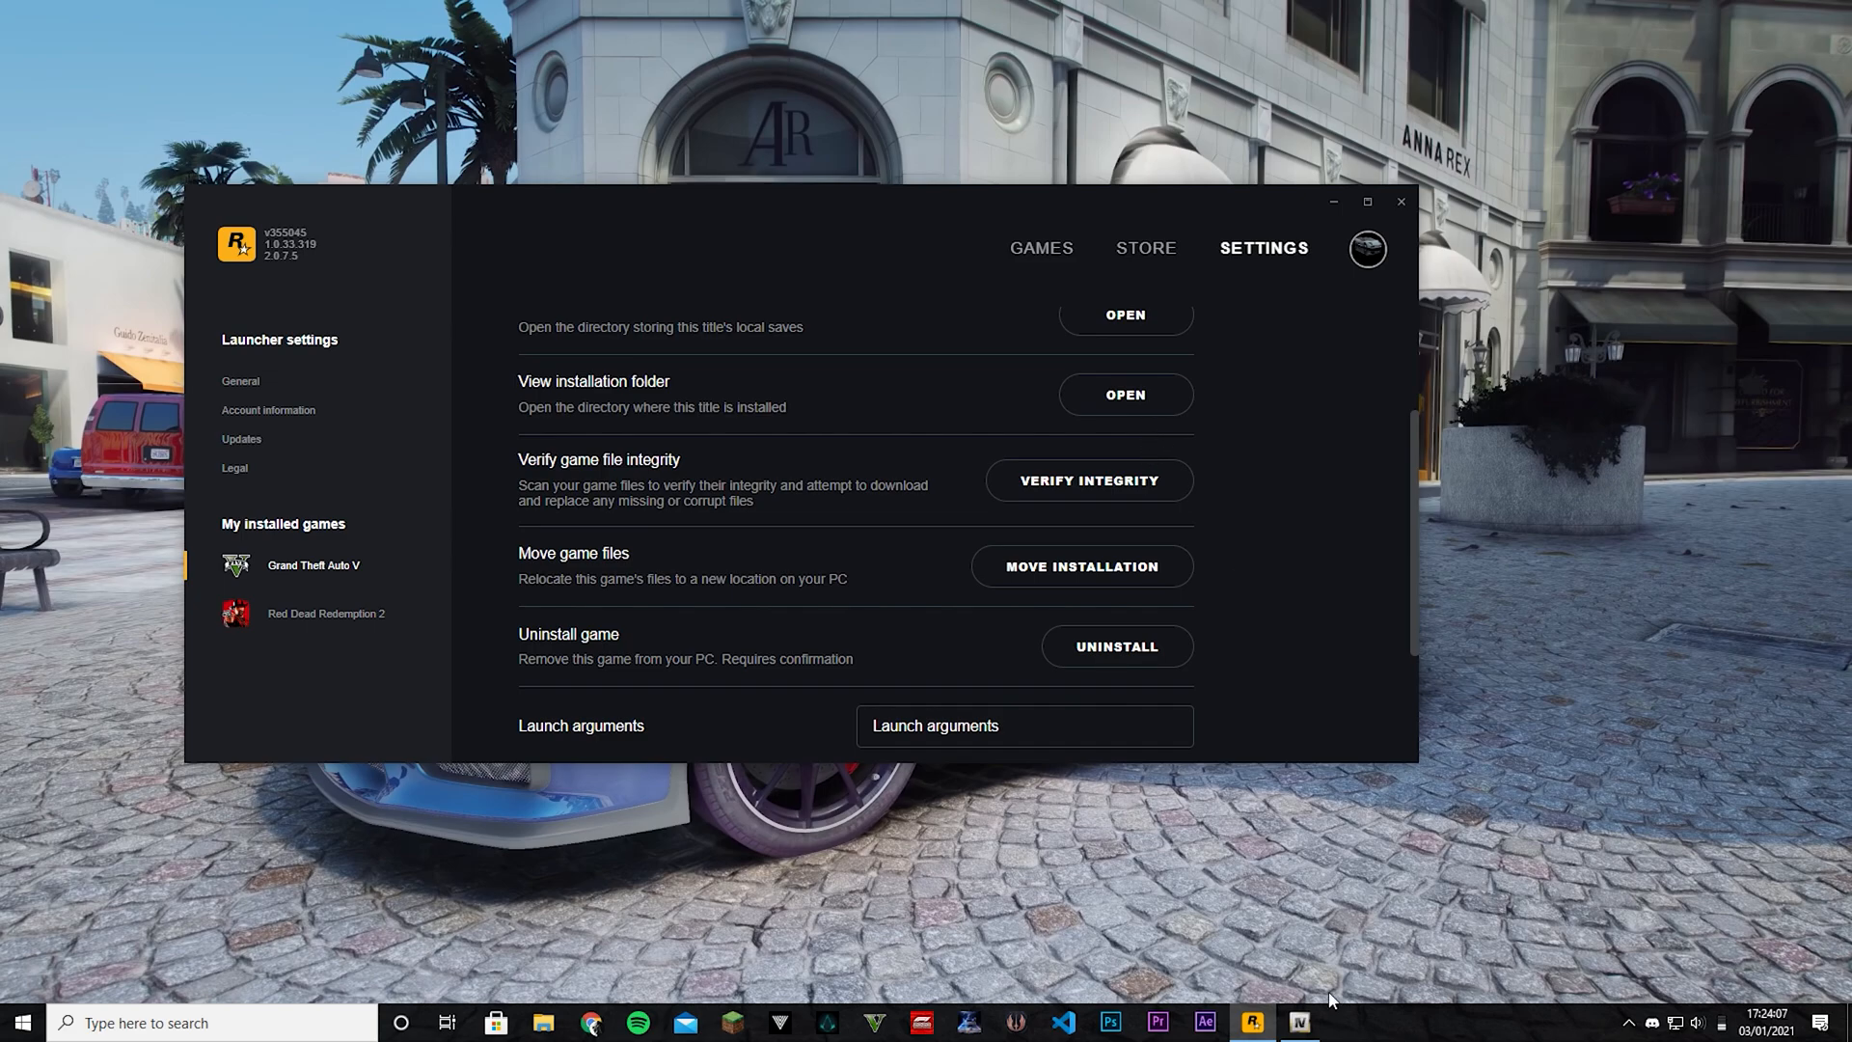
{"action": "mouse_move", "coordinate": [1401, 200]}
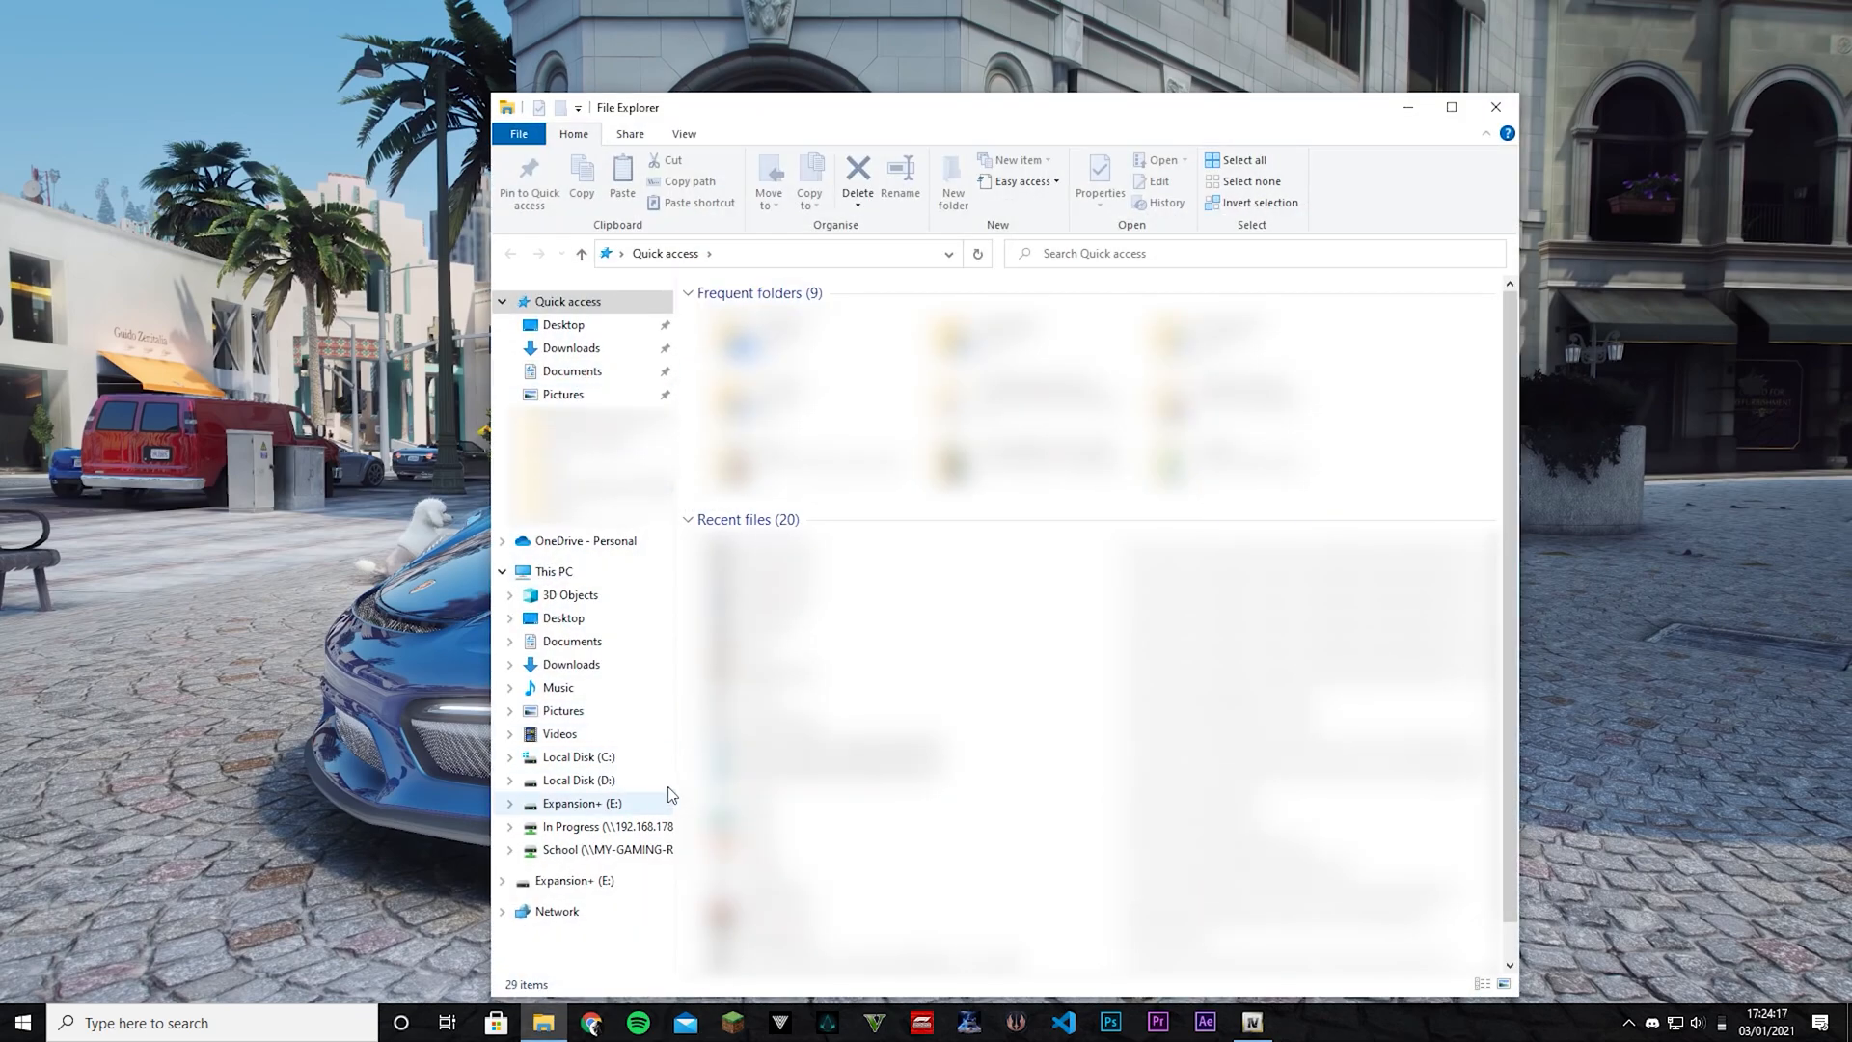
Show the Local Disk (C:) root with Hidden items enabled so ProgramData is listed.
{"action": "left_click", "coordinate": [578, 756]}
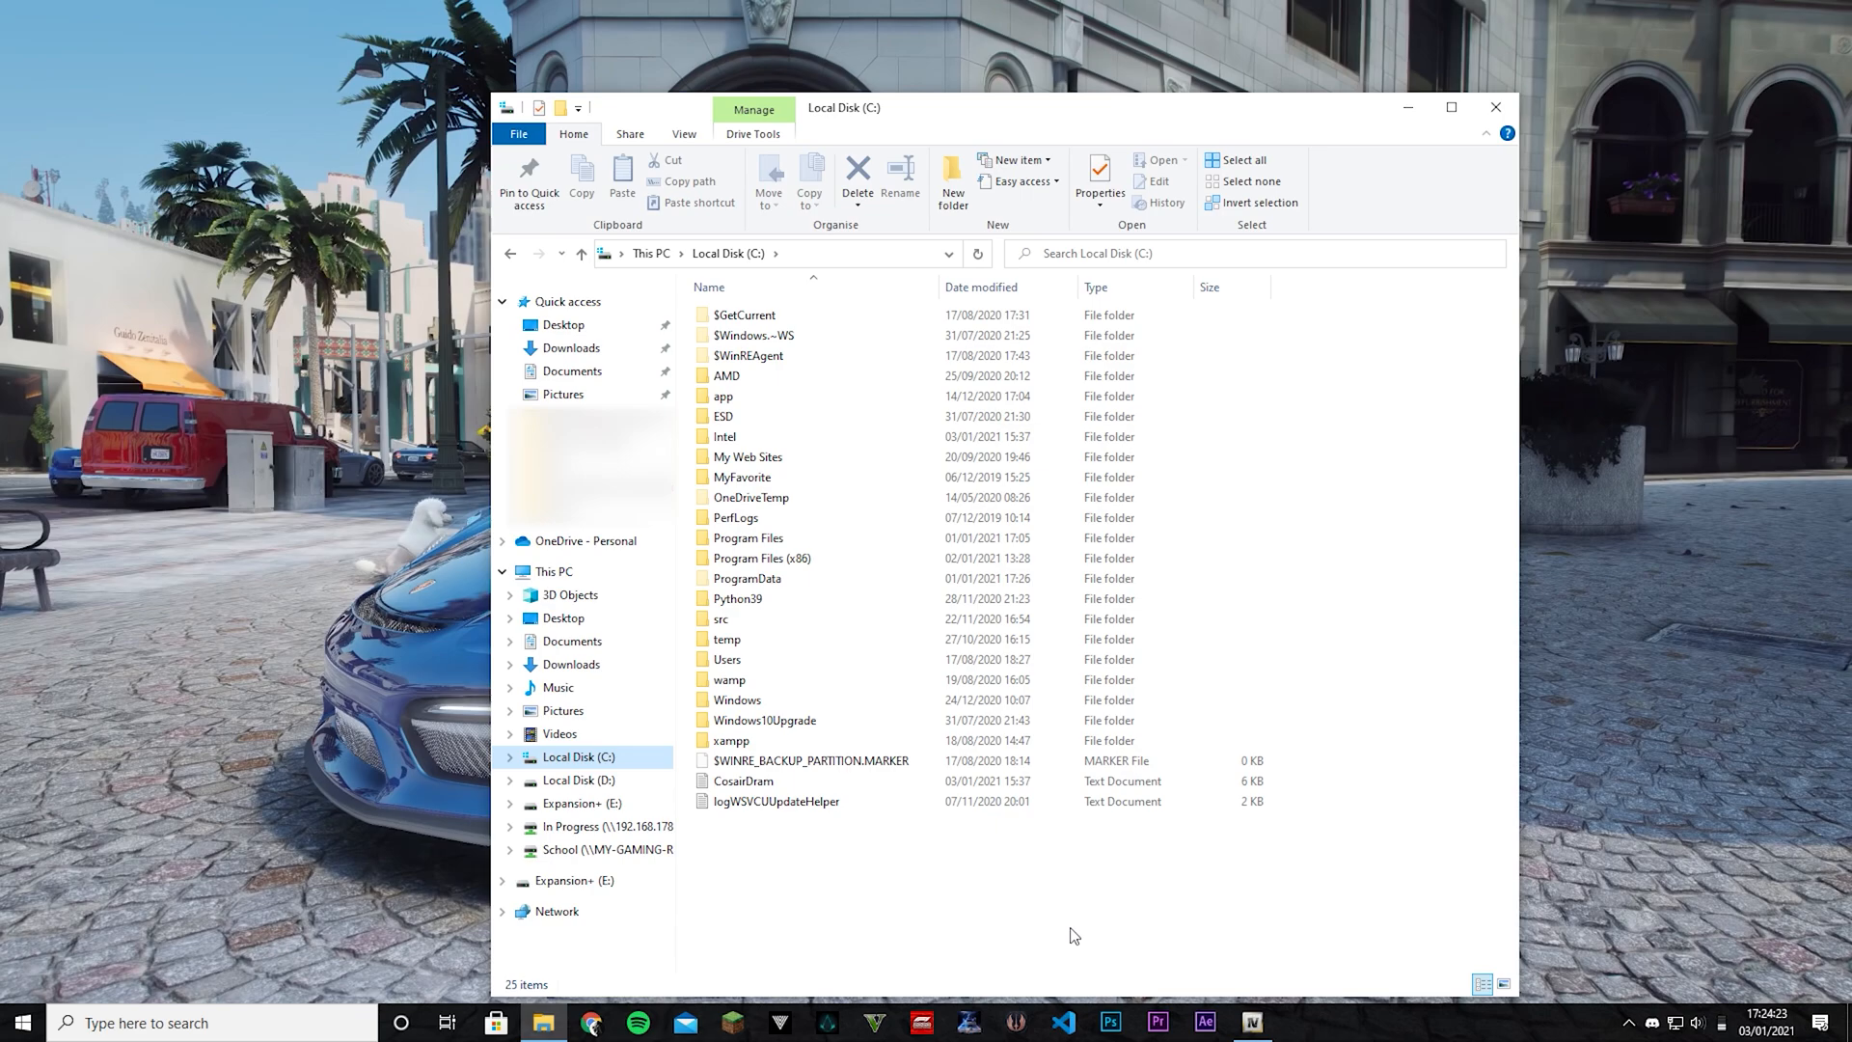
{"action": "left_click", "coordinate": [682, 133]}
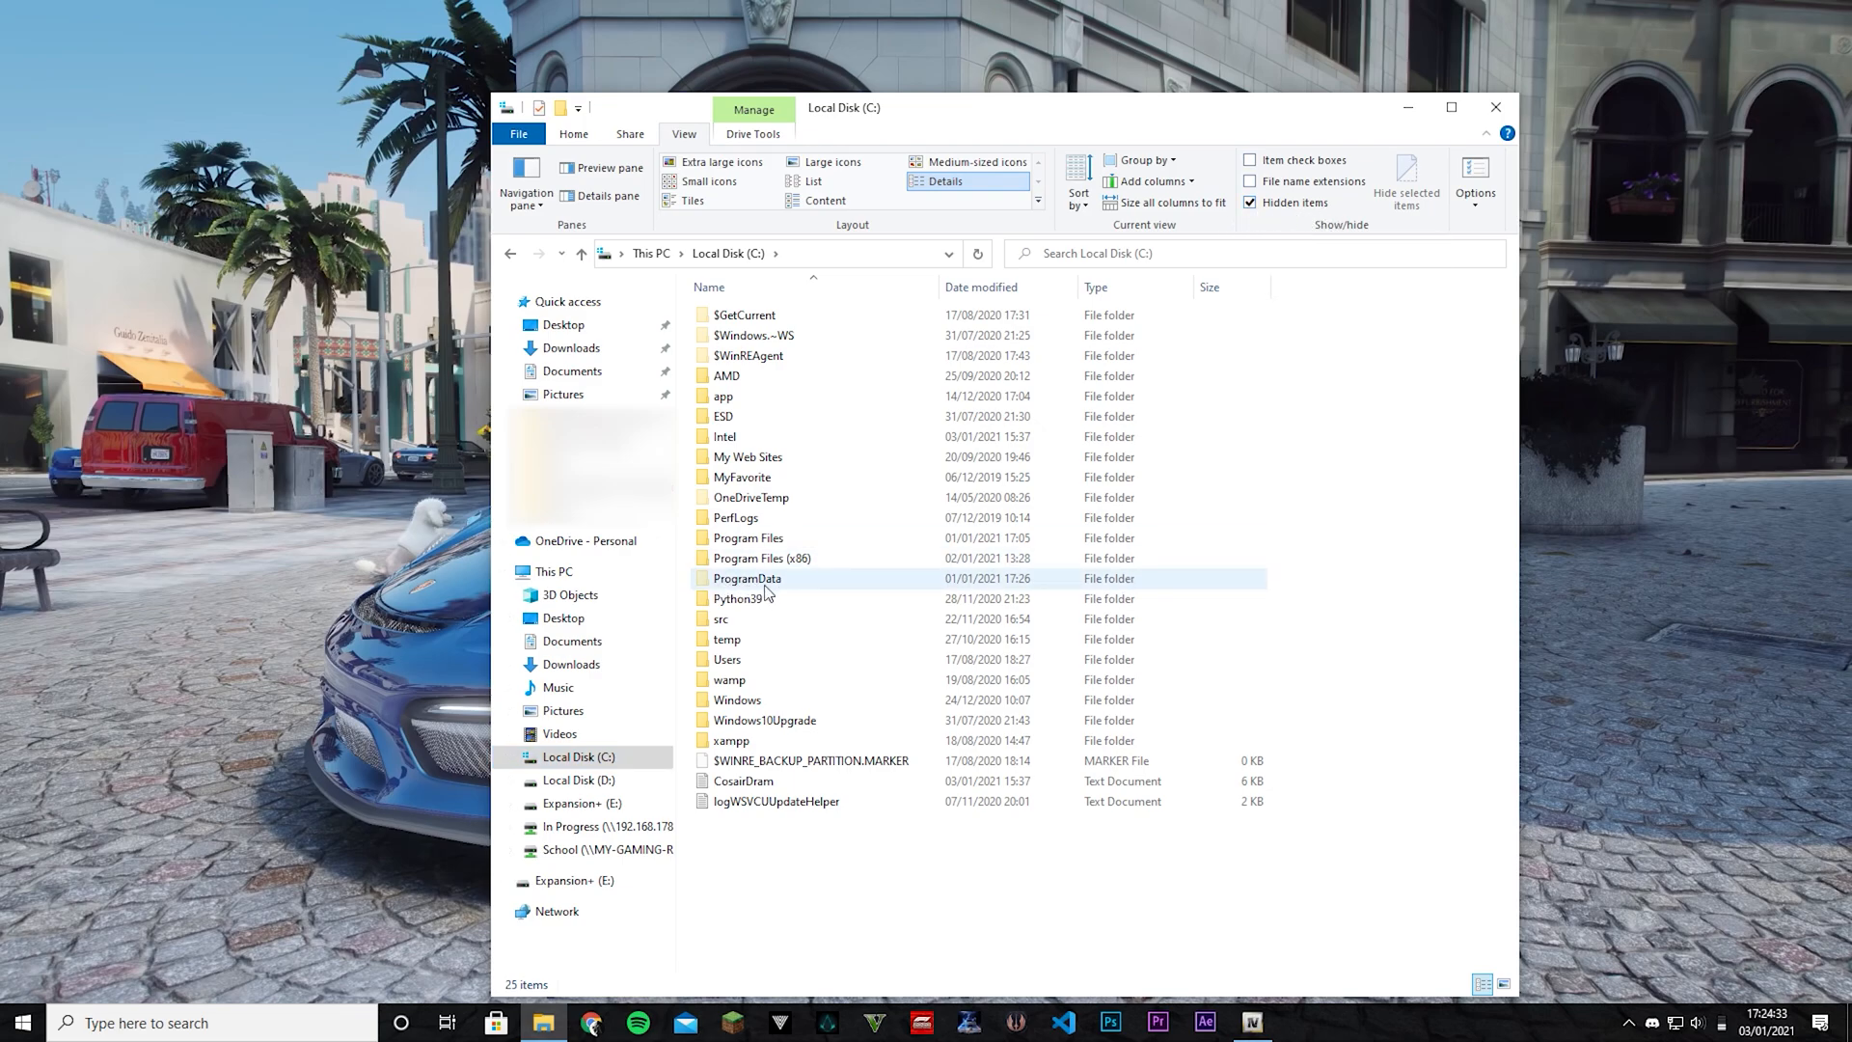
{"action": "mouse_move", "coordinate": [779, 586]}
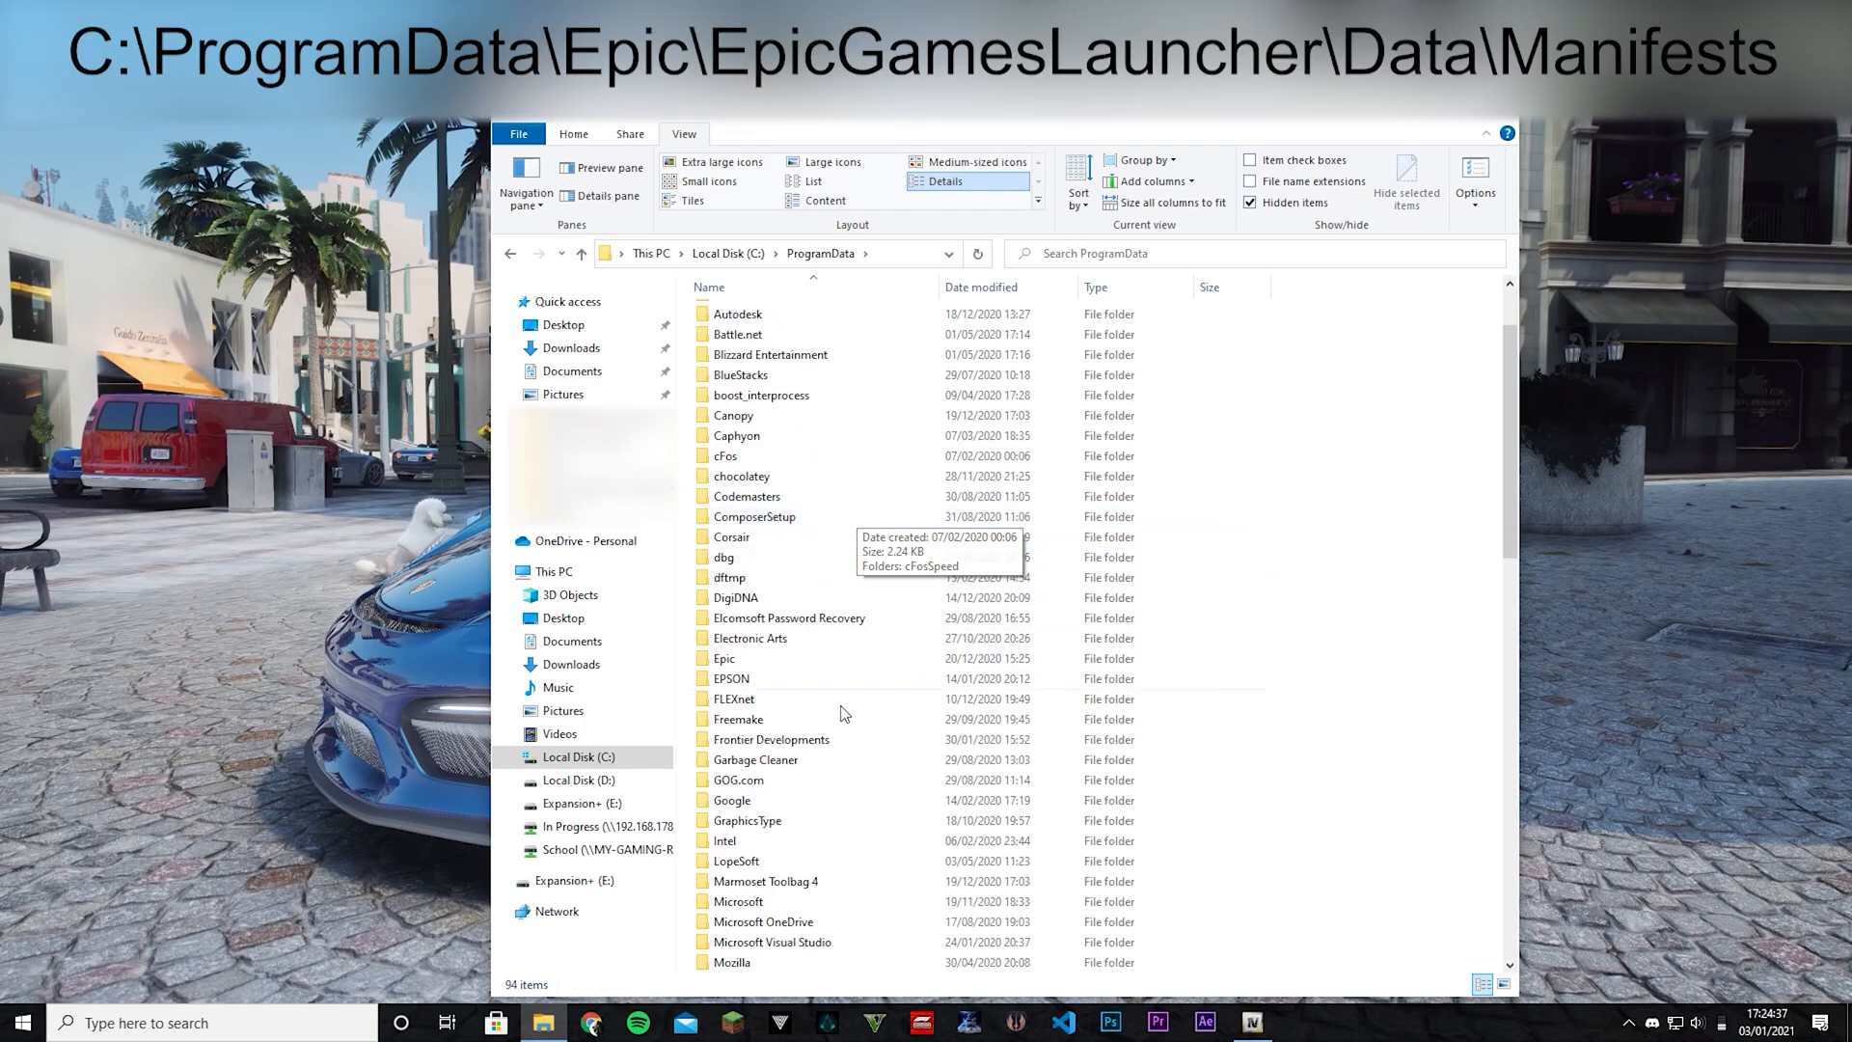
Navigate into Epic\EpicGamesLauncher\Data\Manifests.
{"action": "double_click", "coordinate": [723, 658]}
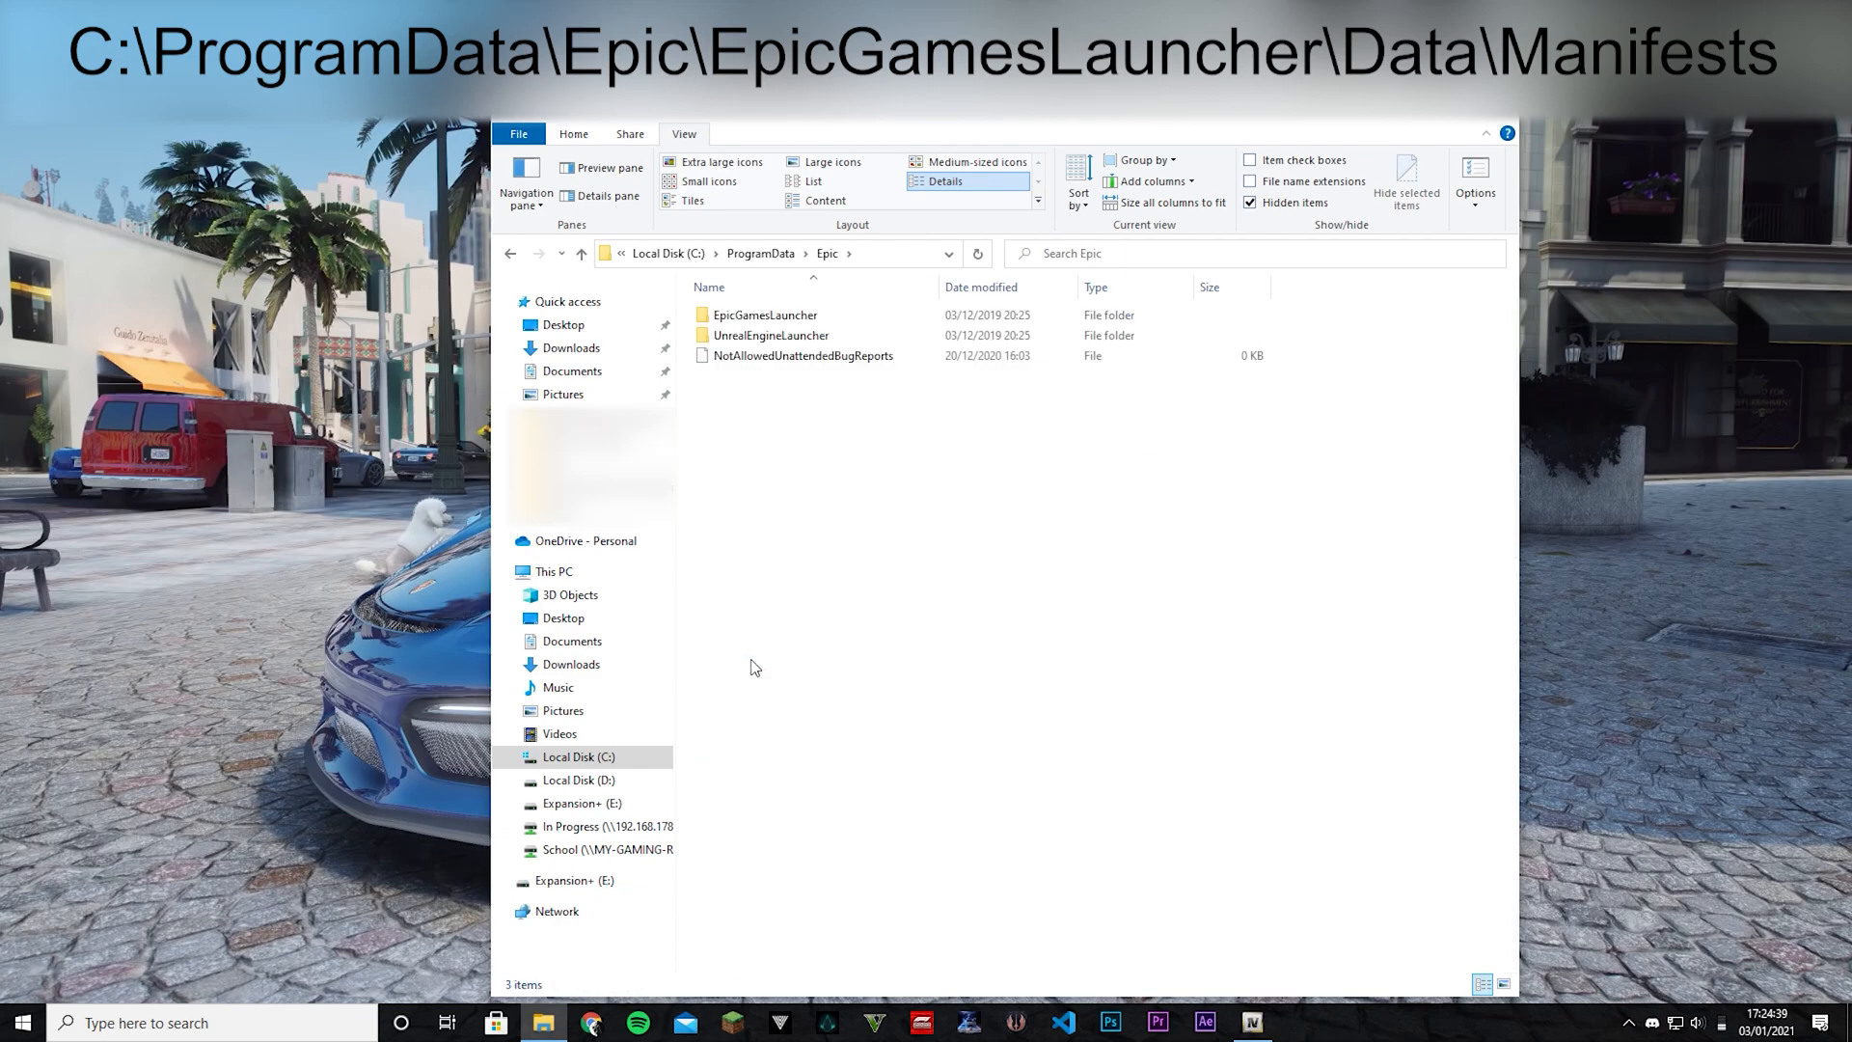
{"action": "left_click", "coordinate": [763, 315]}
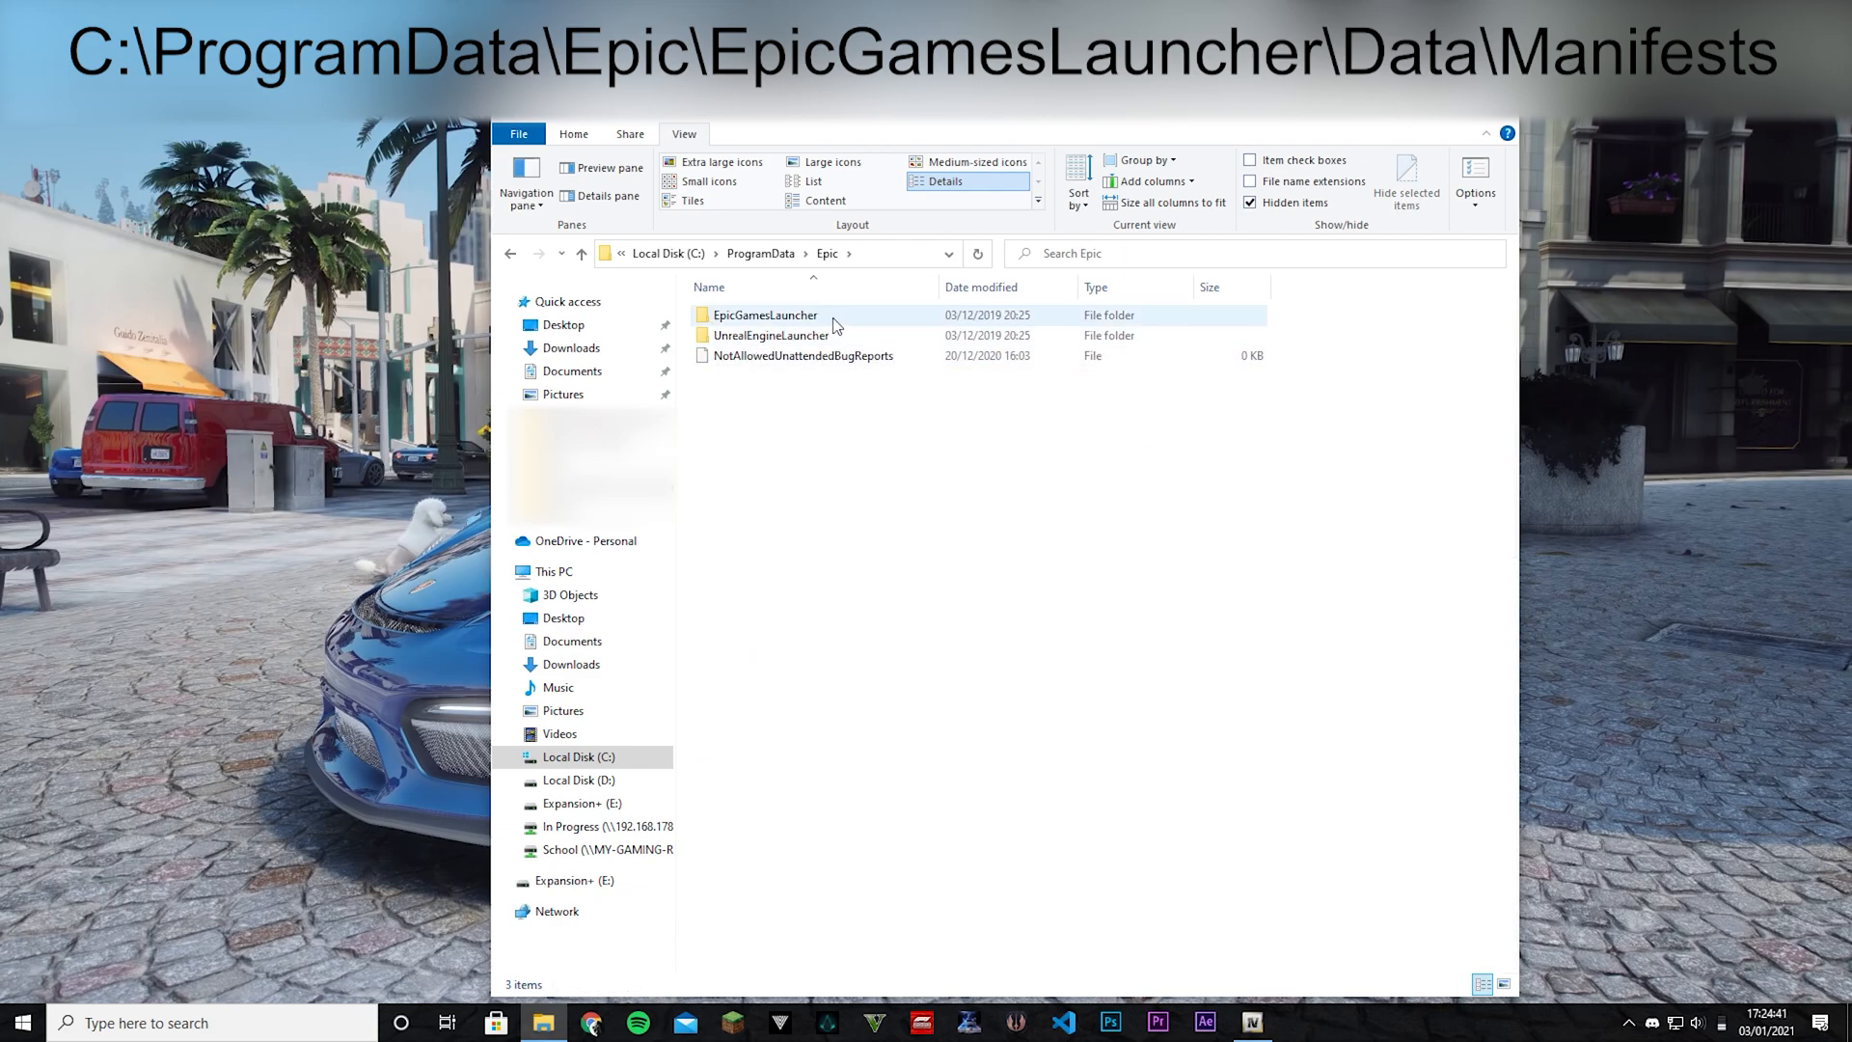
{"action": "double_click", "coordinate": [764, 314]}
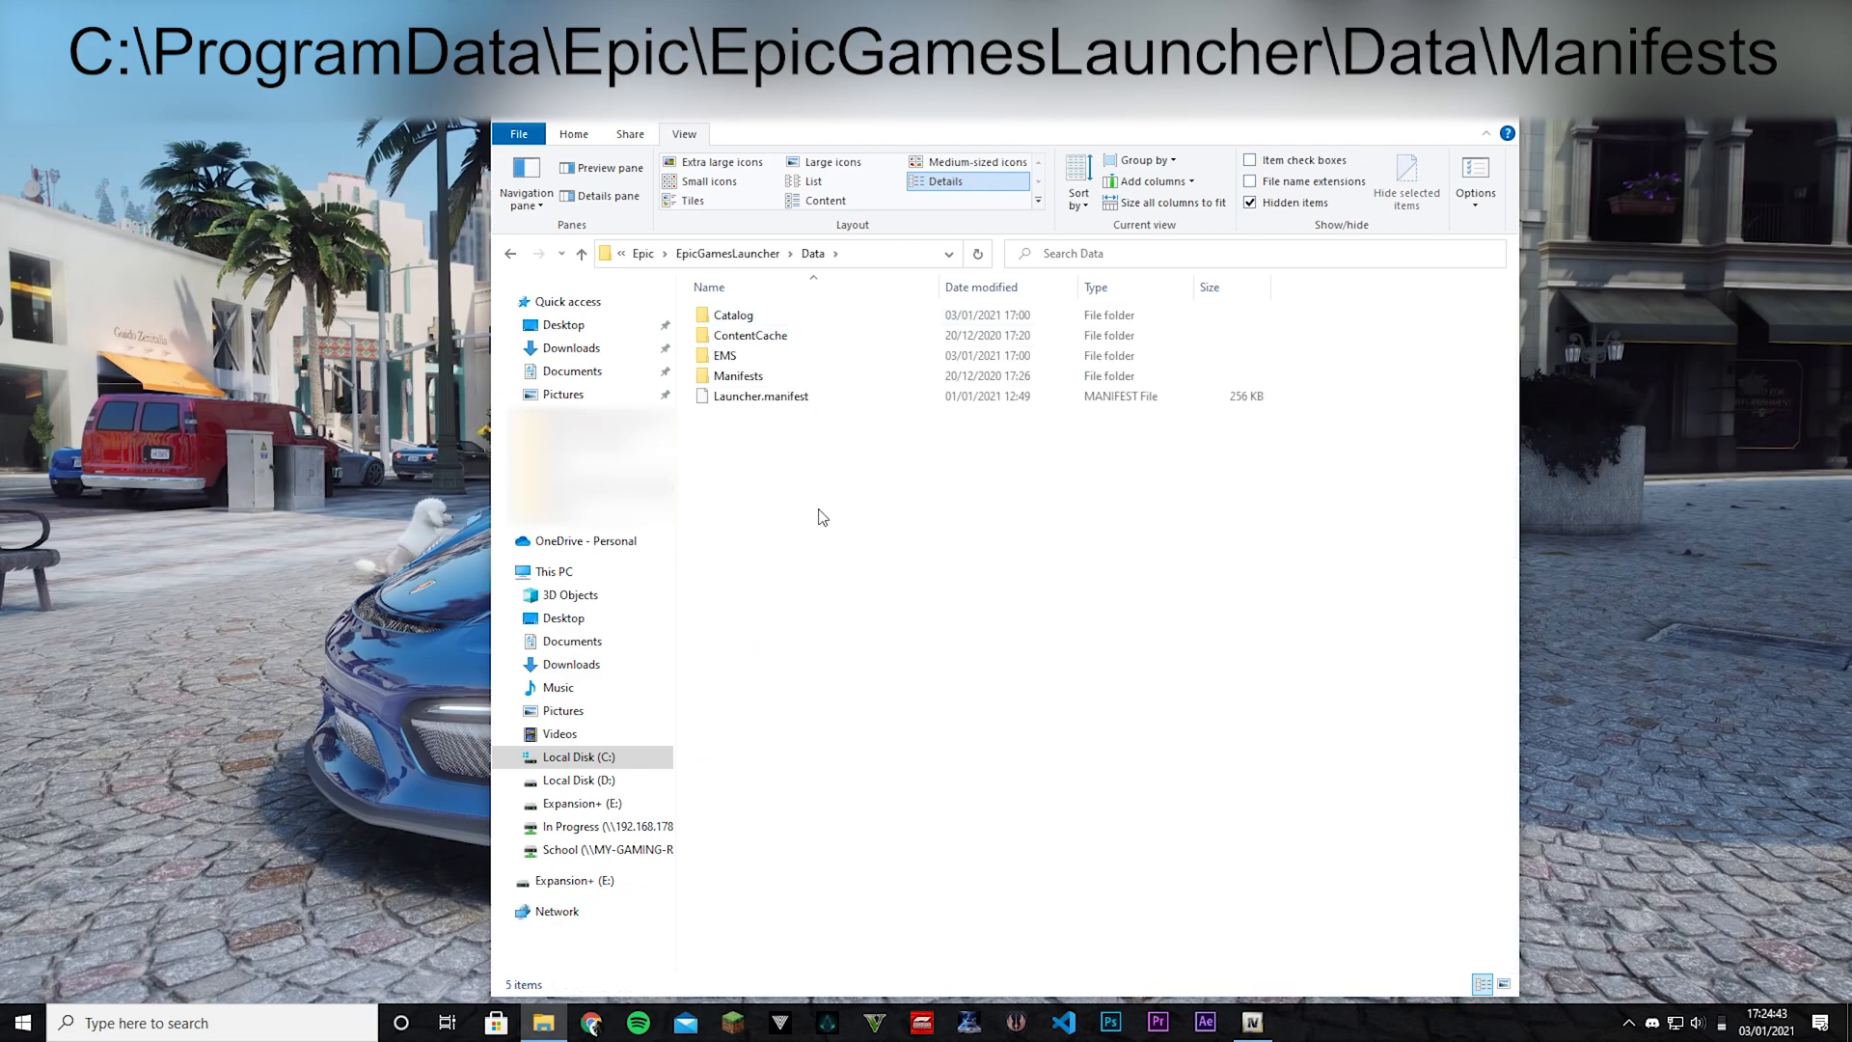
{"action": "double_click", "coordinate": [737, 376]}
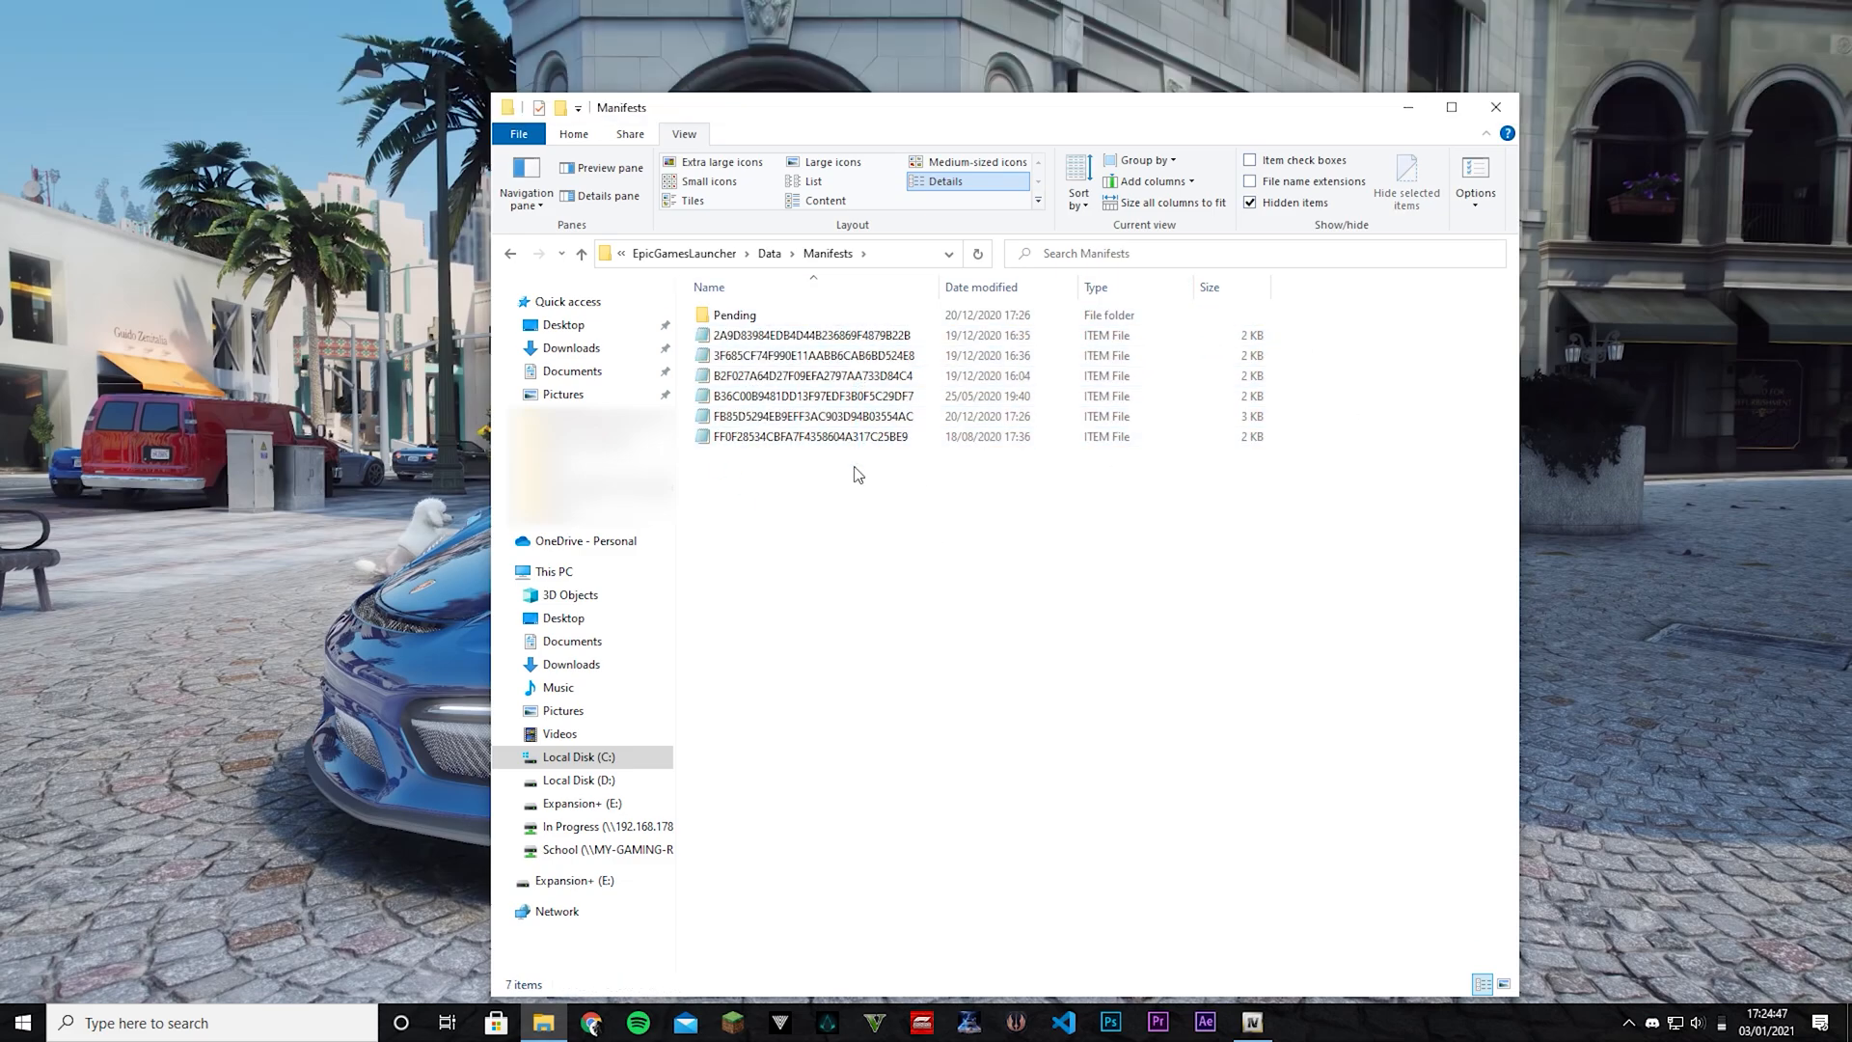
Bring up the Open with... prompt for the first manifest file.
{"action": "left_click", "coordinate": [812, 335]}
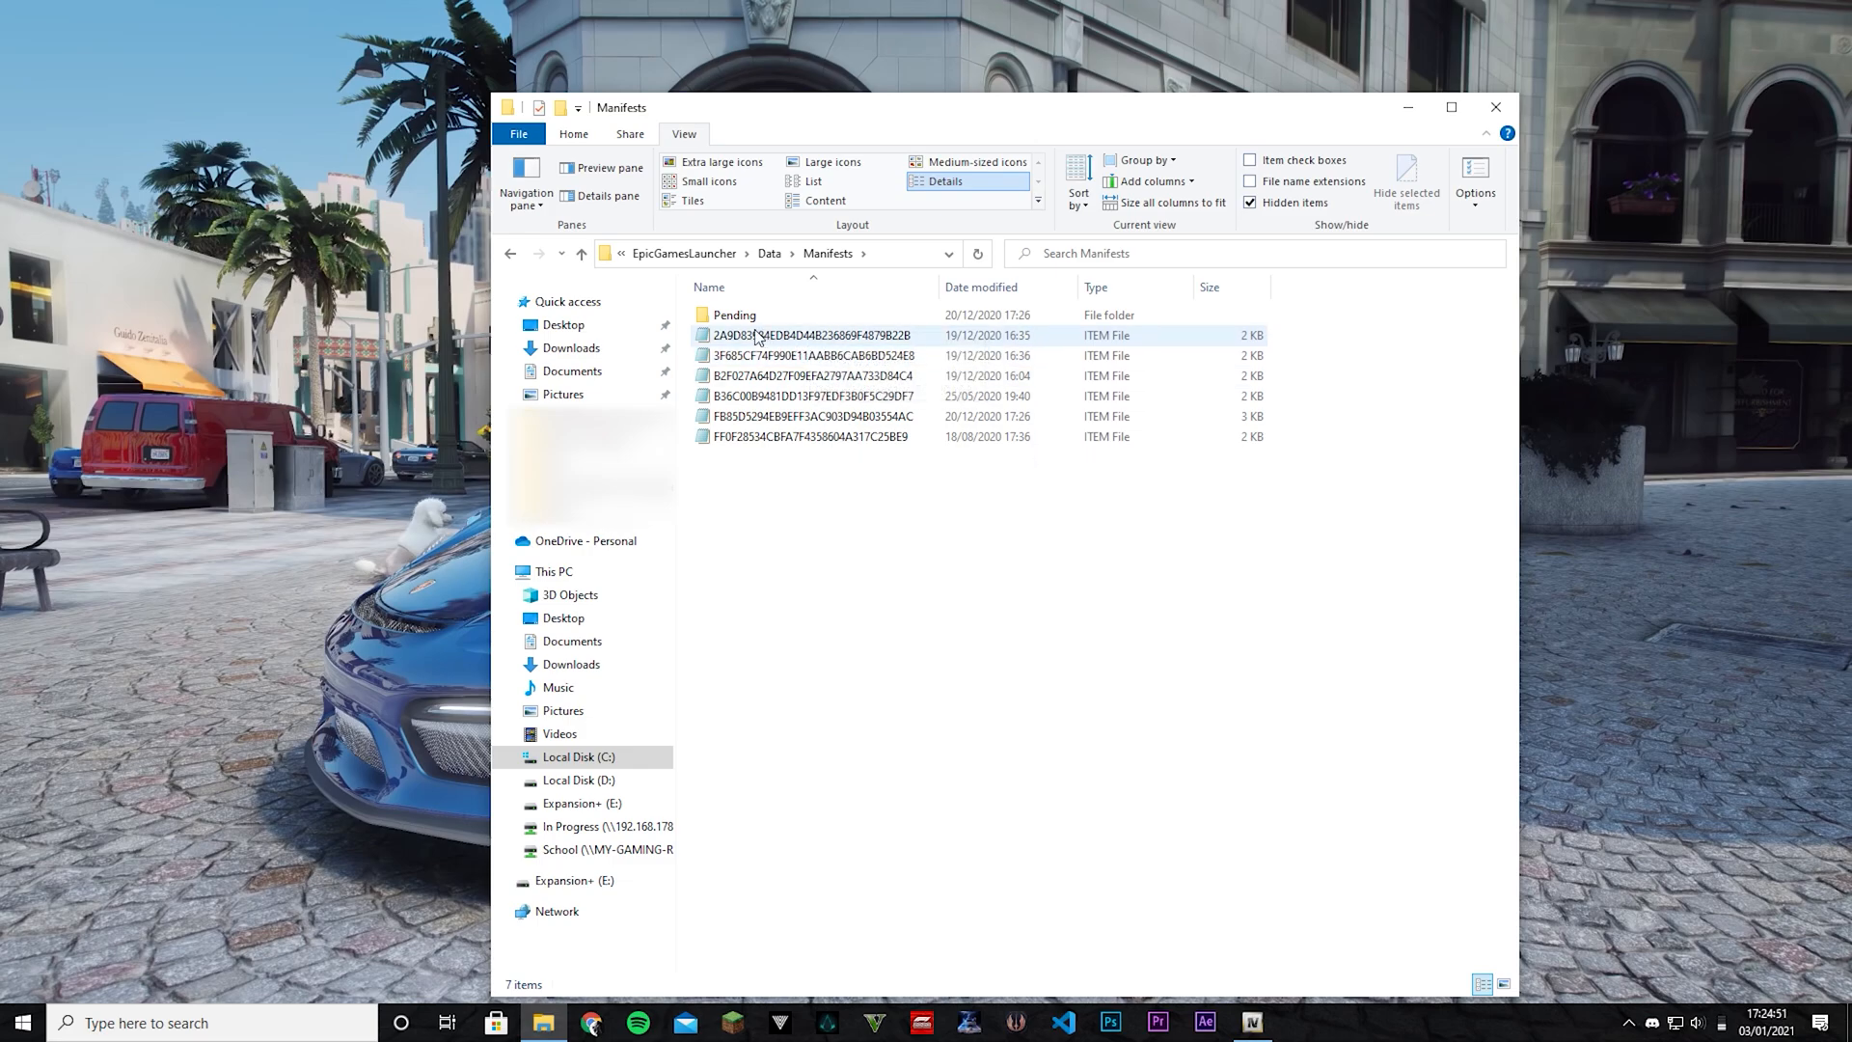
{"action": "left_click", "coordinate": [808, 334]}
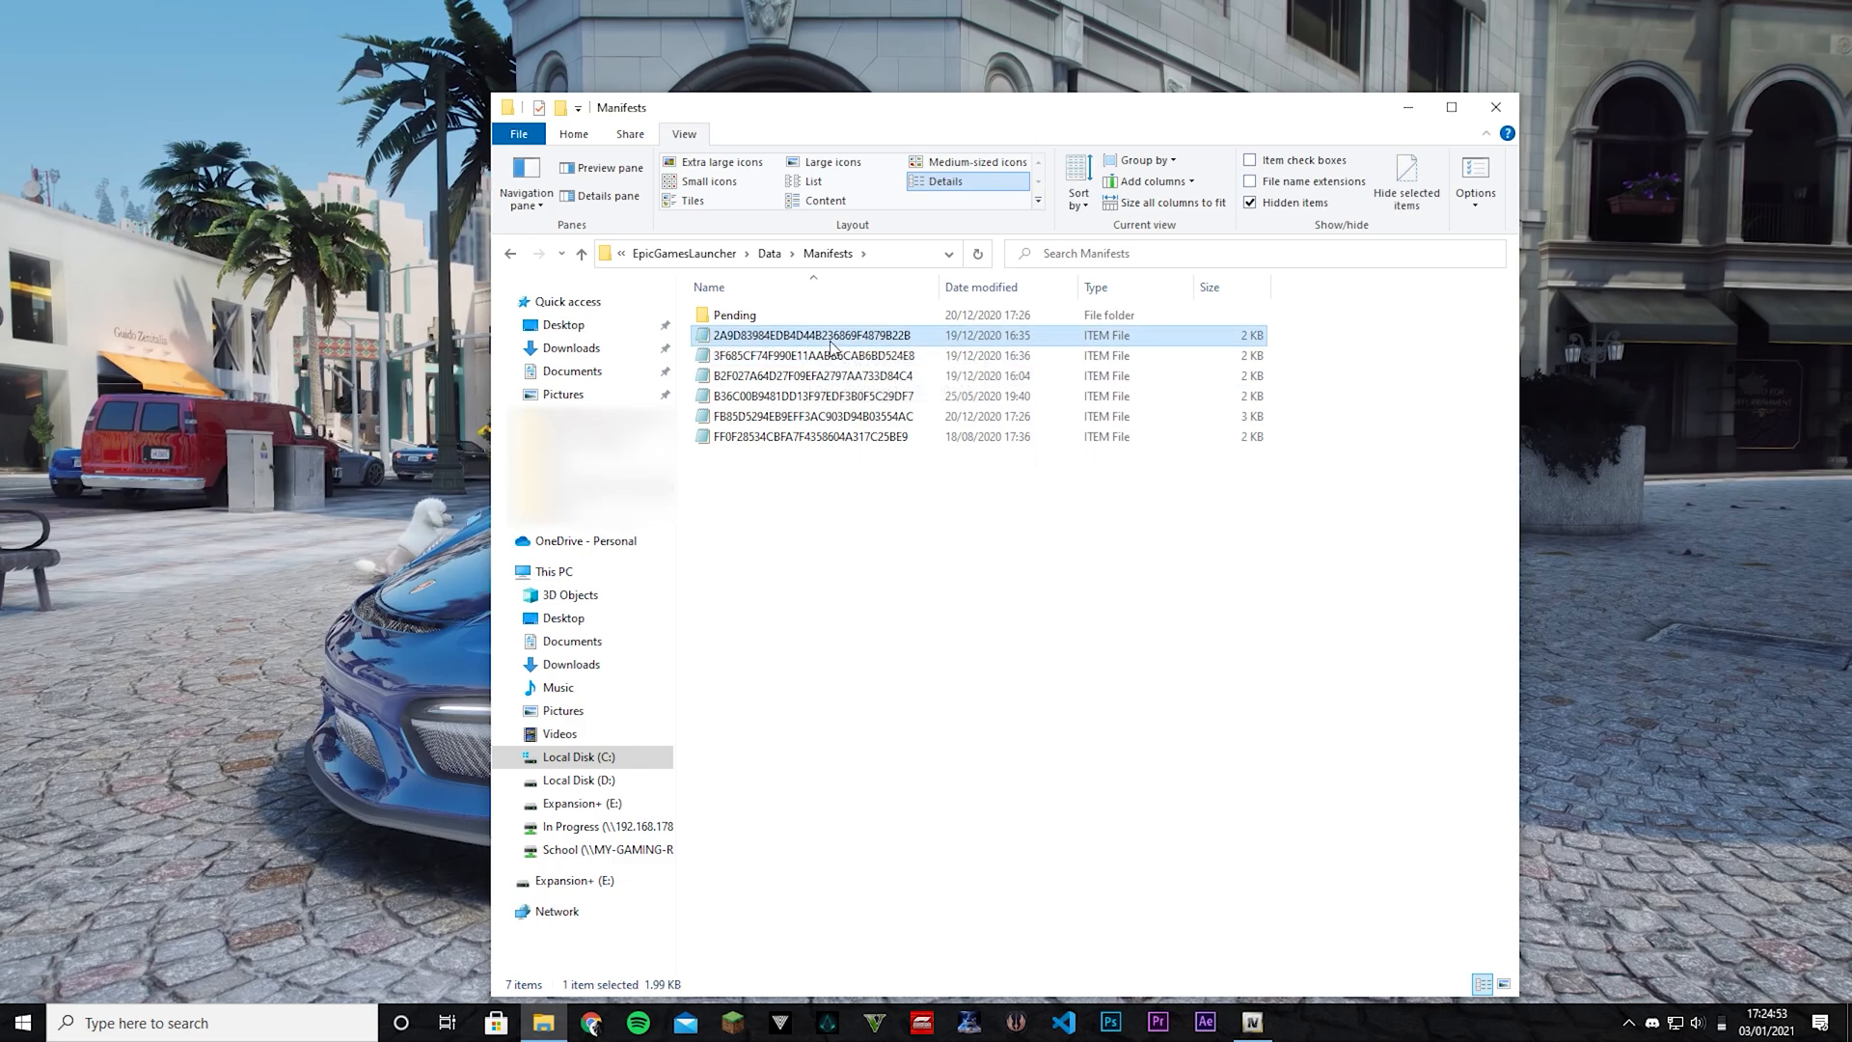
{"action": "right_click", "coordinate": [812, 334]}
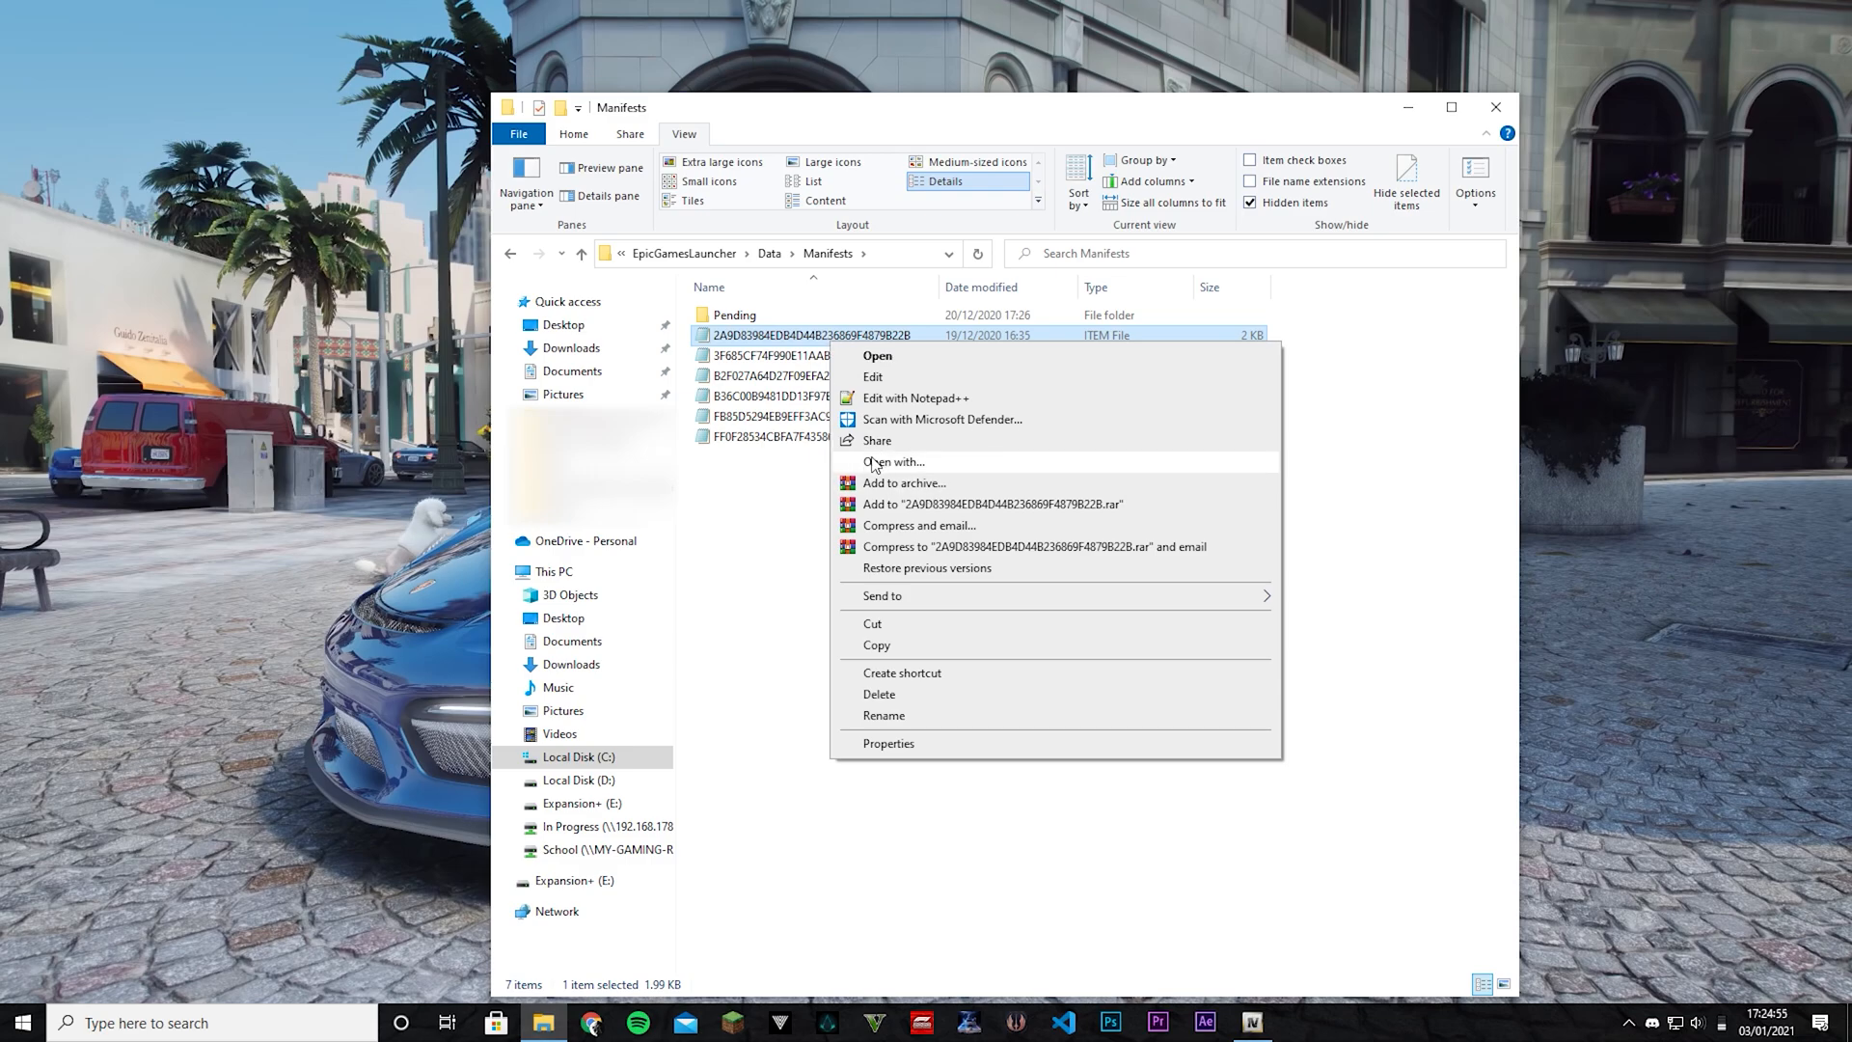
{"action": "left_click", "coordinate": [893, 461]}
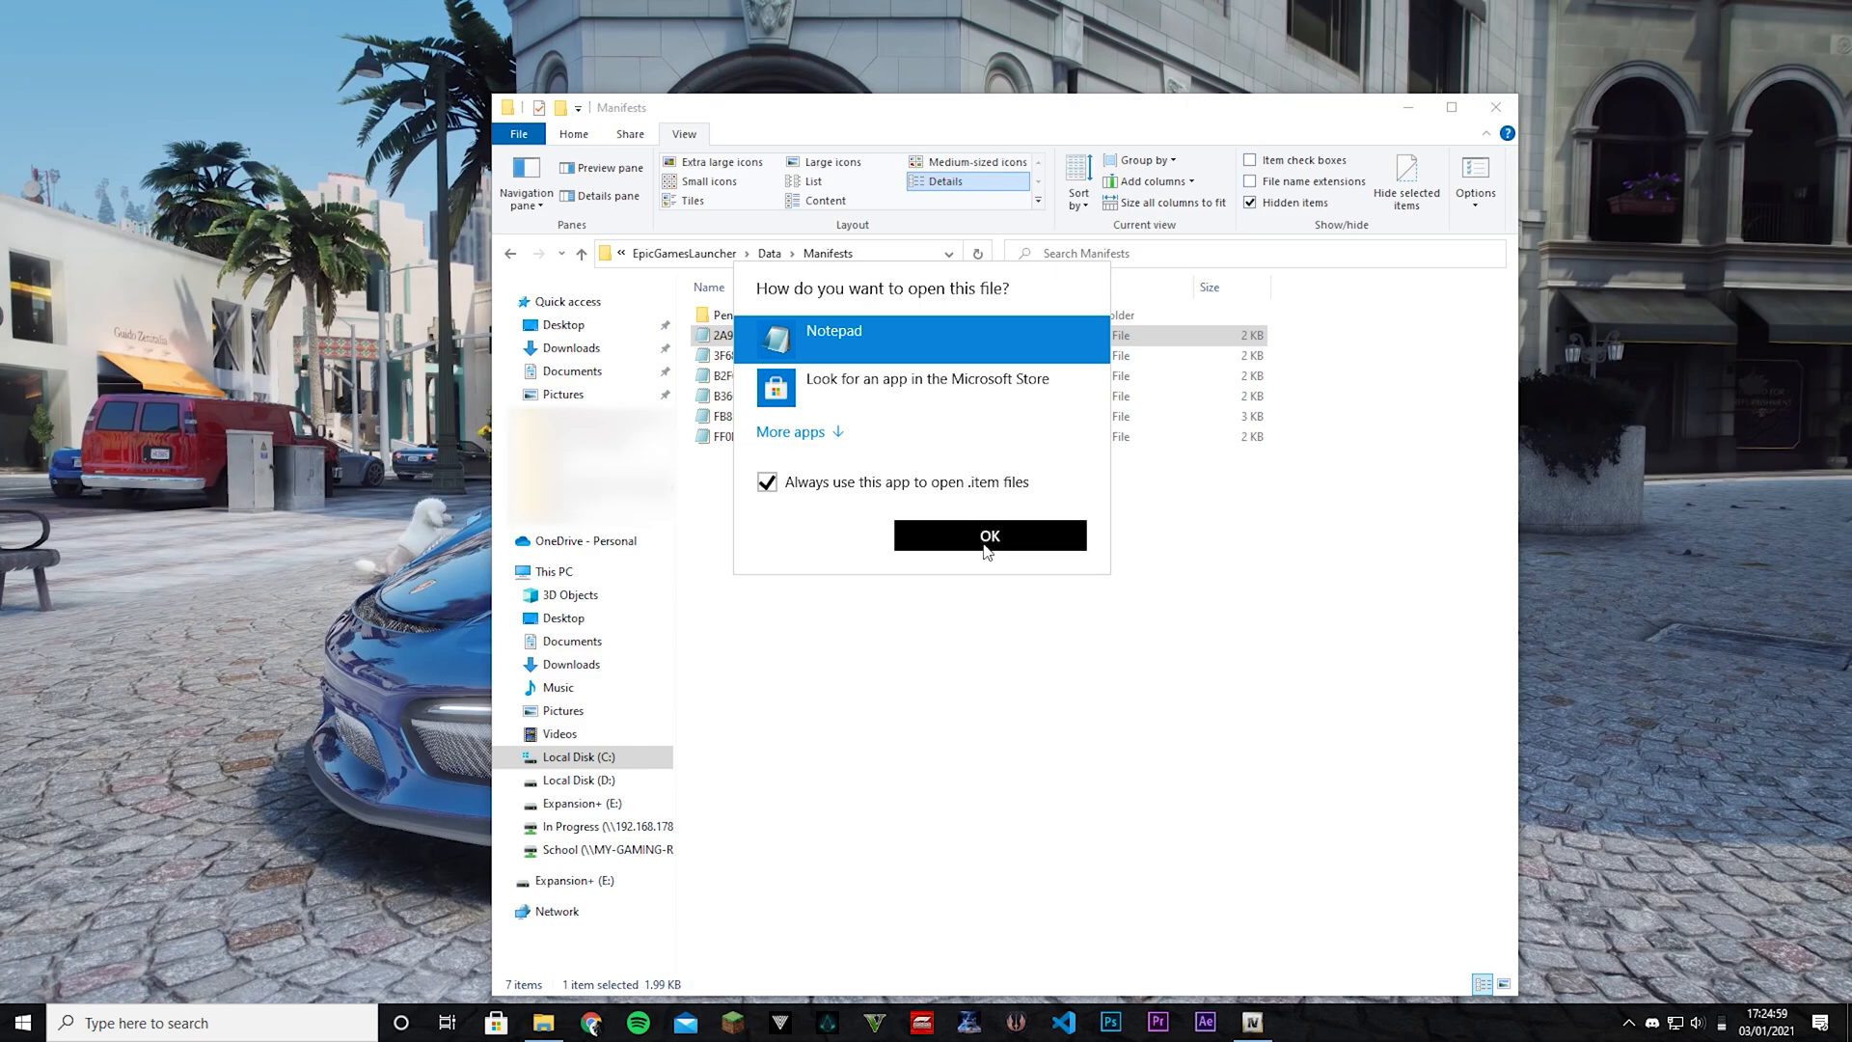
View the manifest in Notepad, reading the InstallLocation E:\GTAV, then return to OpenIV's folder prompt.
{"action": "left_click", "coordinate": [989, 534]}
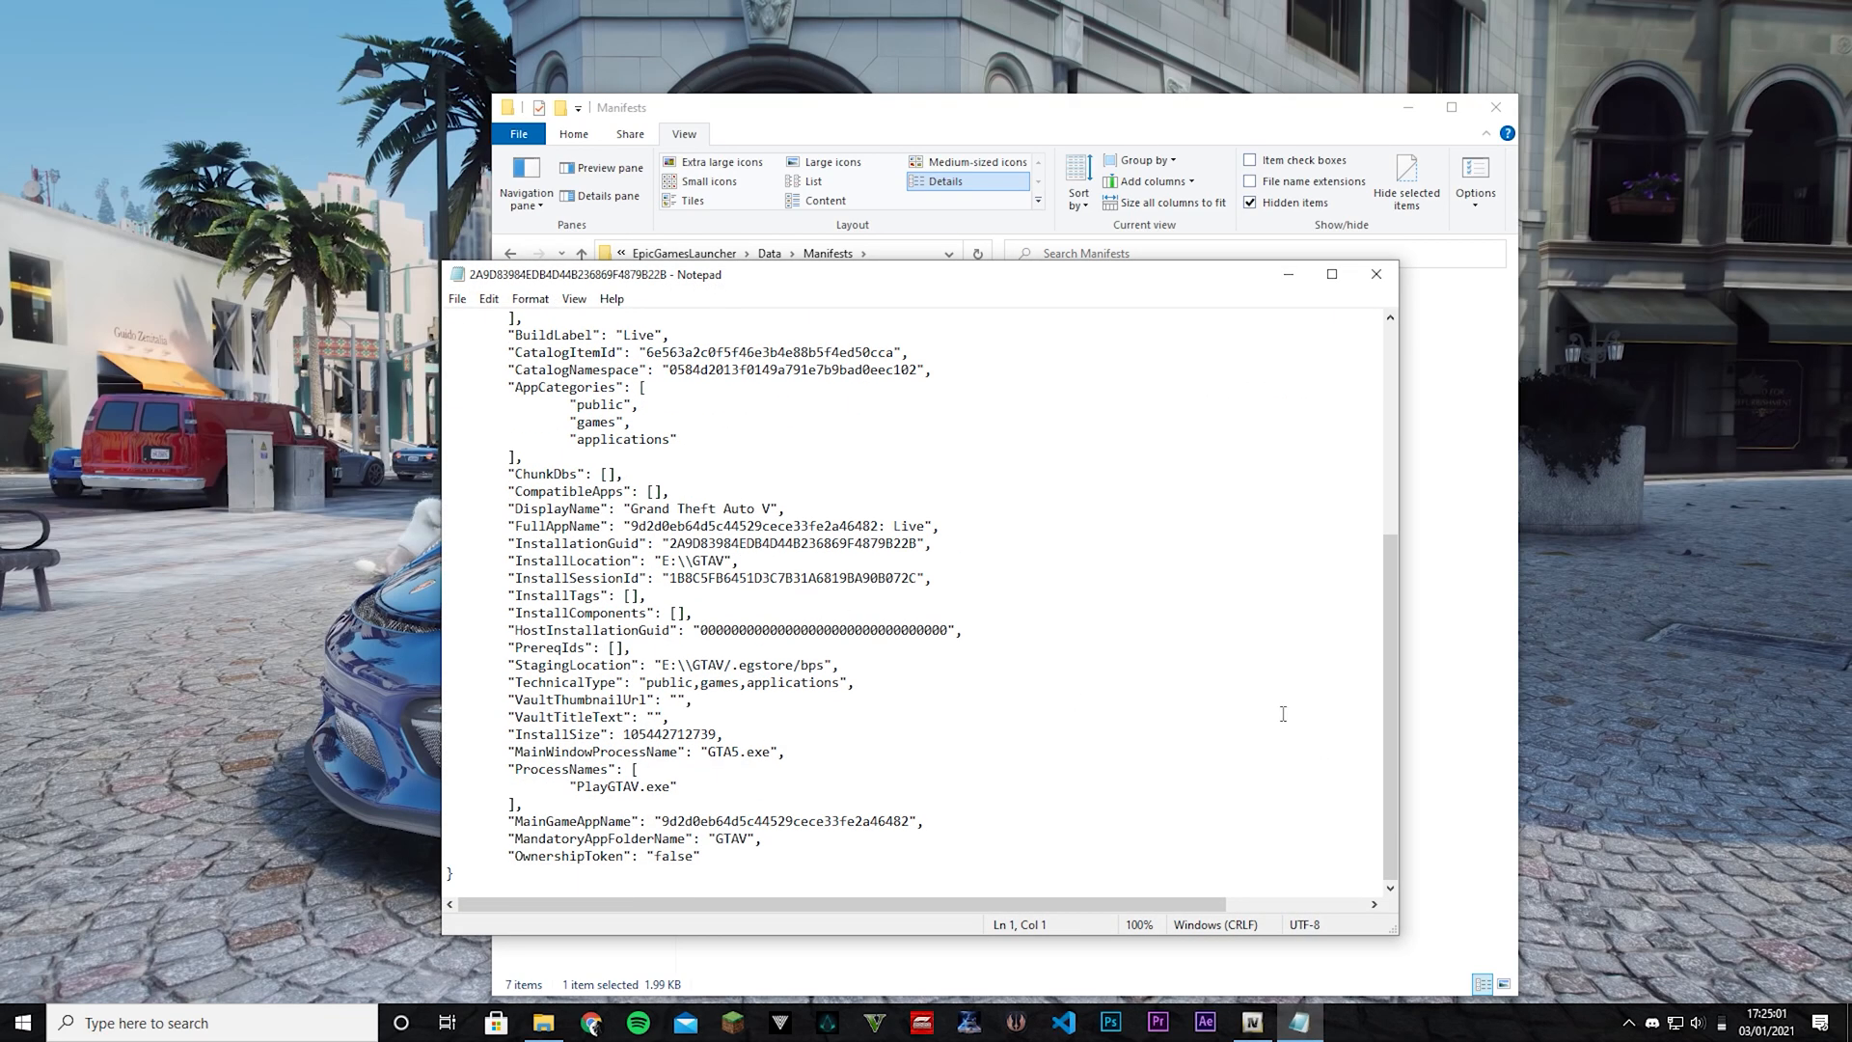
{"action": "double_click", "coordinate": [729, 751]}
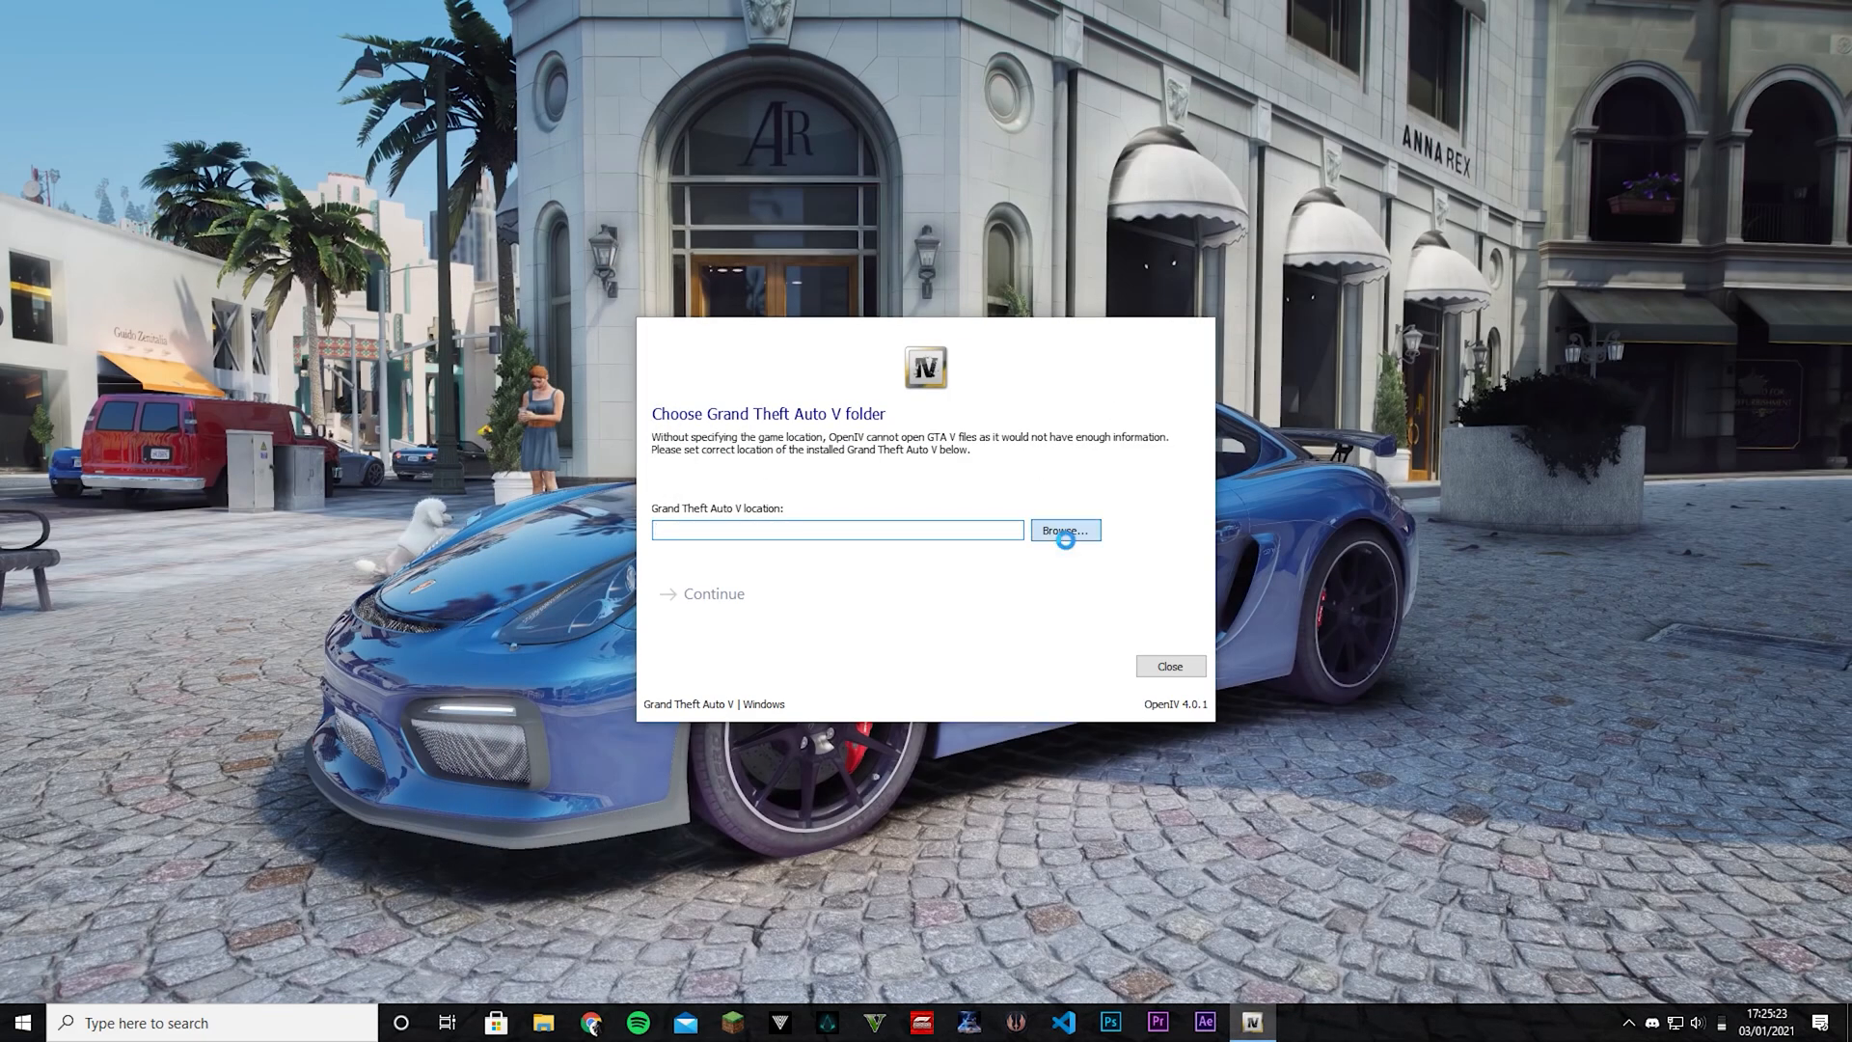
Set the game folder to E:\GTAV, pass the GTA5.exe 1.0.2189.0 validation and backup reminder so OpenIV starts.
{"action": "left_click", "coordinate": [1061, 529]}
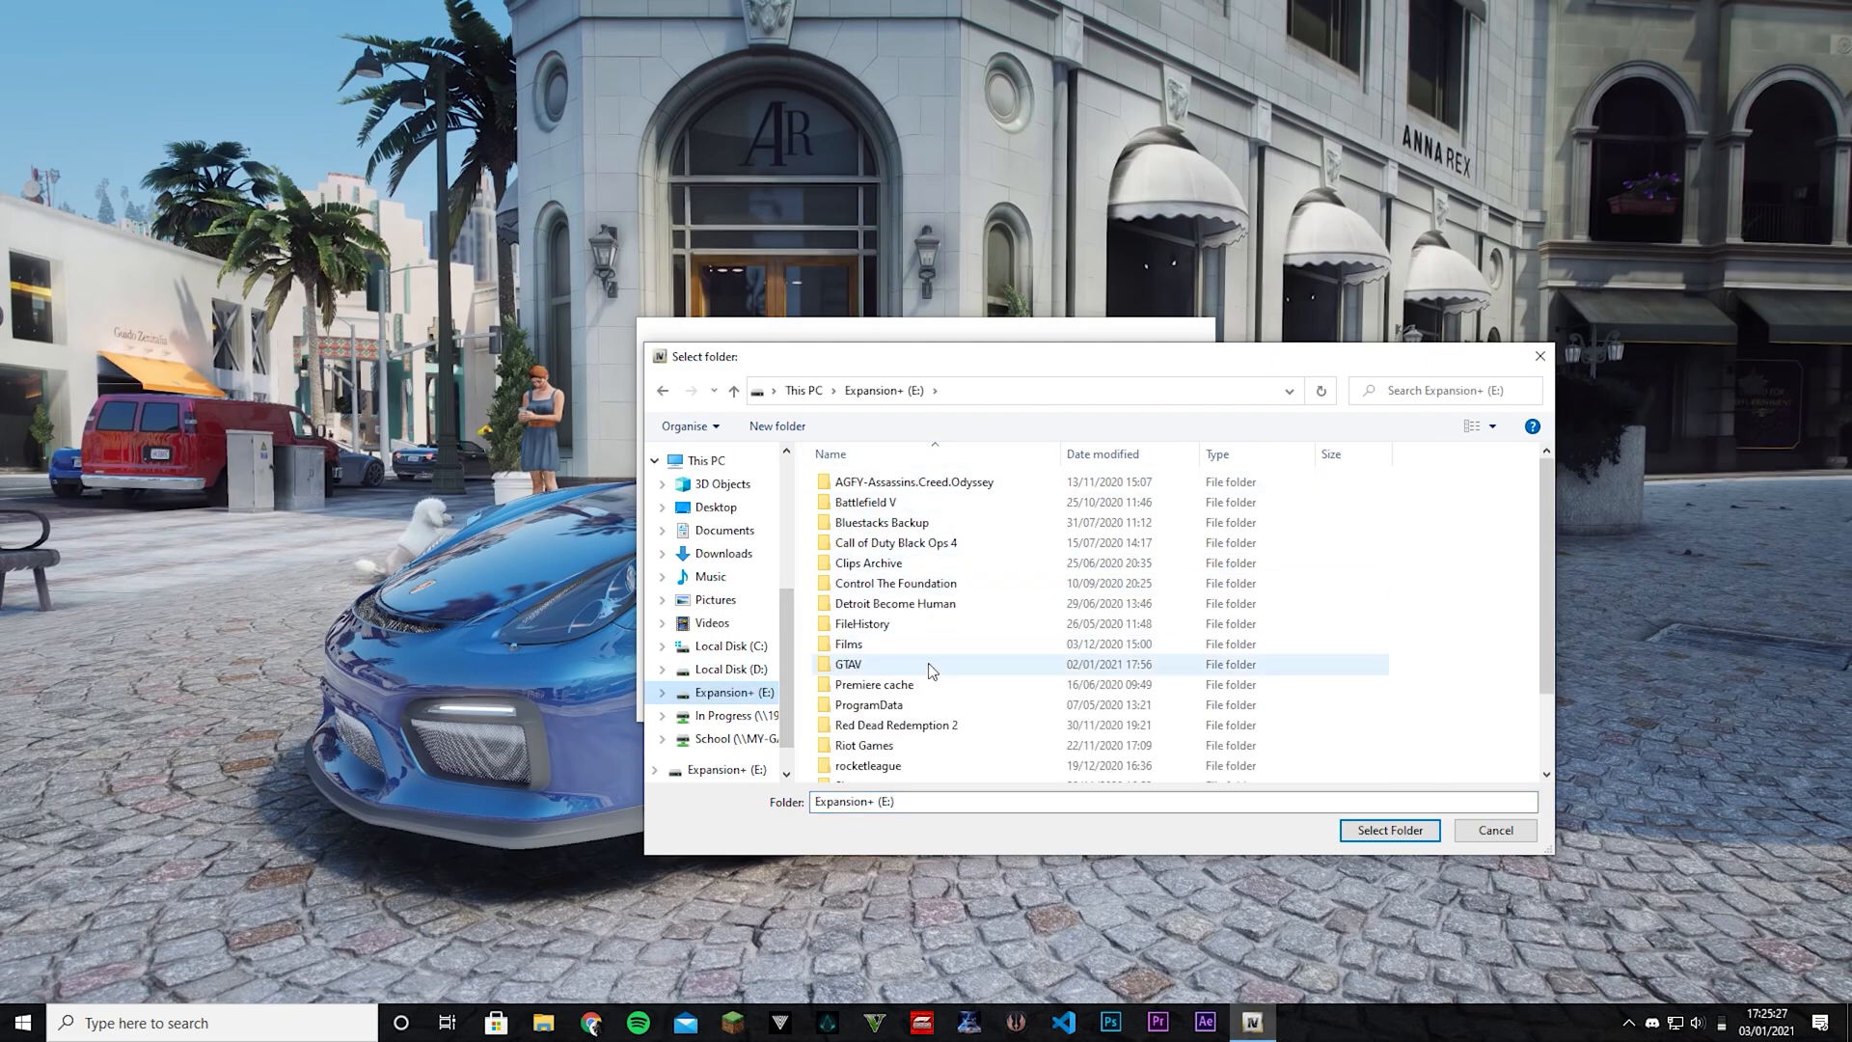
{"action": "double_click", "coordinate": [849, 663]}
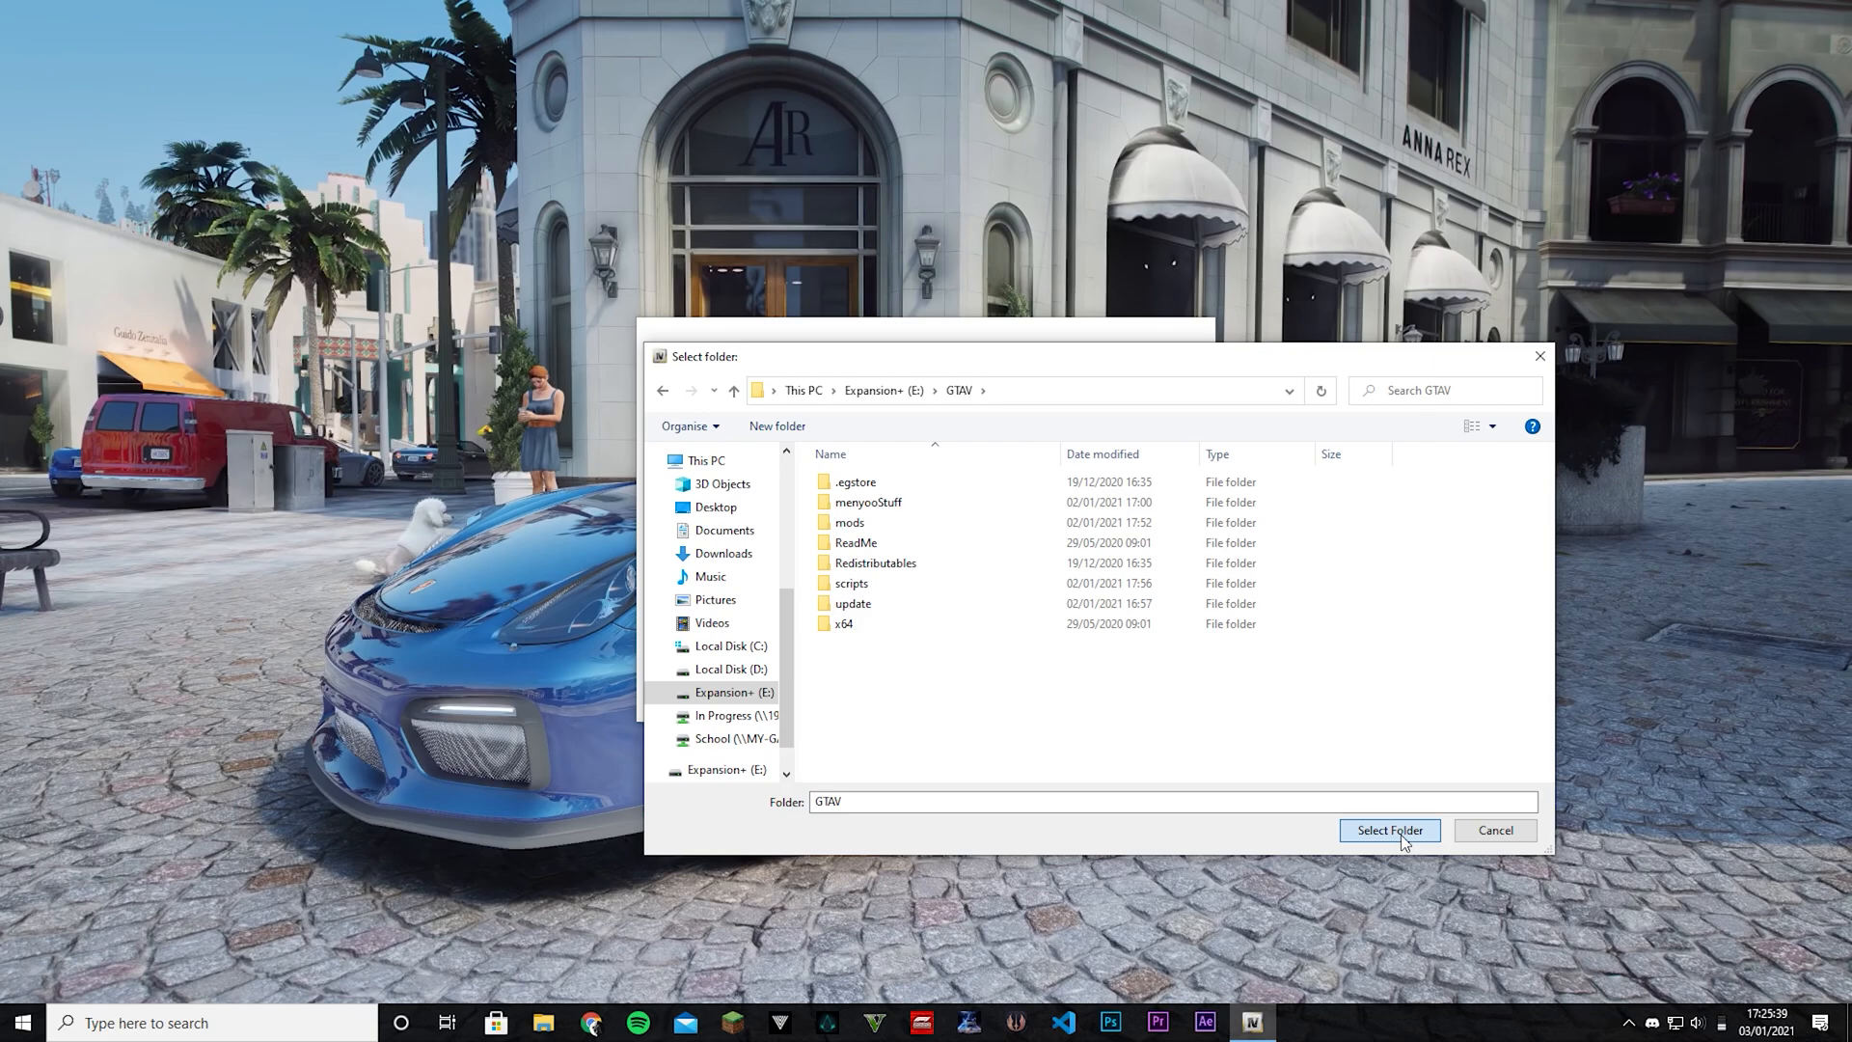
{"action": "left_click", "coordinate": [1386, 829]}
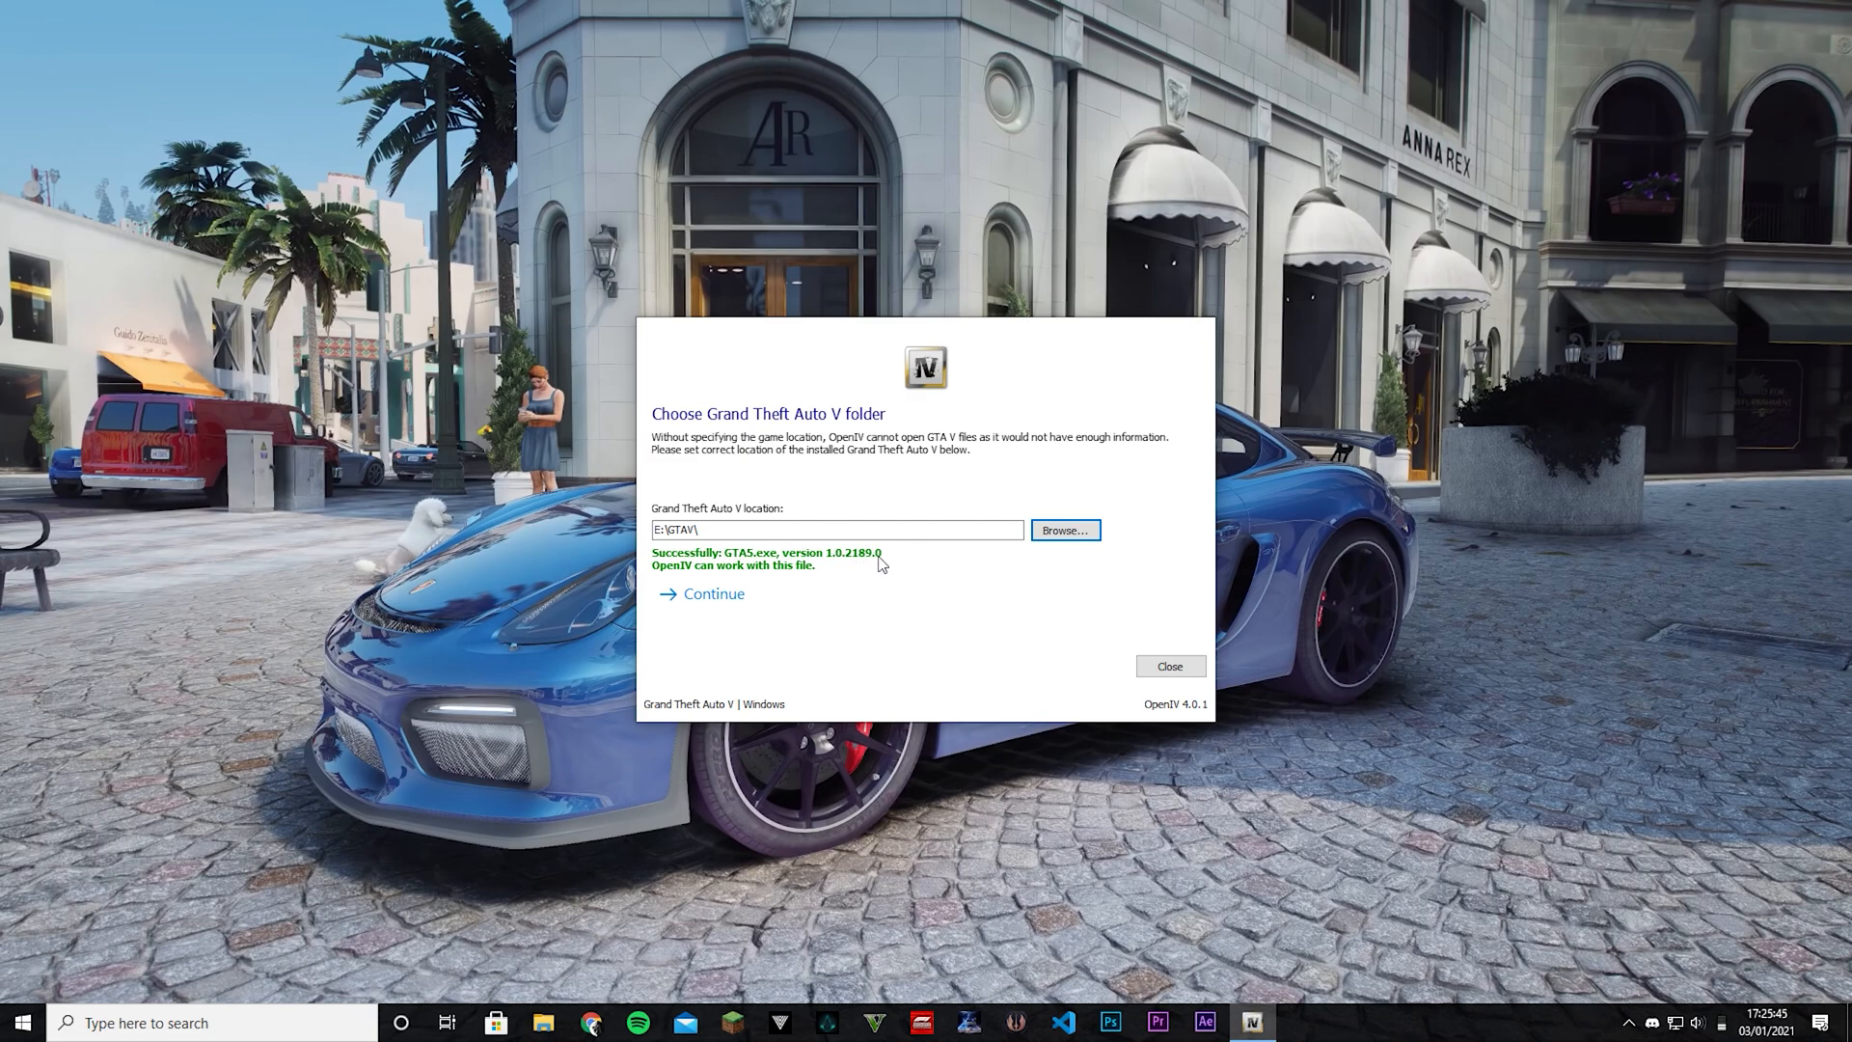
{"action": "left_click", "coordinate": [713, 592]}
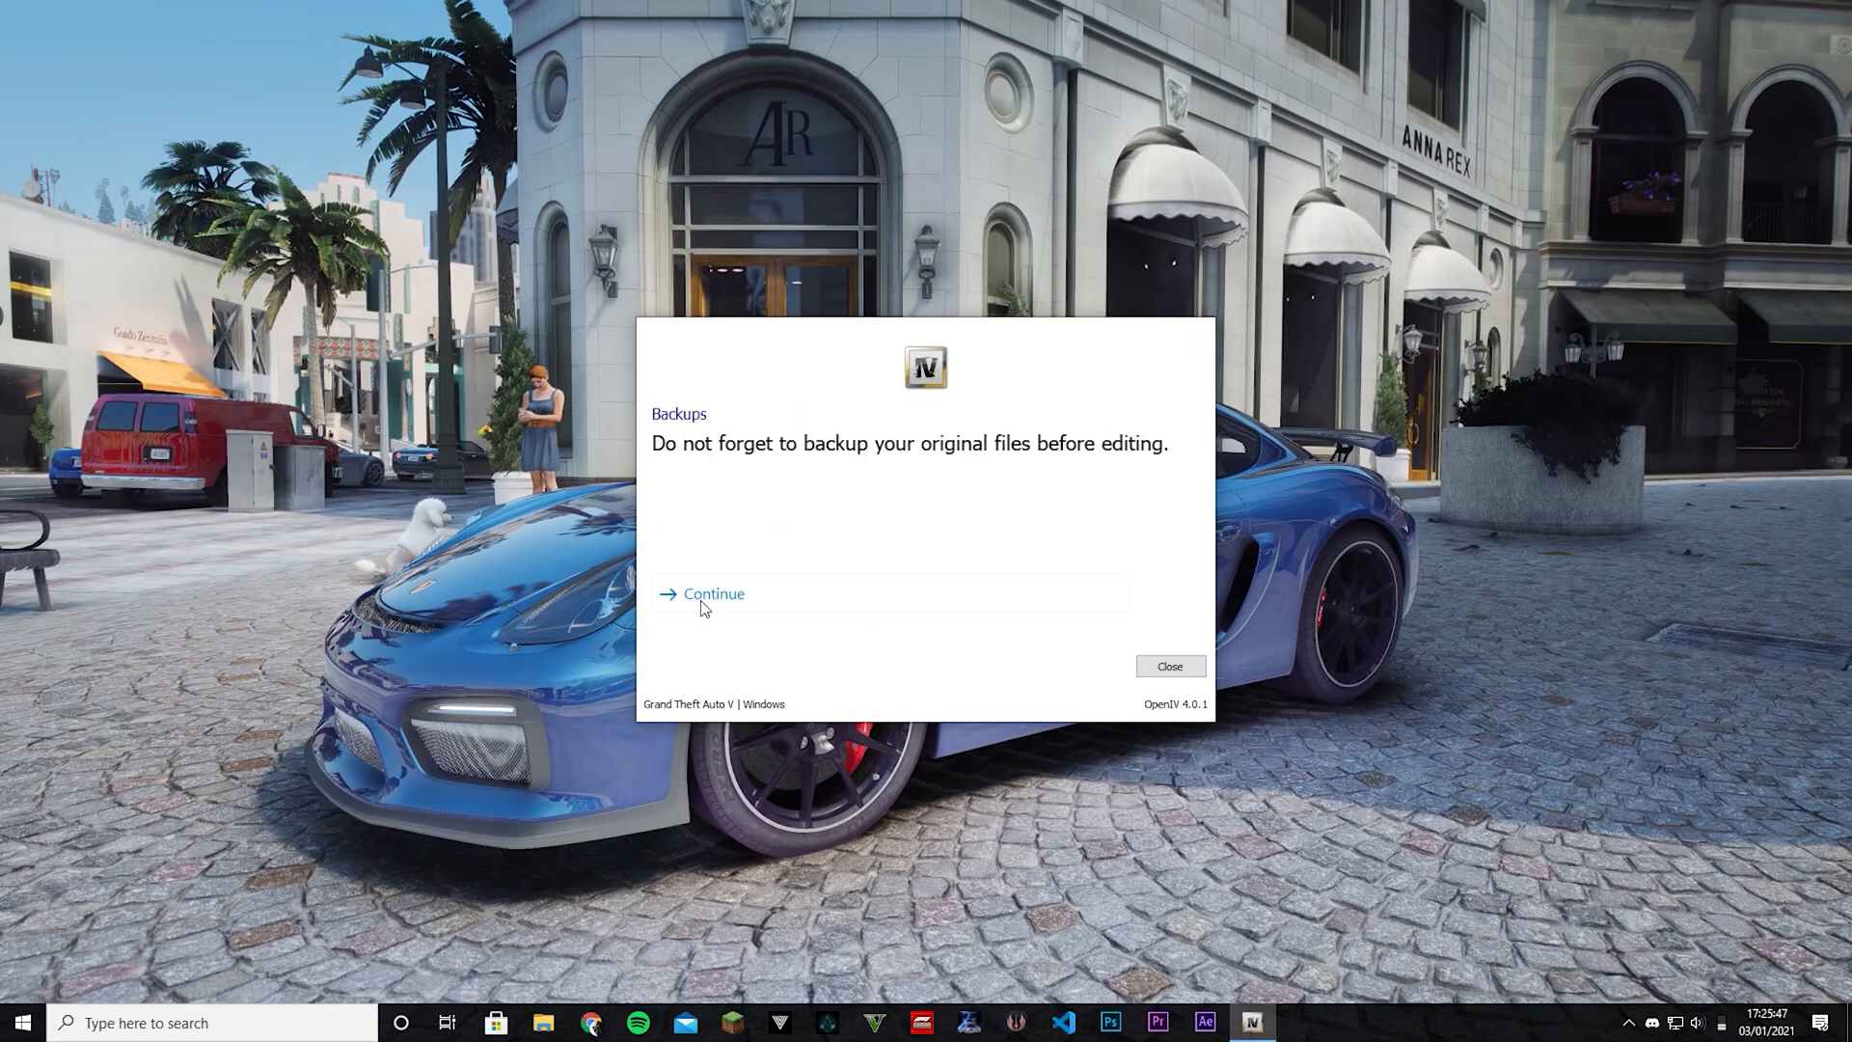
{"action": "left_click", "coordinate": [712, 592]}
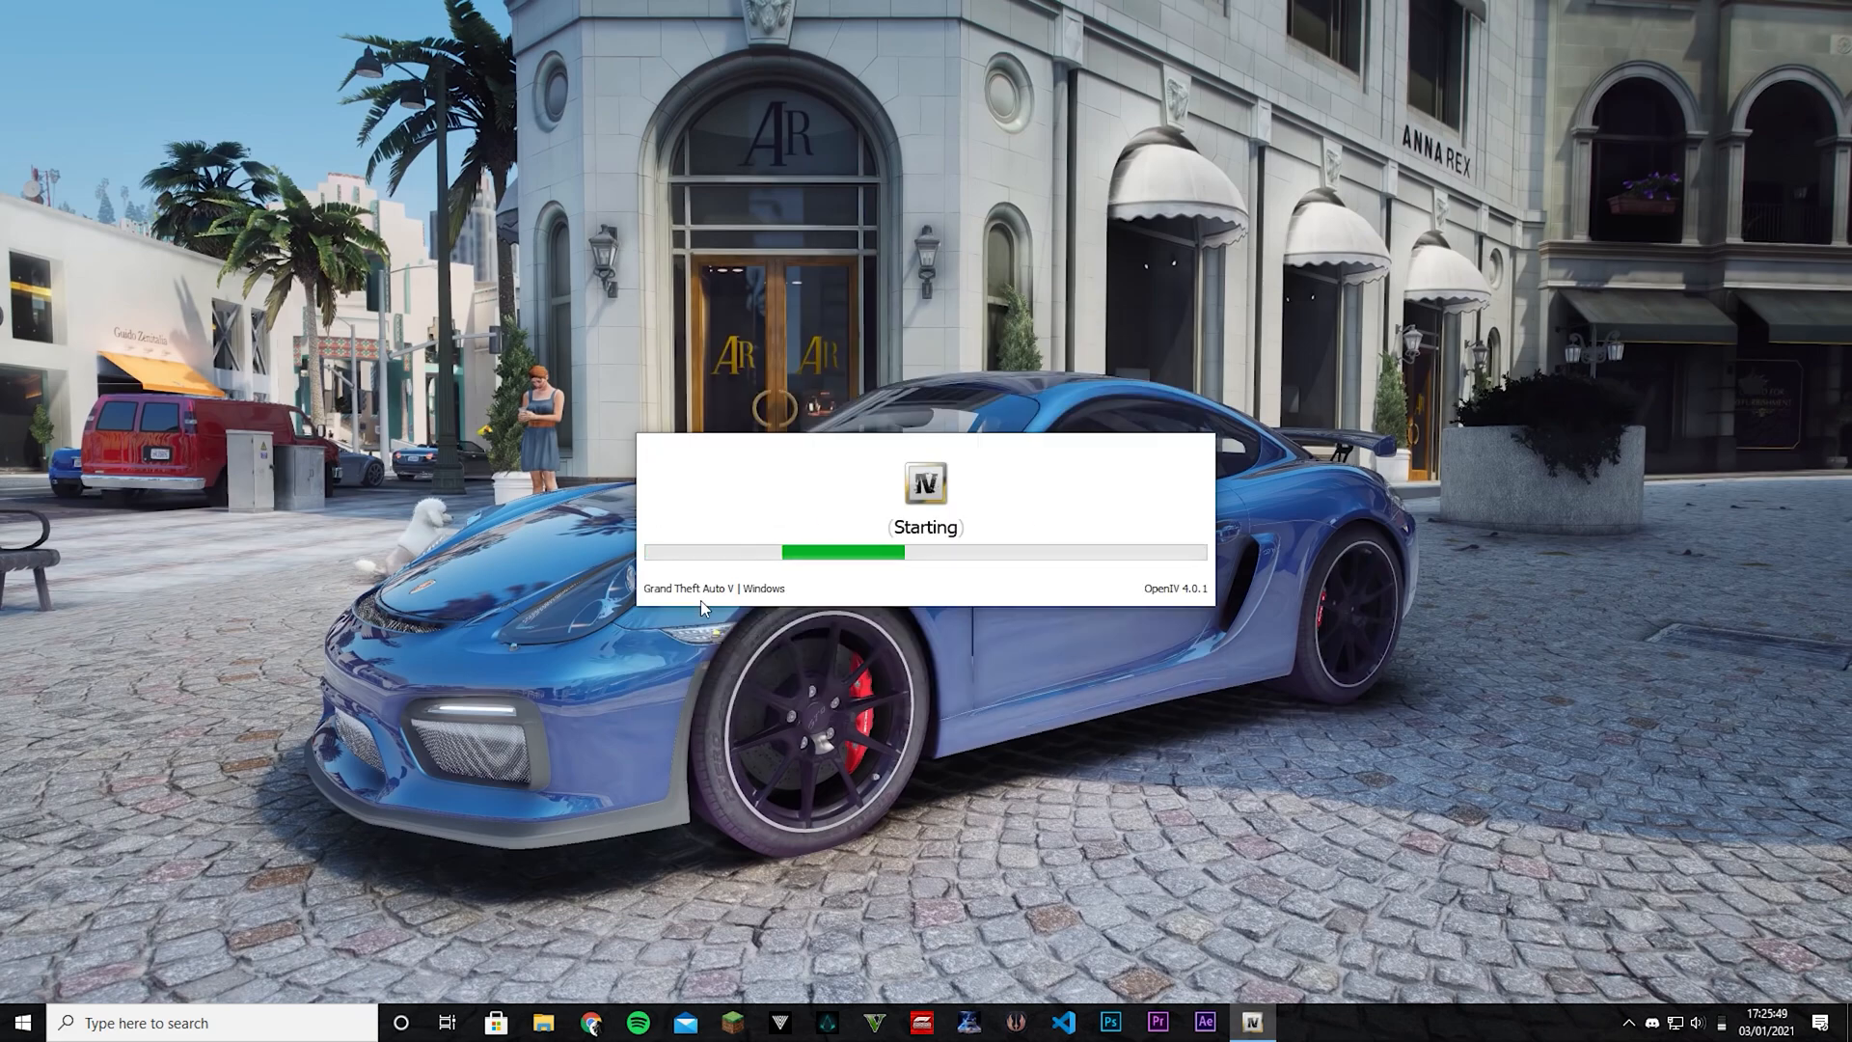